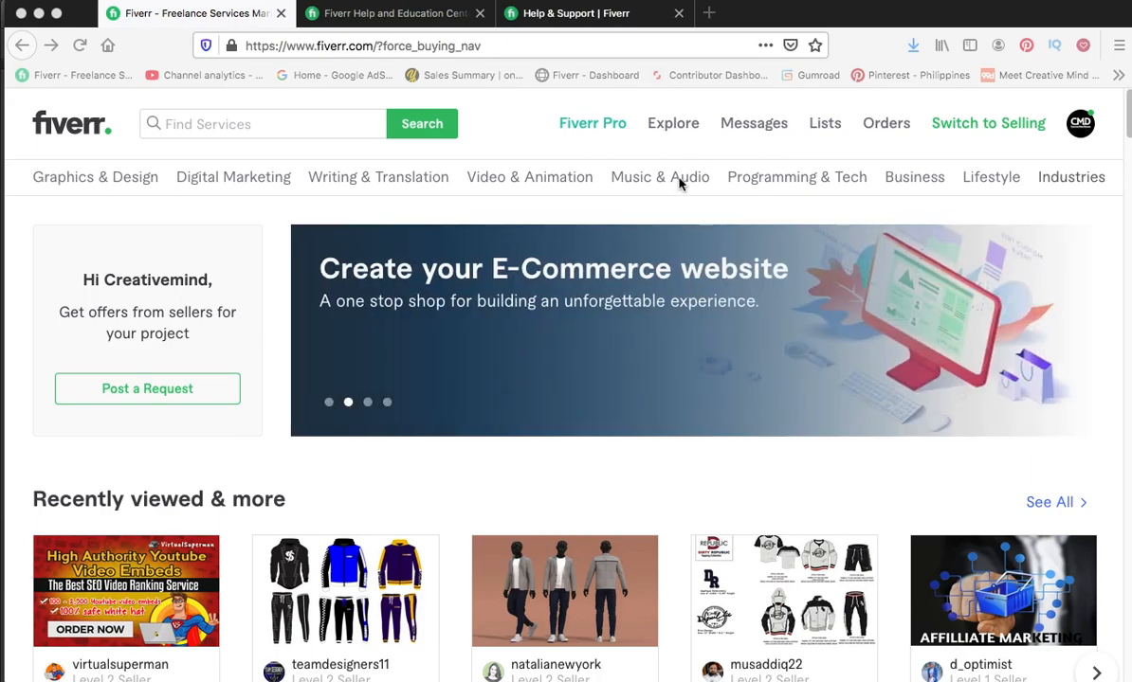
mouse_move(680, 183)
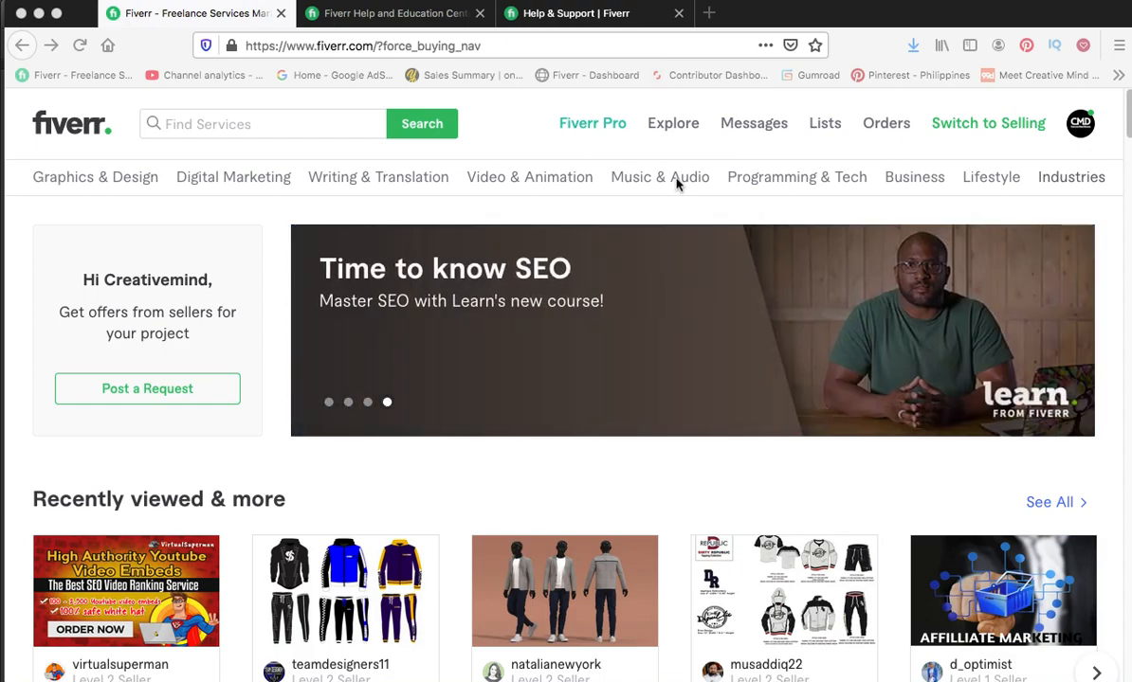
mouse_move(641, 299)
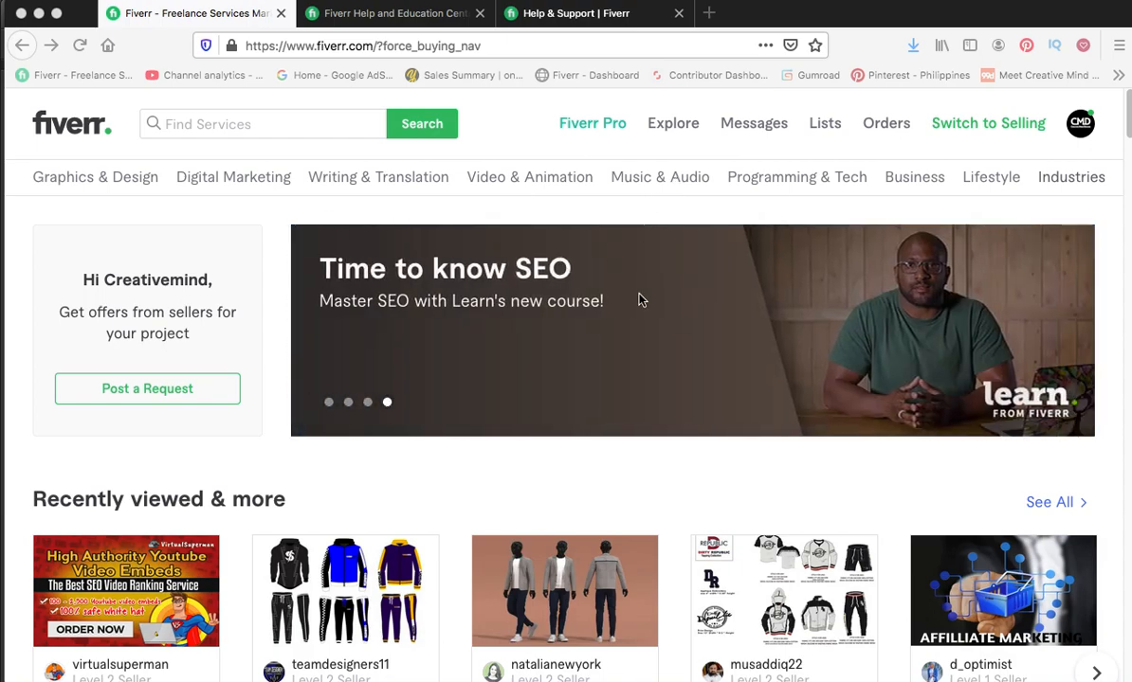
Scroll past the Pro services and gig recommendations to the footer's Support links
scroll("down", 3)
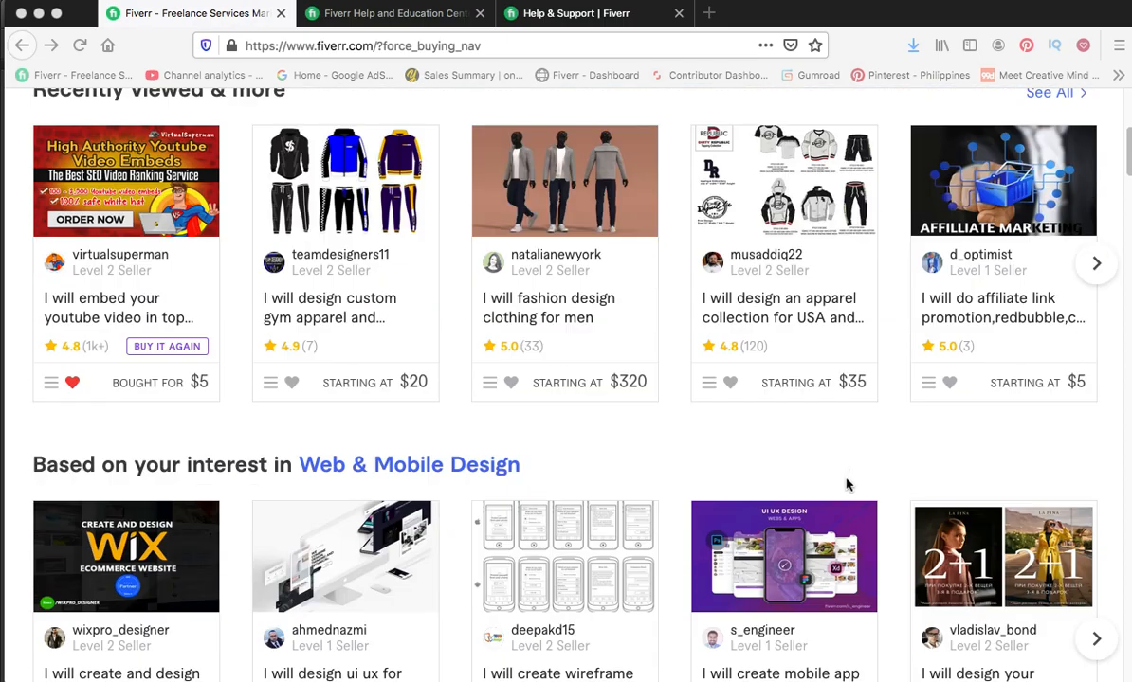
scroll("down", 3)
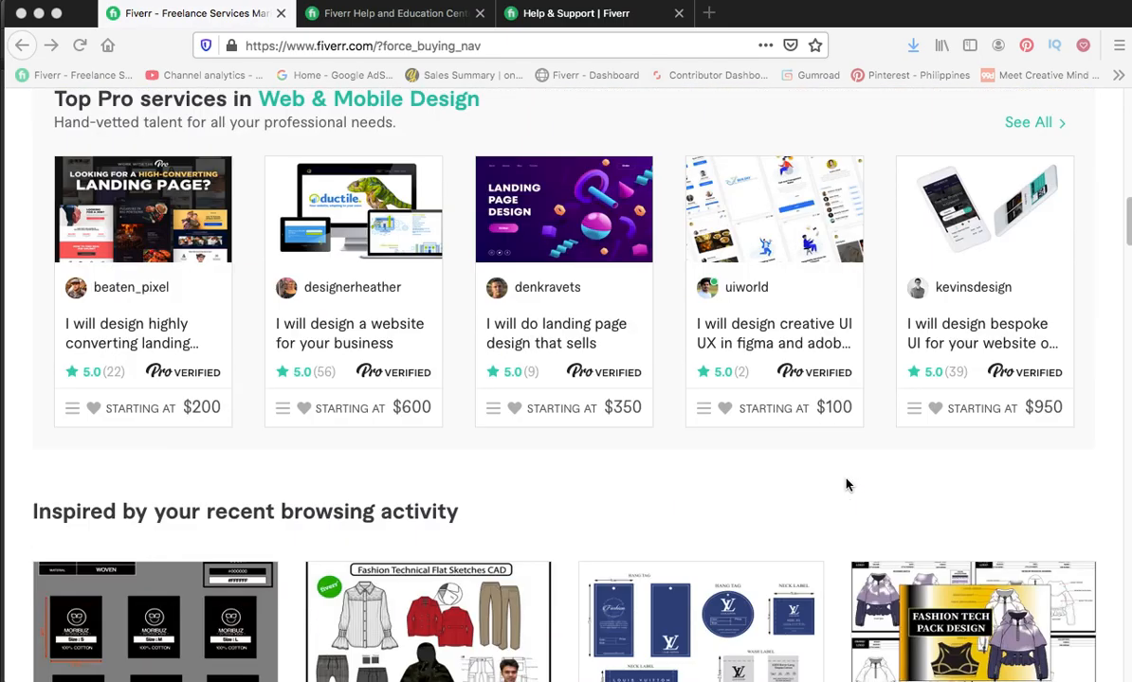
scroll("down", 3)
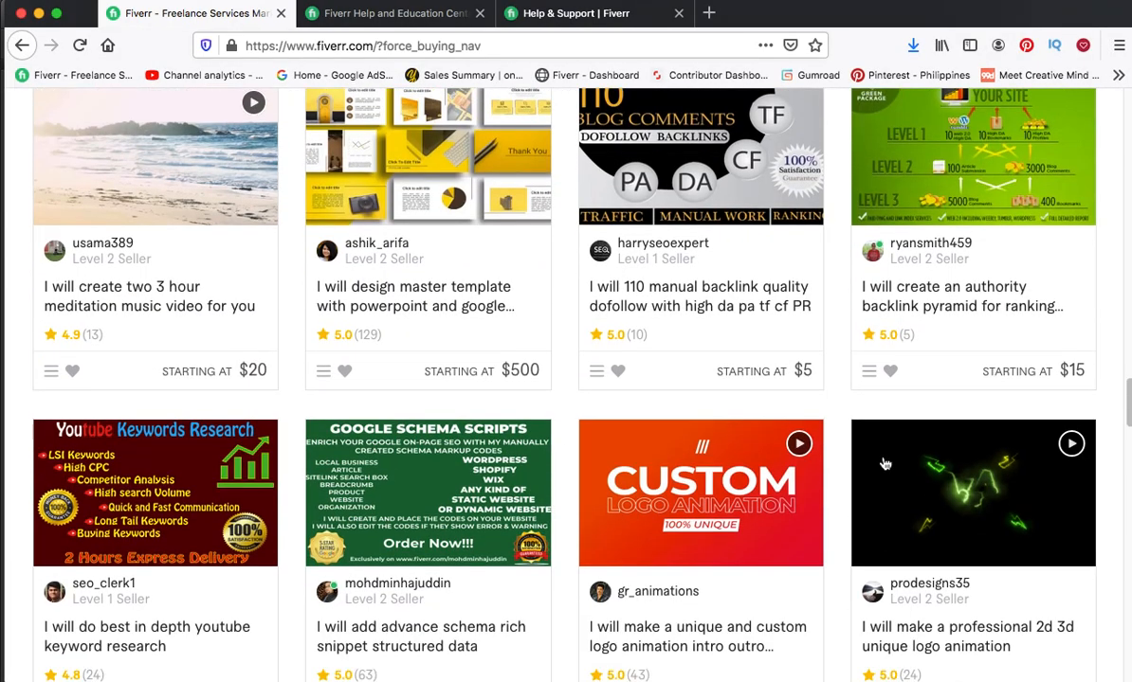
scroll("down", 3)
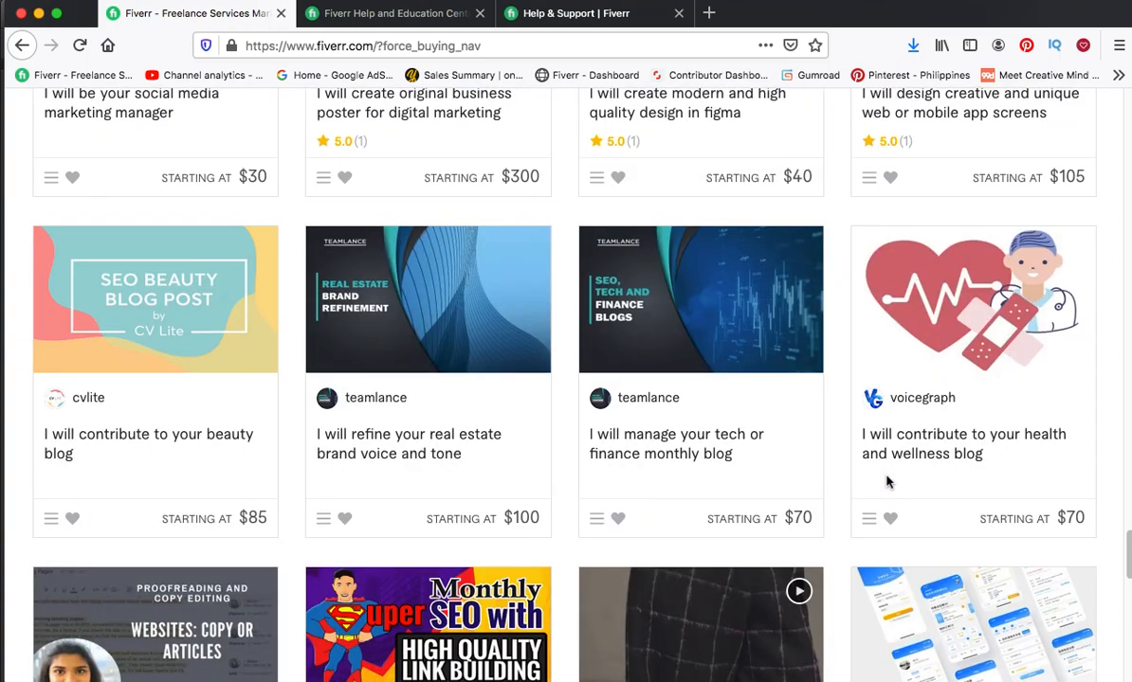
scroll("down", 3)
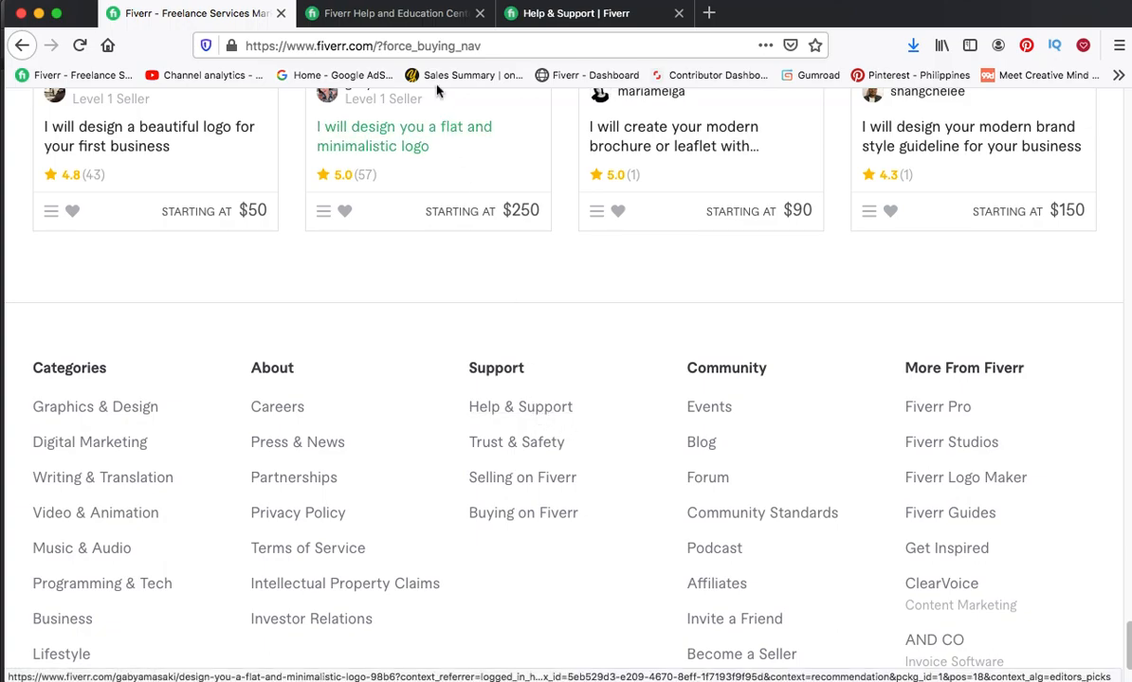
Switch to the Gig Policies help article and scroll to its 'Have more questions?' section
left_click(393, 13)
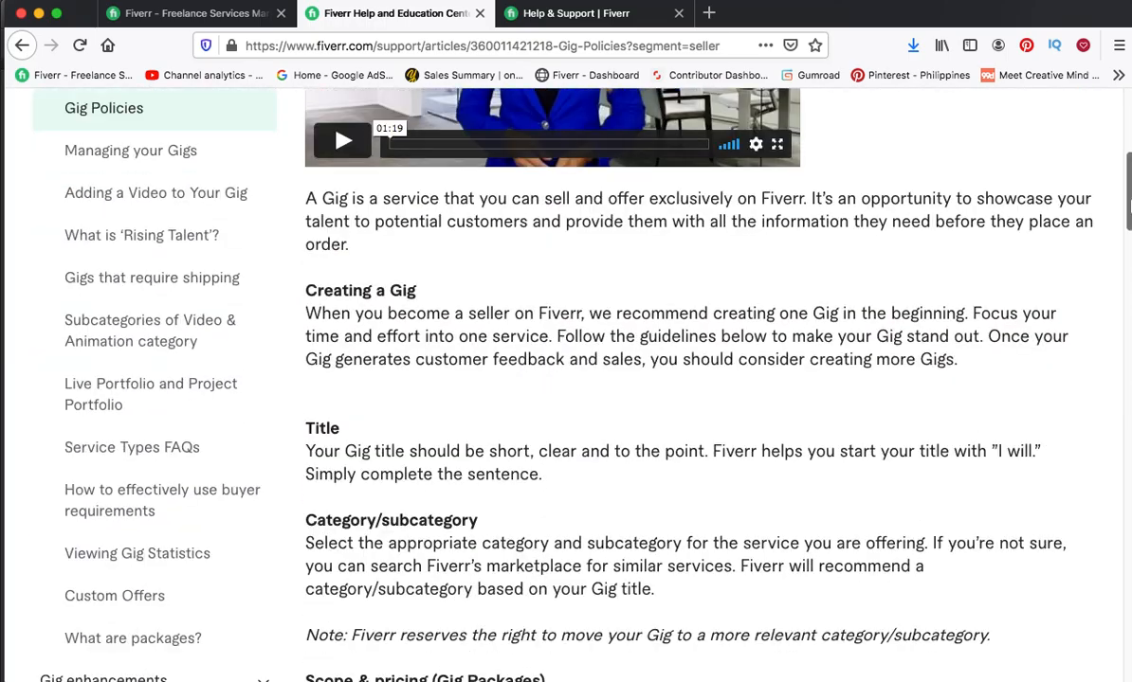
scroll("down", 3)
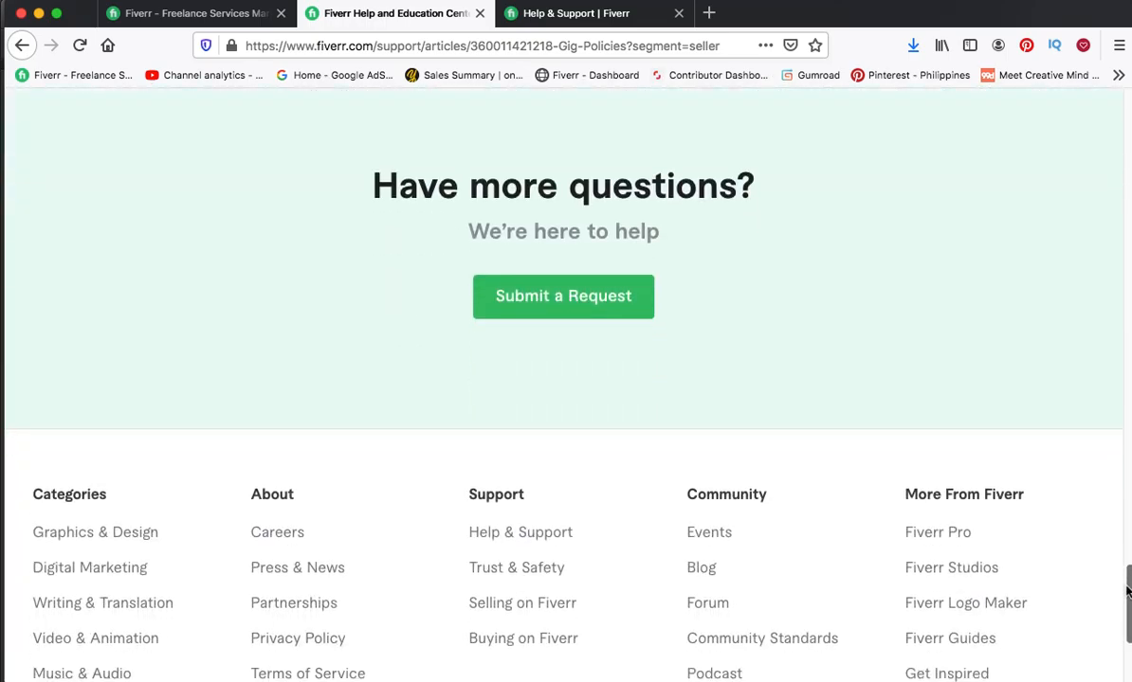
scroll("down", 3)
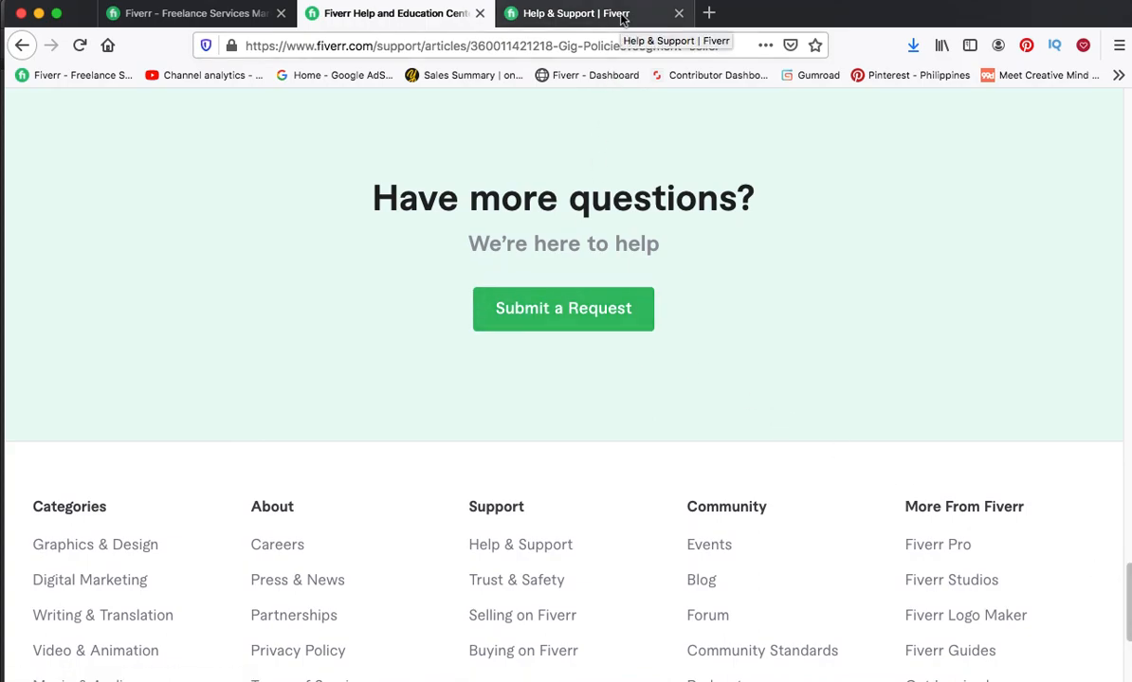
Open Submit a Request with topic Gig and issue 'My Gig doesn't appear in search'
left_click(563, 309)
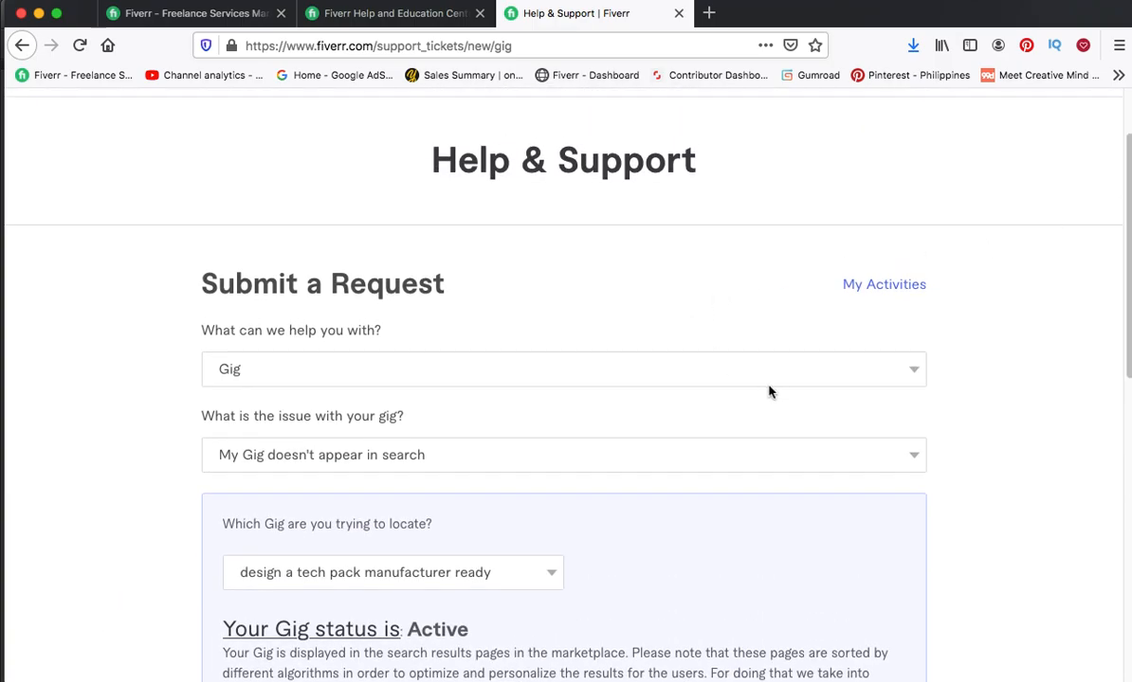
left_click(563, 368)
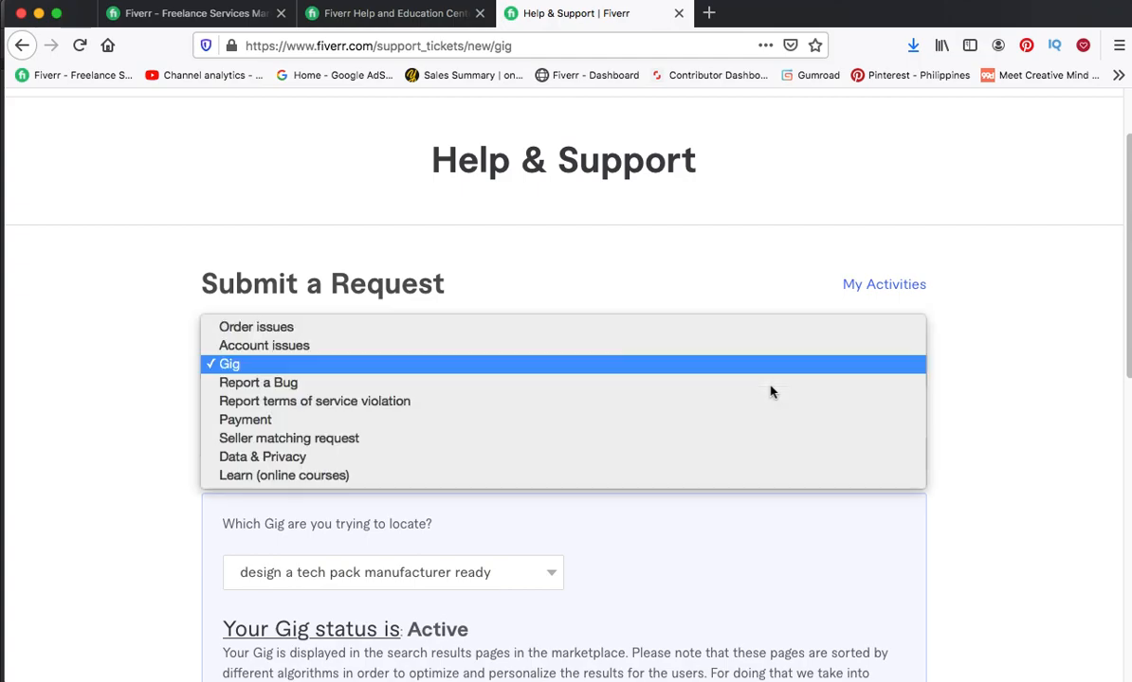
left_click(228, 364)
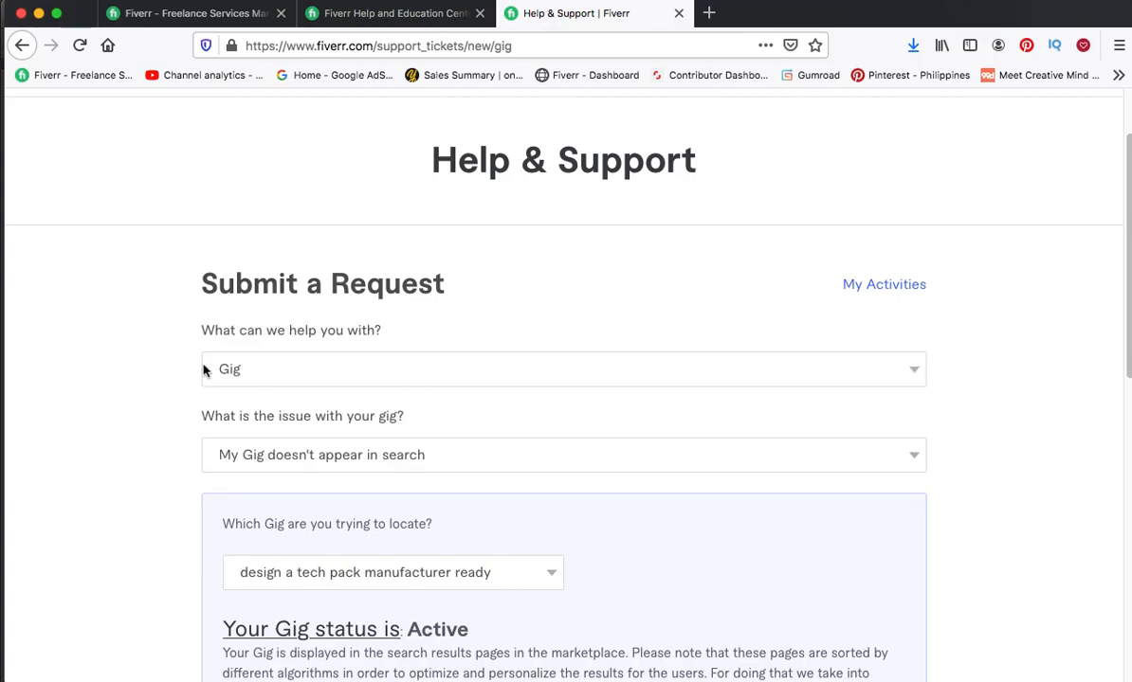
mouse_move(329, 371)
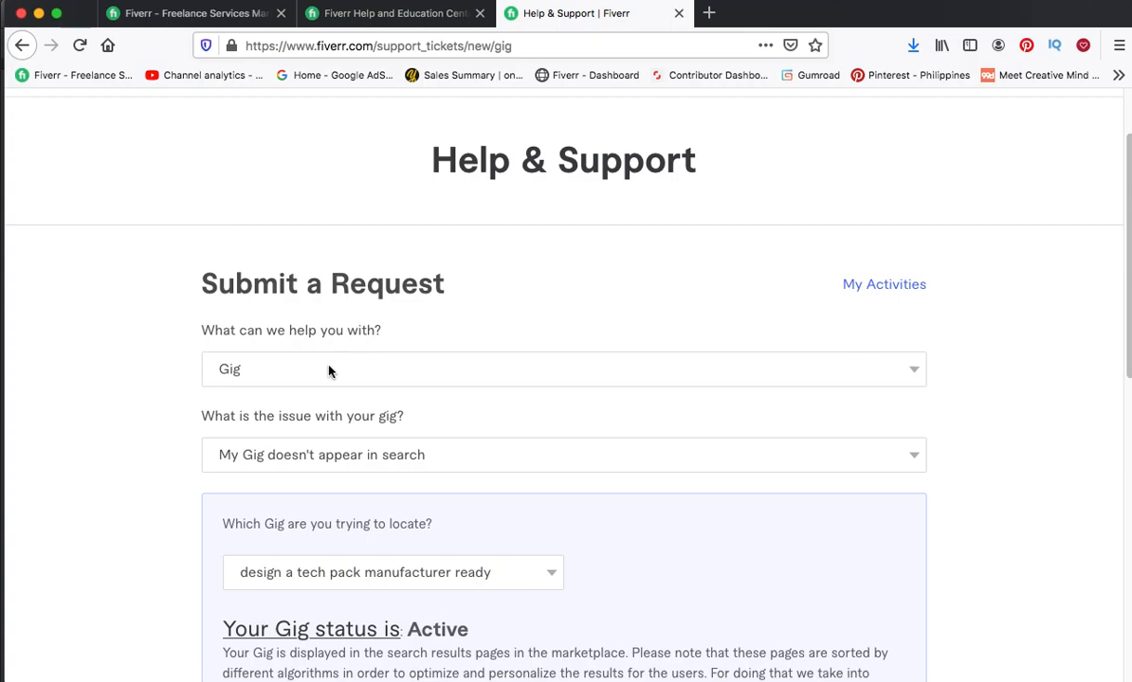
mouse_move(588, 456)
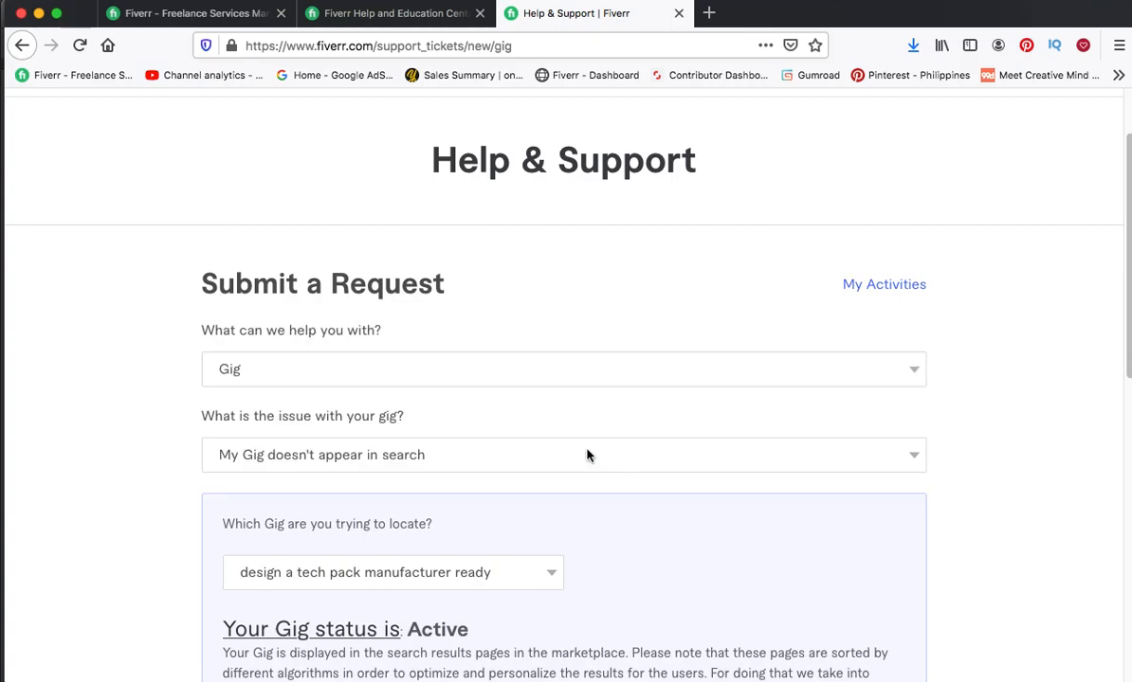
left_click(563, 455)
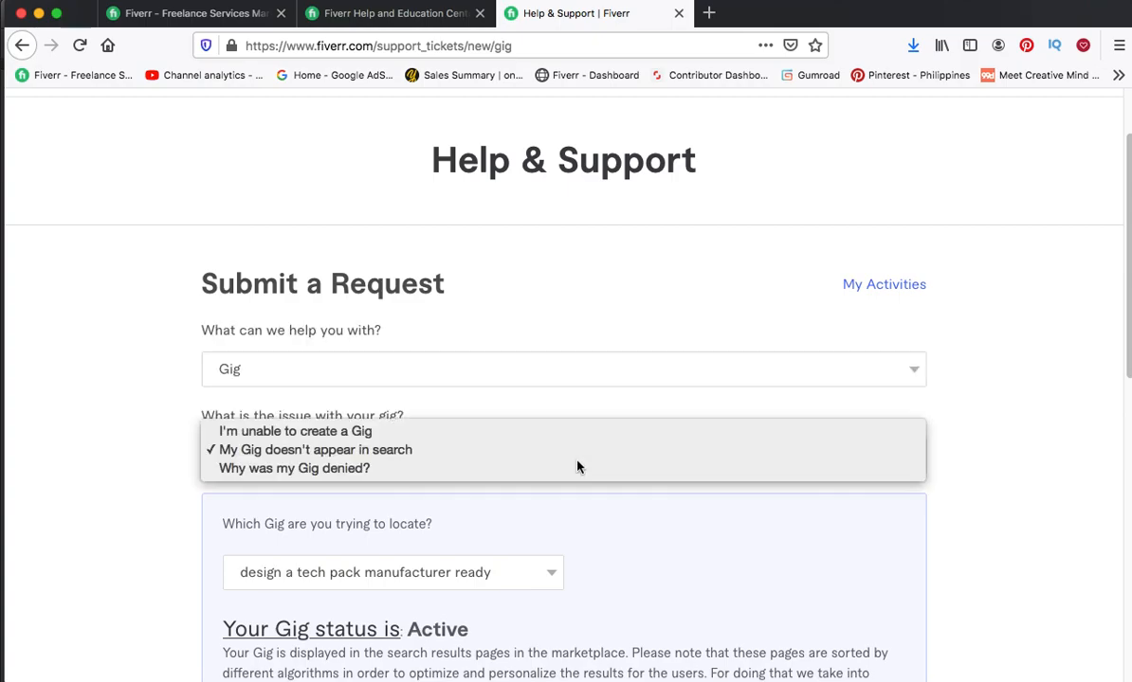
mouse_move(550, 449)
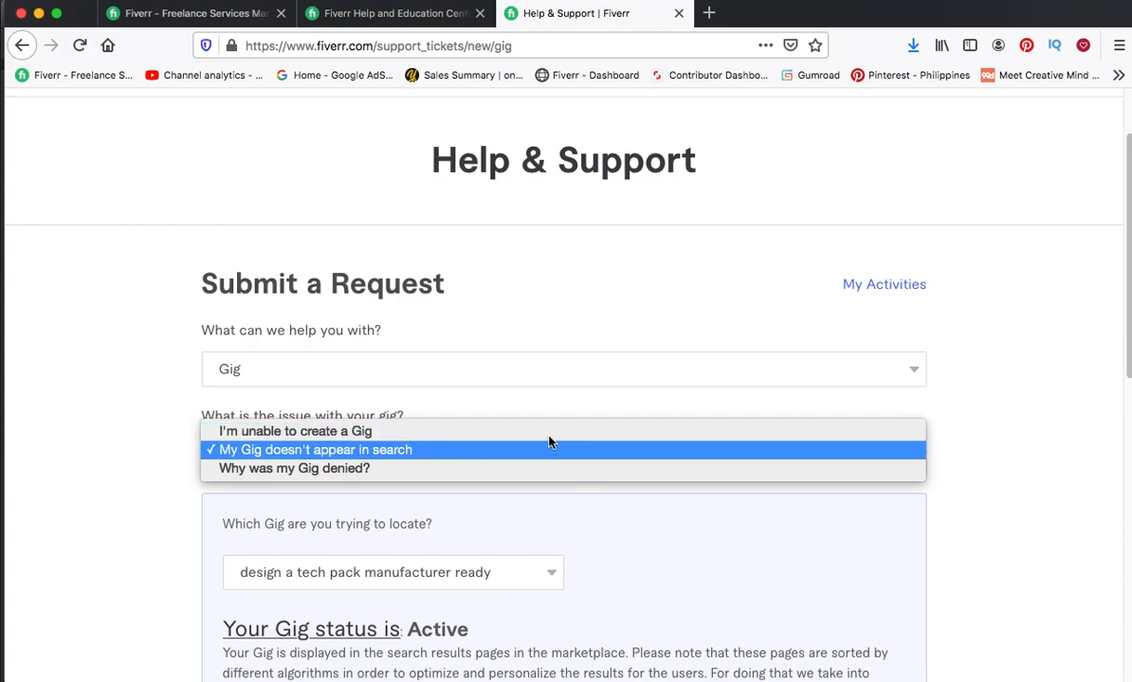
mouse_move(545, 453)
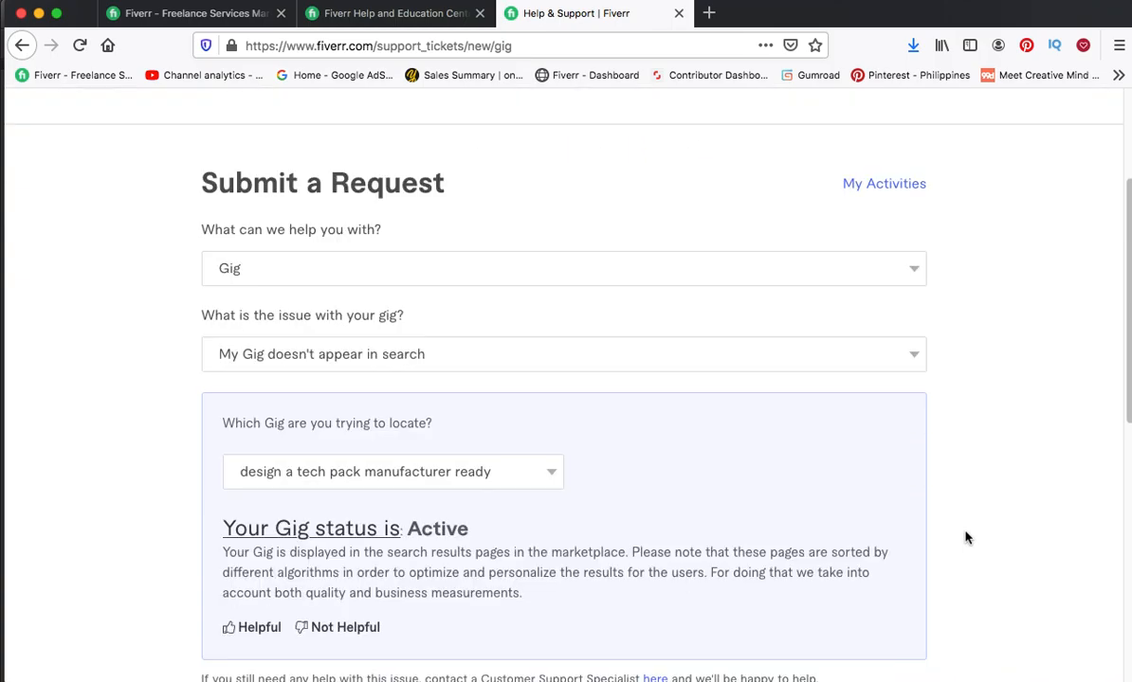
Choose 'put your logo in a beautiful 3d apparel mock up' as the gig to locate
left_click(392, 471)
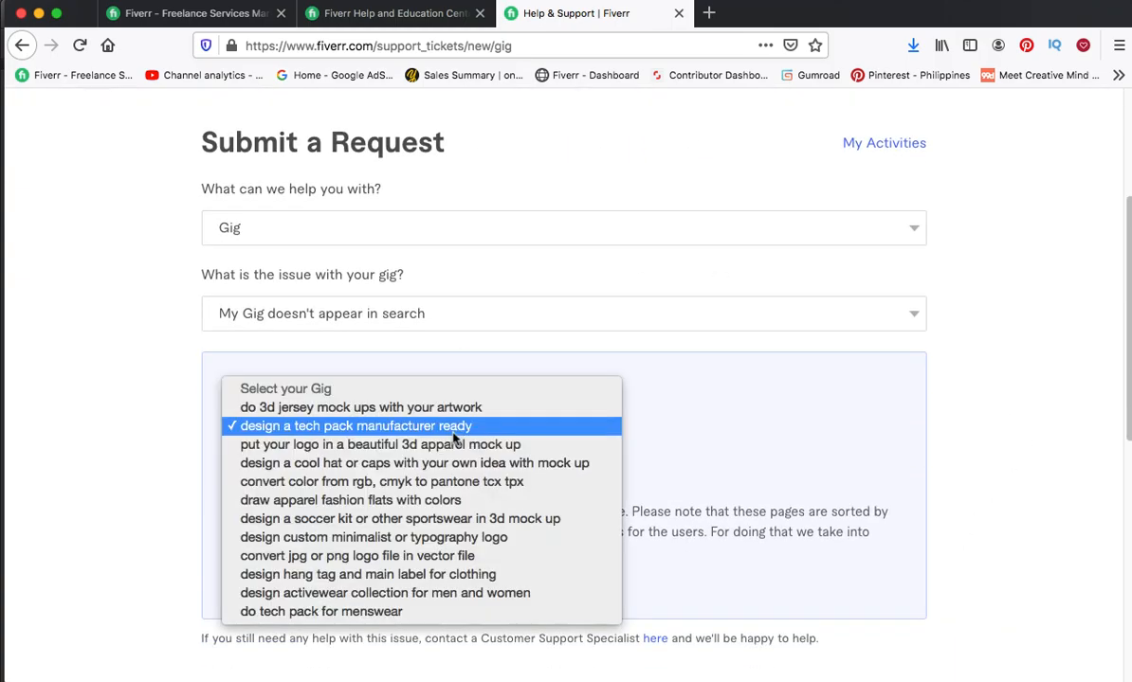
mouse_move(427, 557)
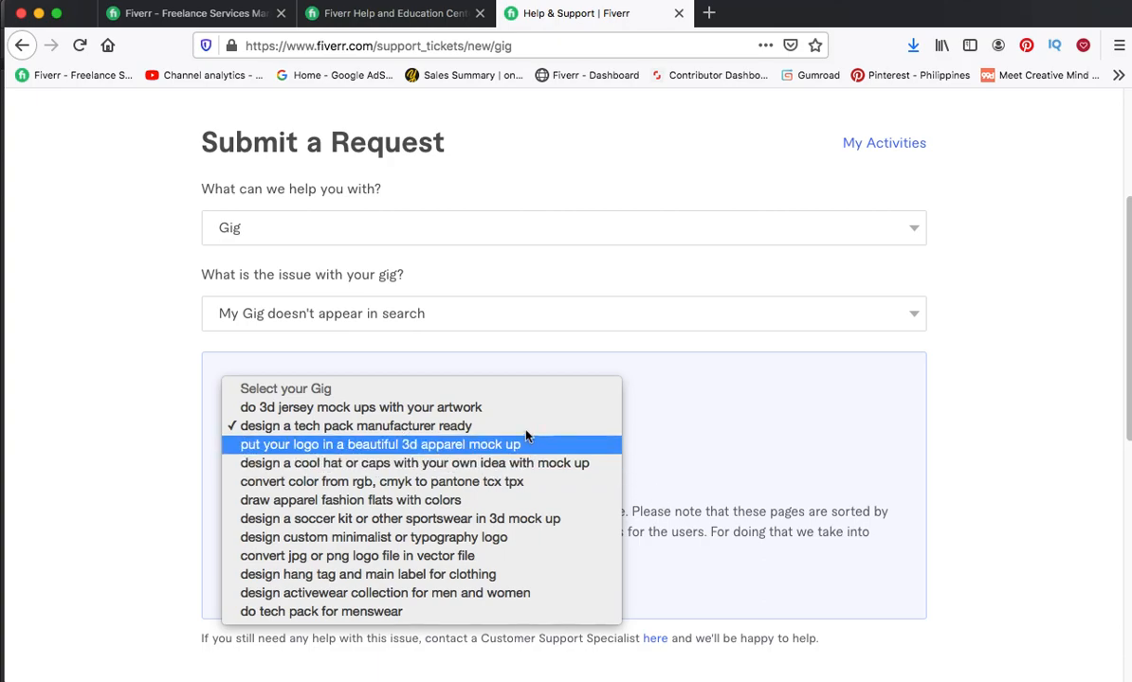
mouse_move(496, 446)
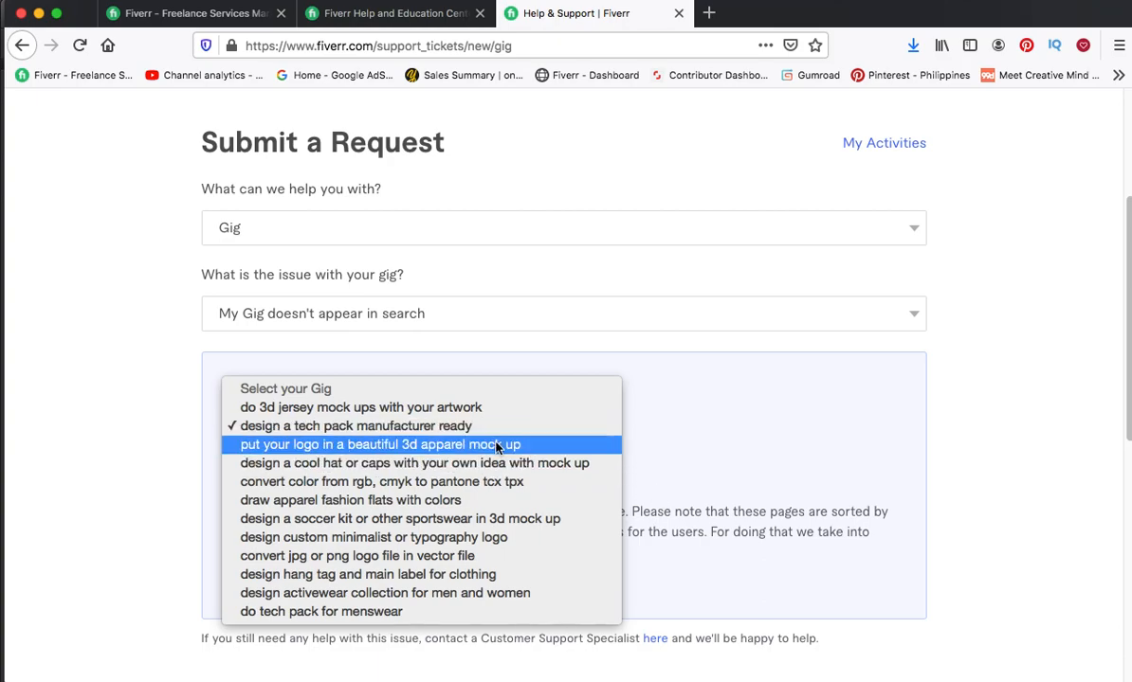
left_click(377, 445)
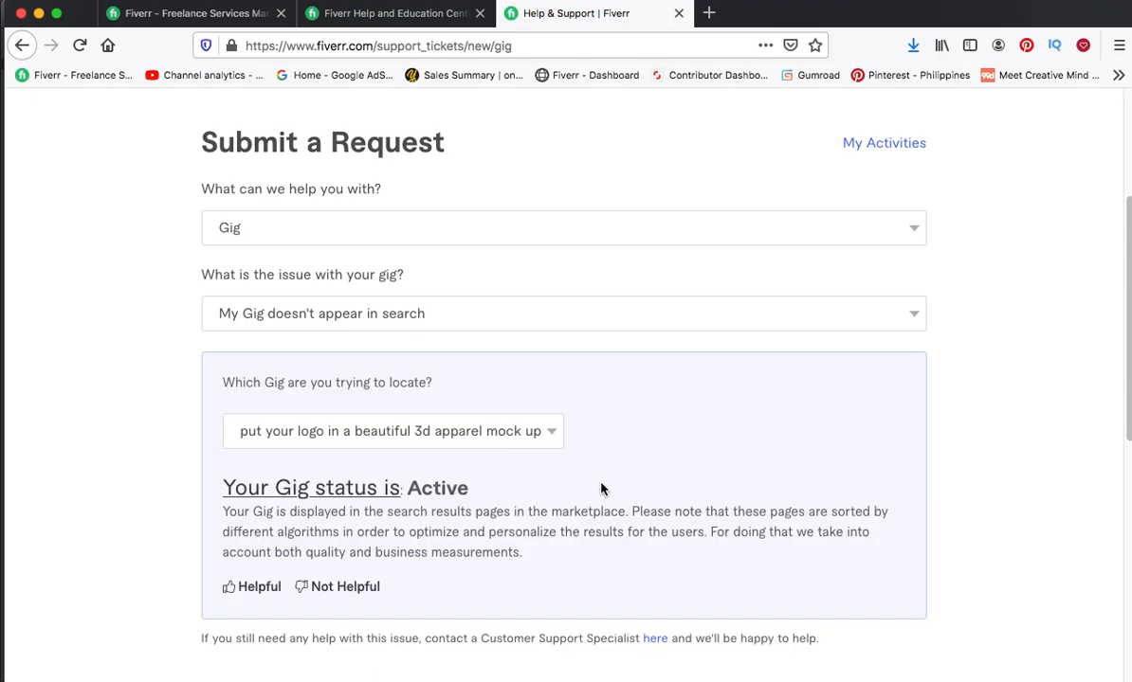
mouse_move(452, 524)
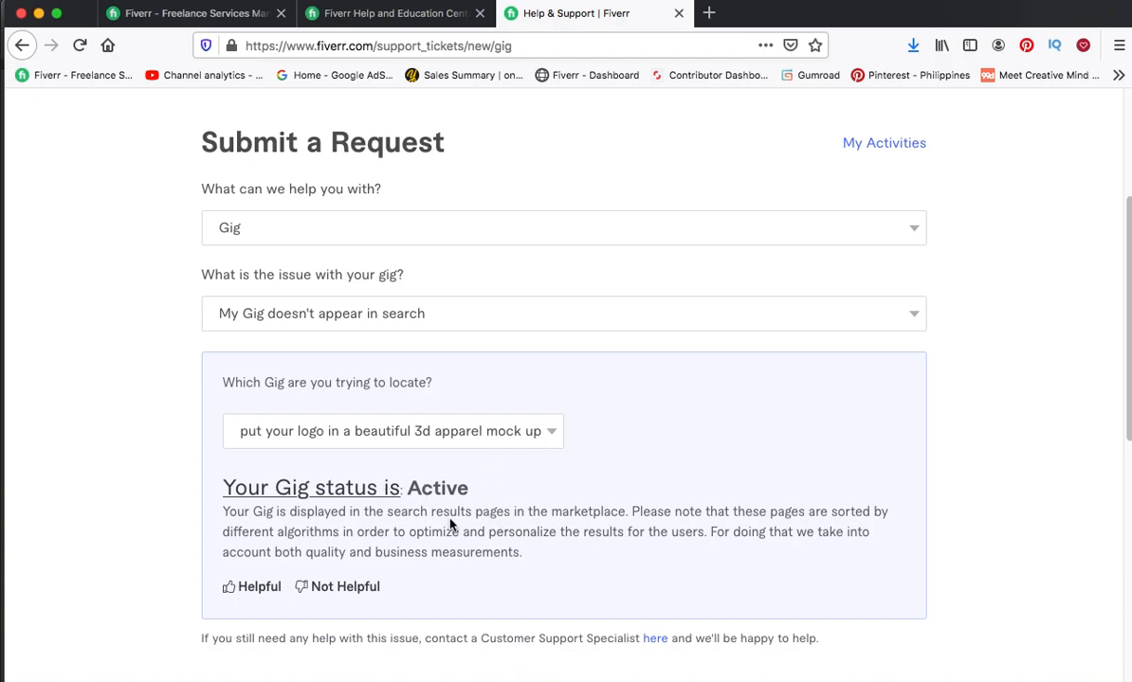
mouse_move(446, 516)
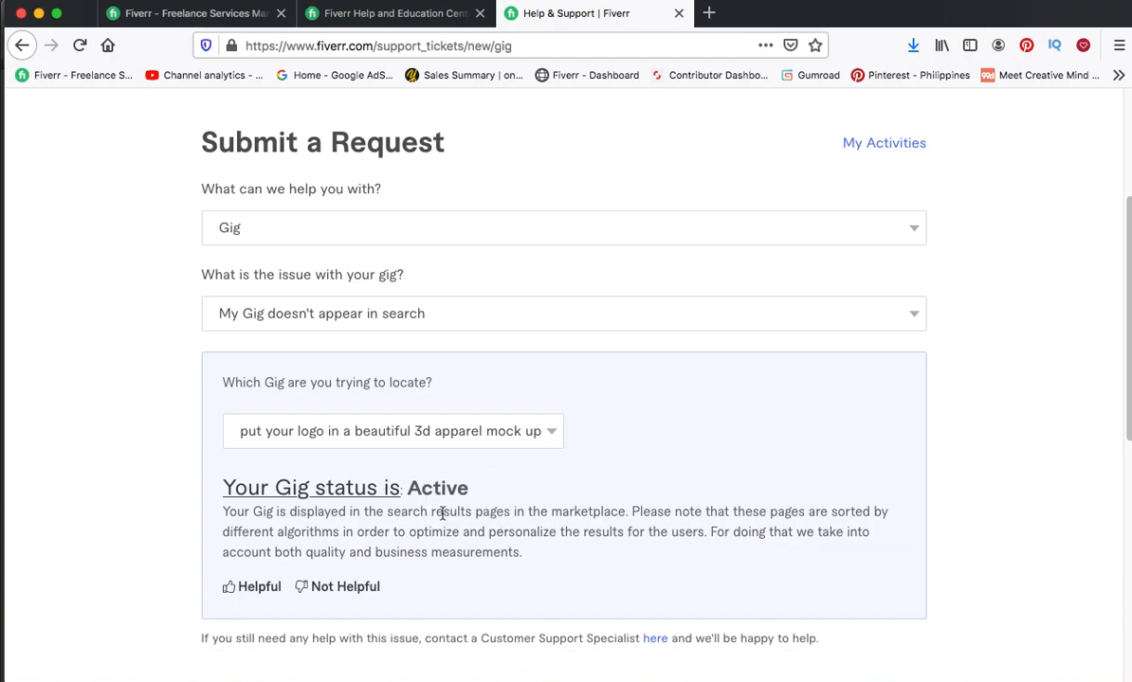
mouse_move(619, 566)
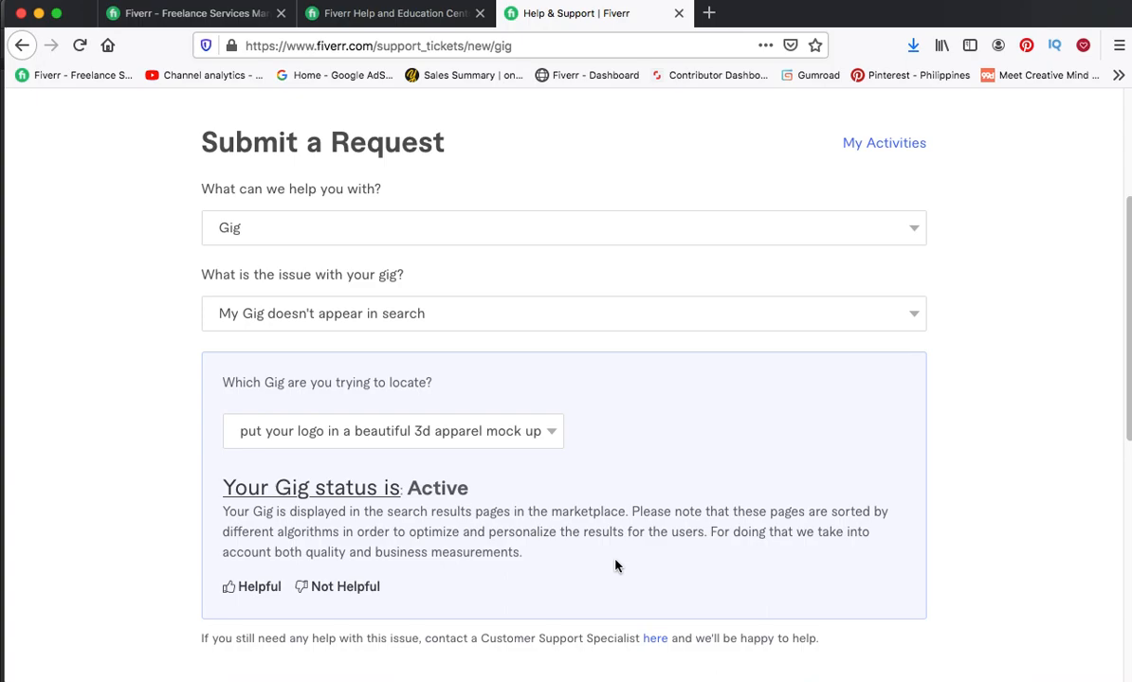
mouse_move(478, 518)
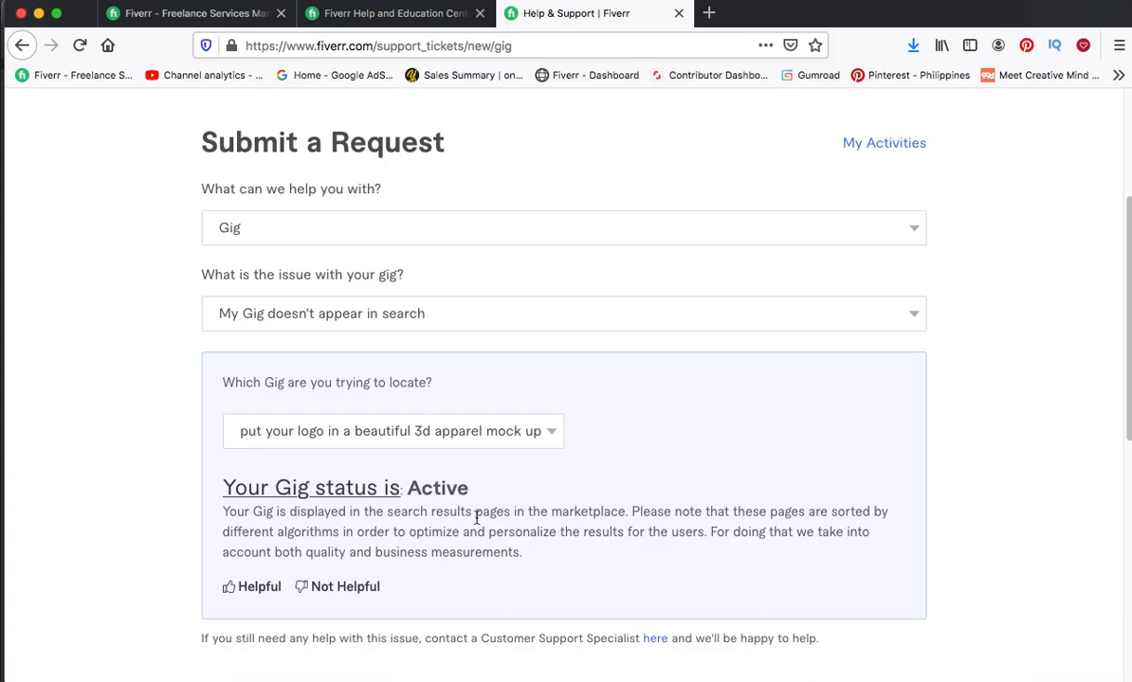
mouse_move(492, 529)
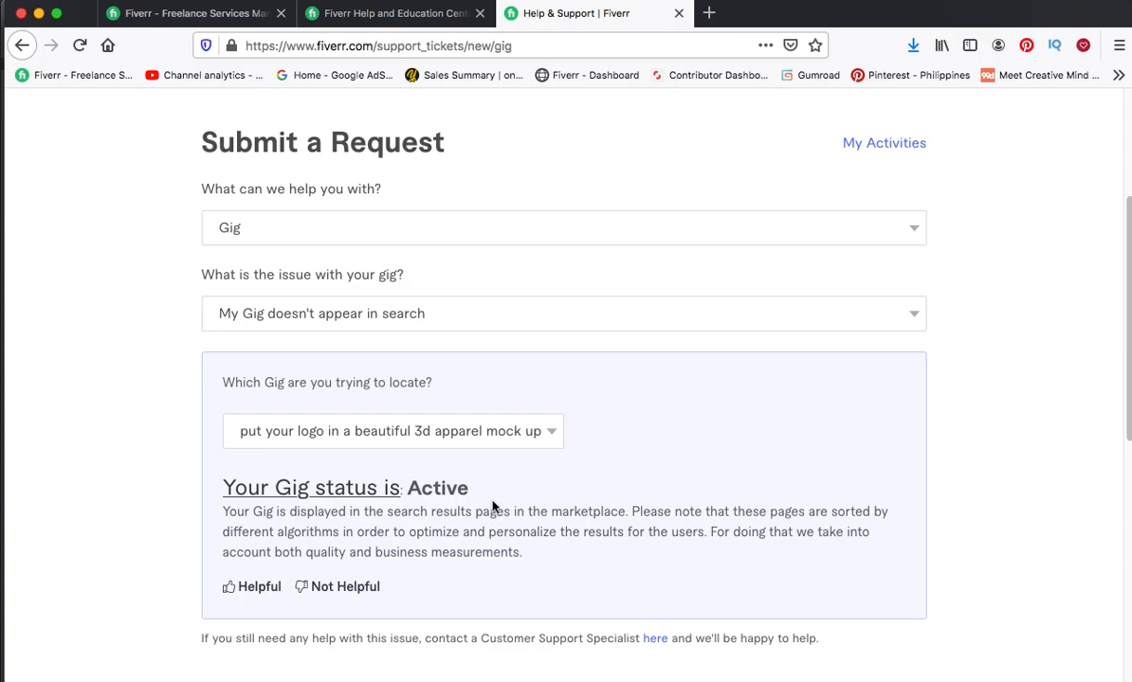
mouse_move(467, 527)
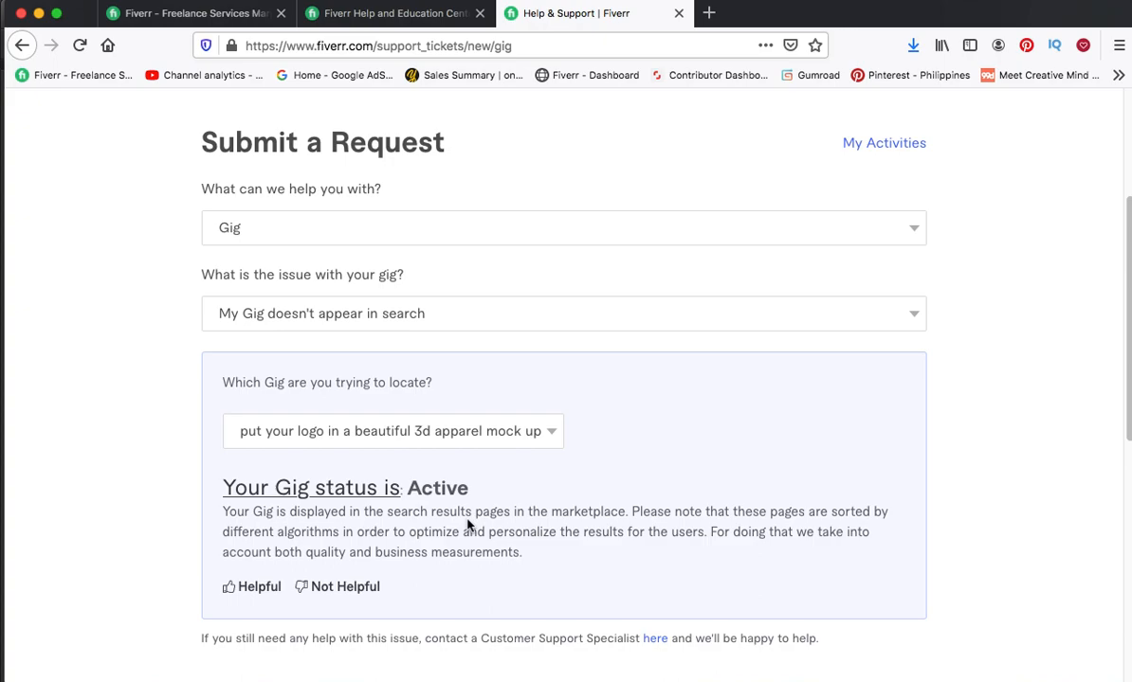
mouse_move(425, 469)
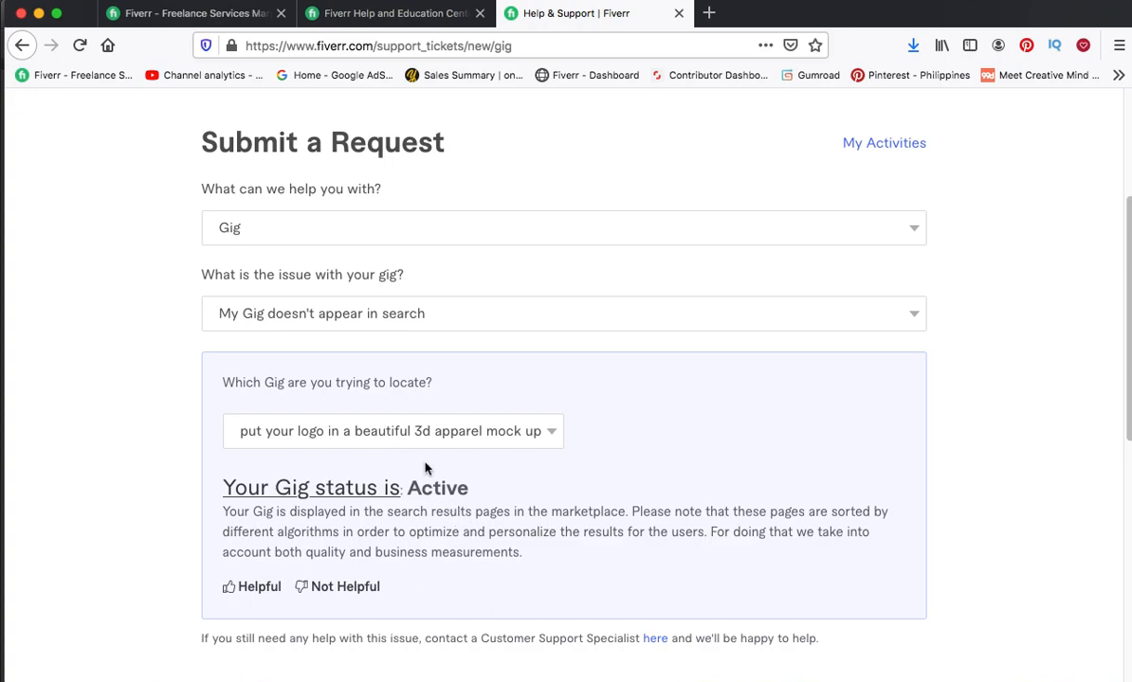
mouse_move(411, 449)
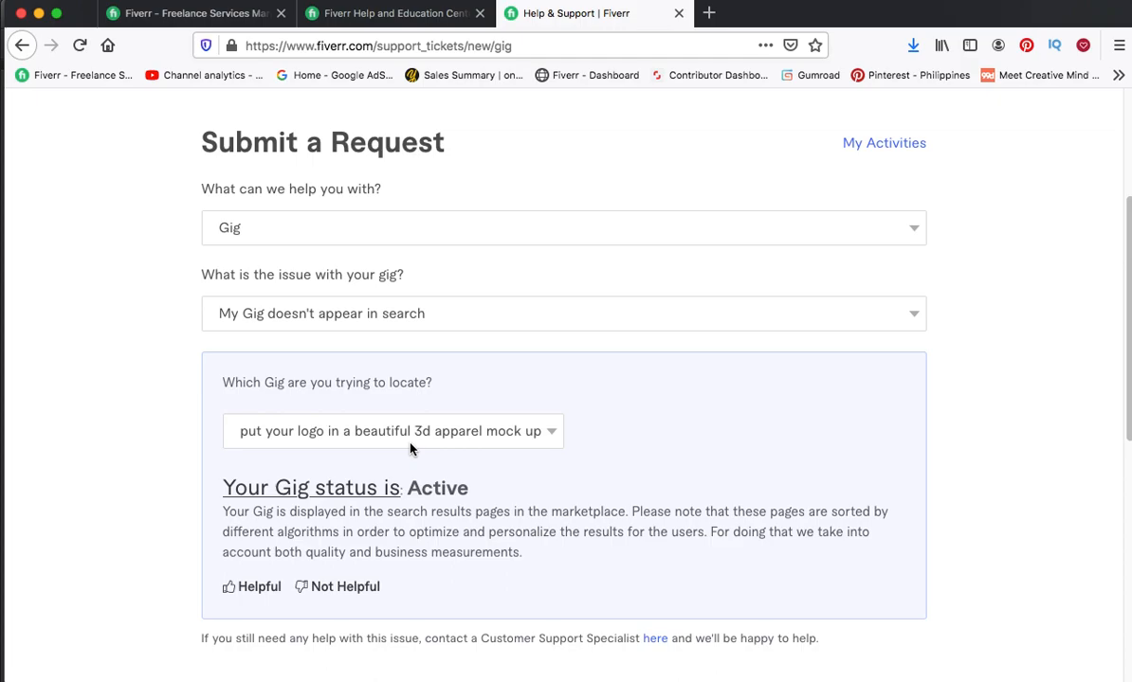
mouse_move(717, 549)
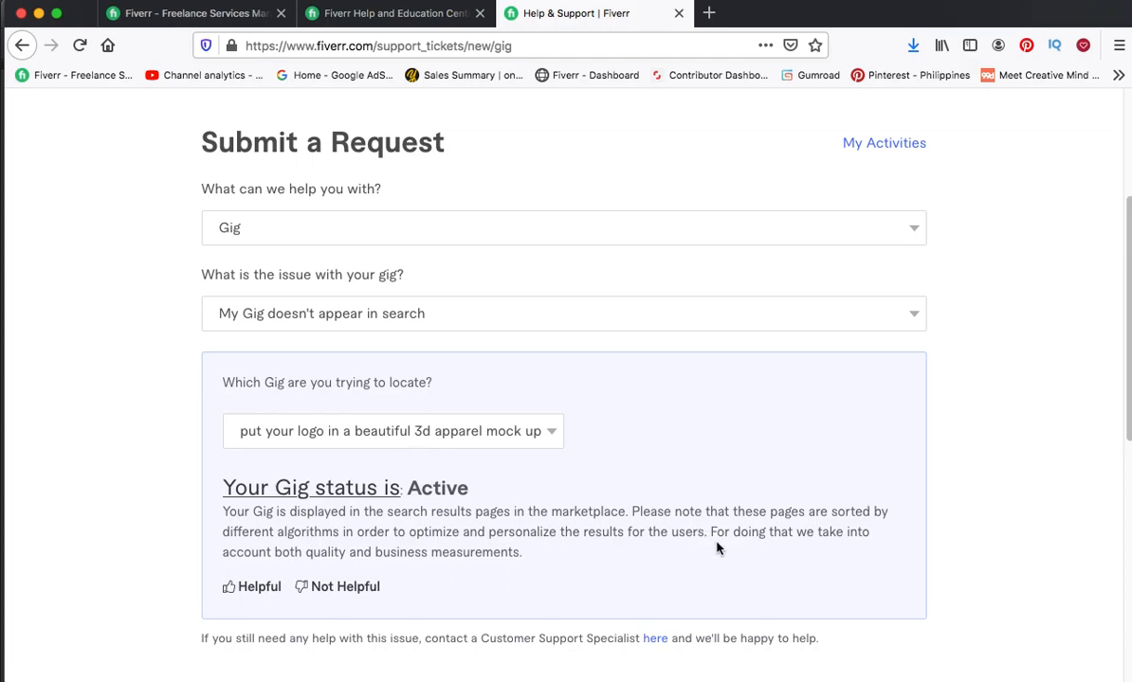
scroll("down", 3)
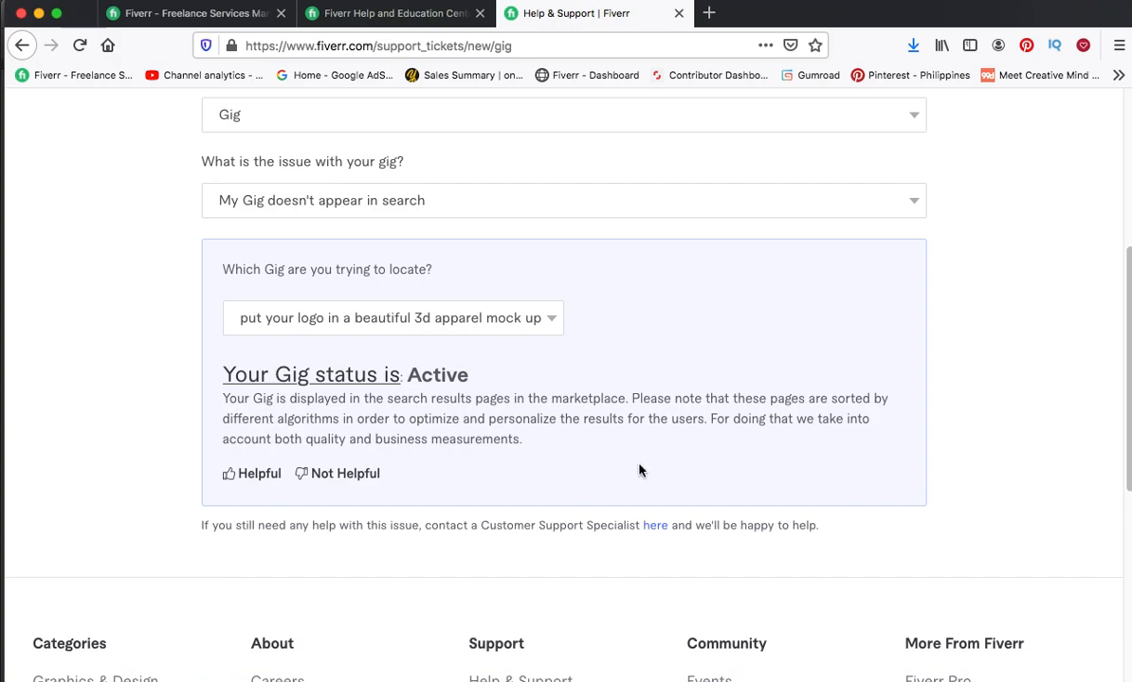
mouse_move(944, 481)
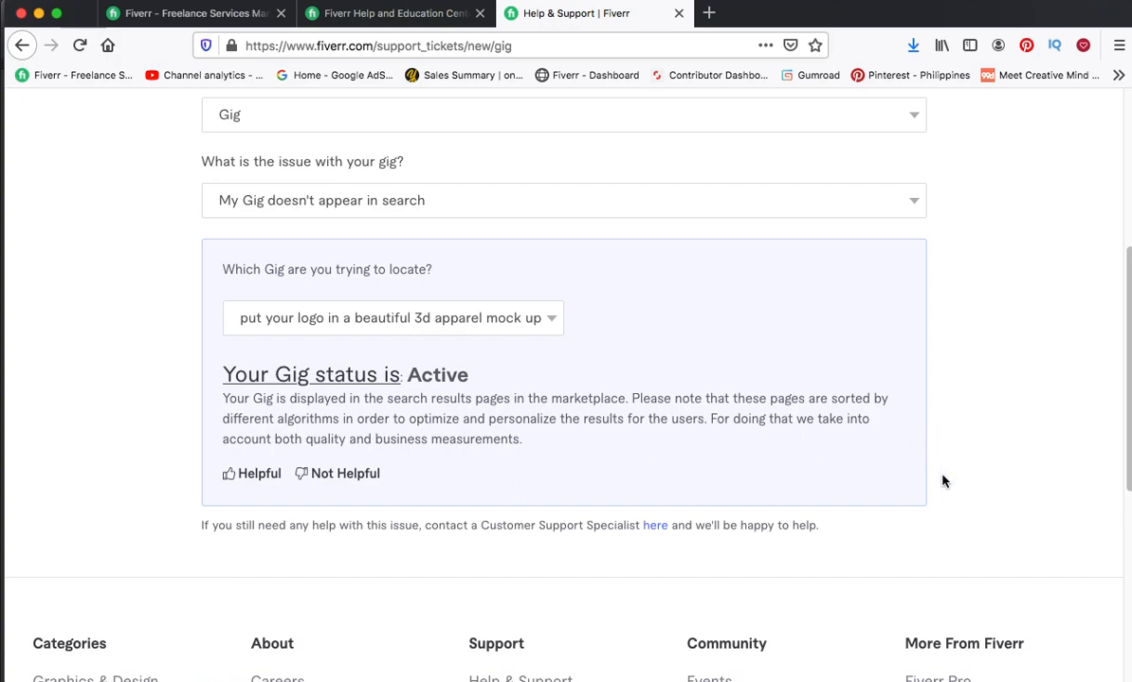
mouse_move(818, 492)
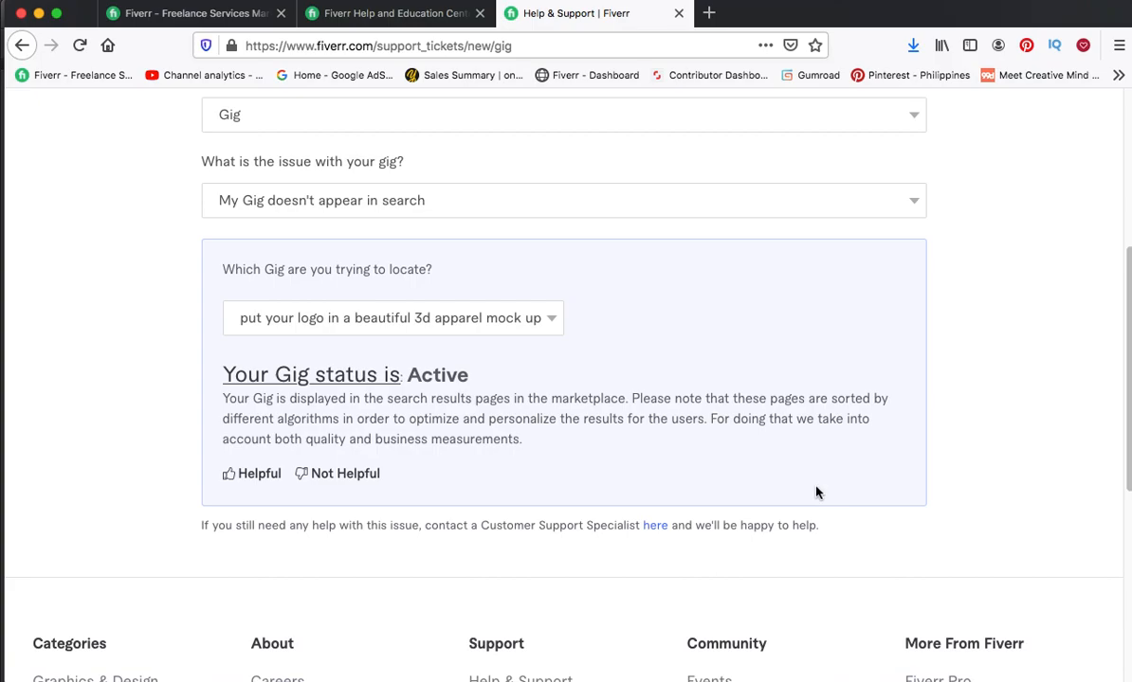
mouse_move(848, 514)
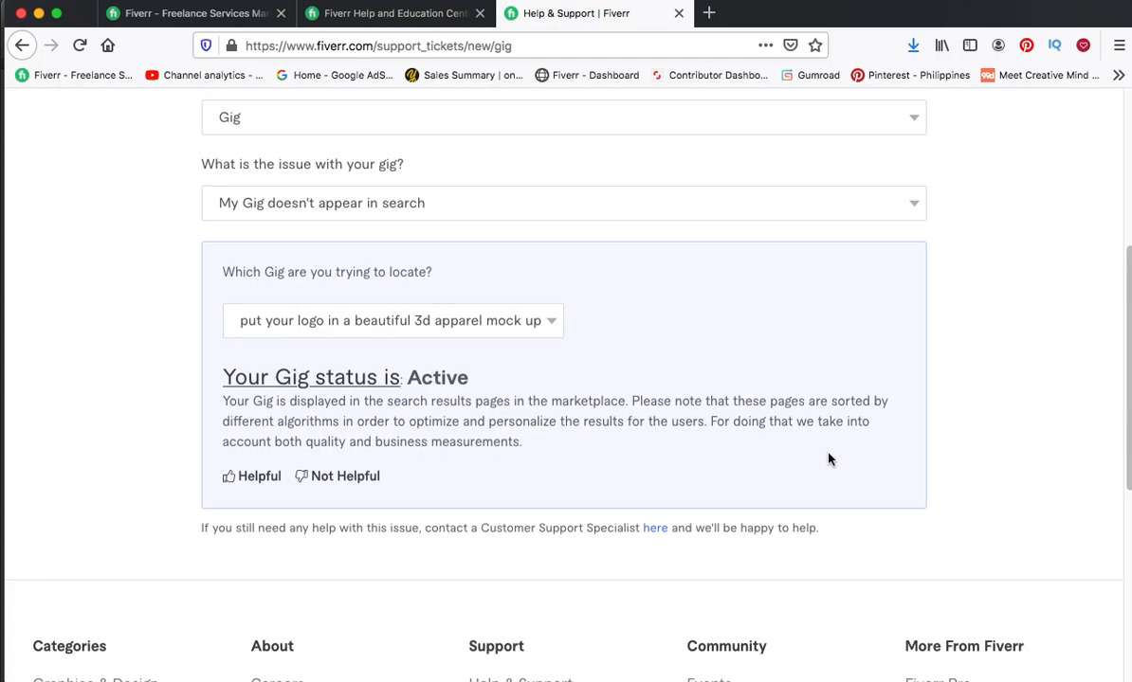
Choose 'do 3d jersey mock ups with your artwork' as the gig to locate
left_click(391, 320)
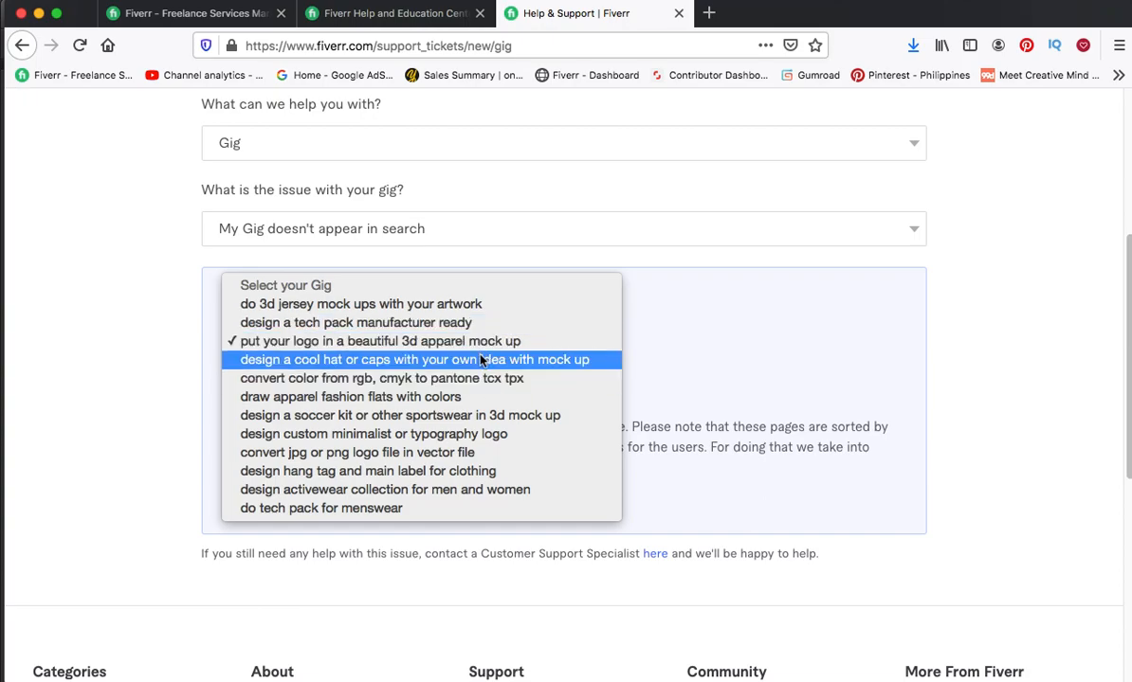
mouse_move(479, 433)
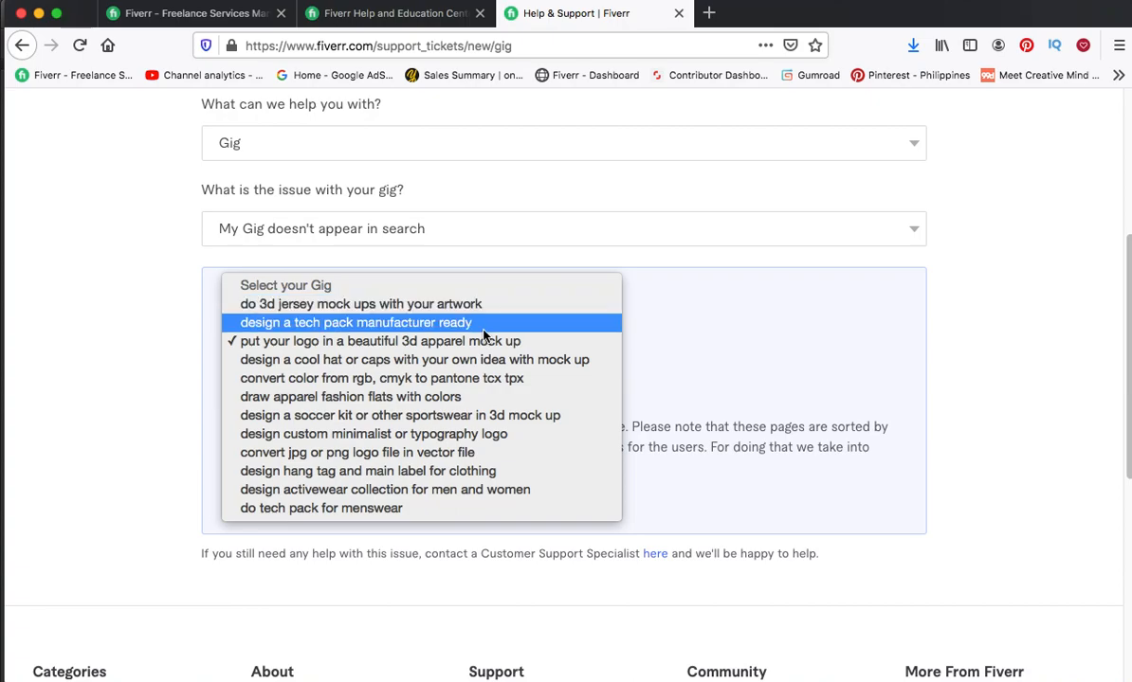
mouse_move(414, 359)
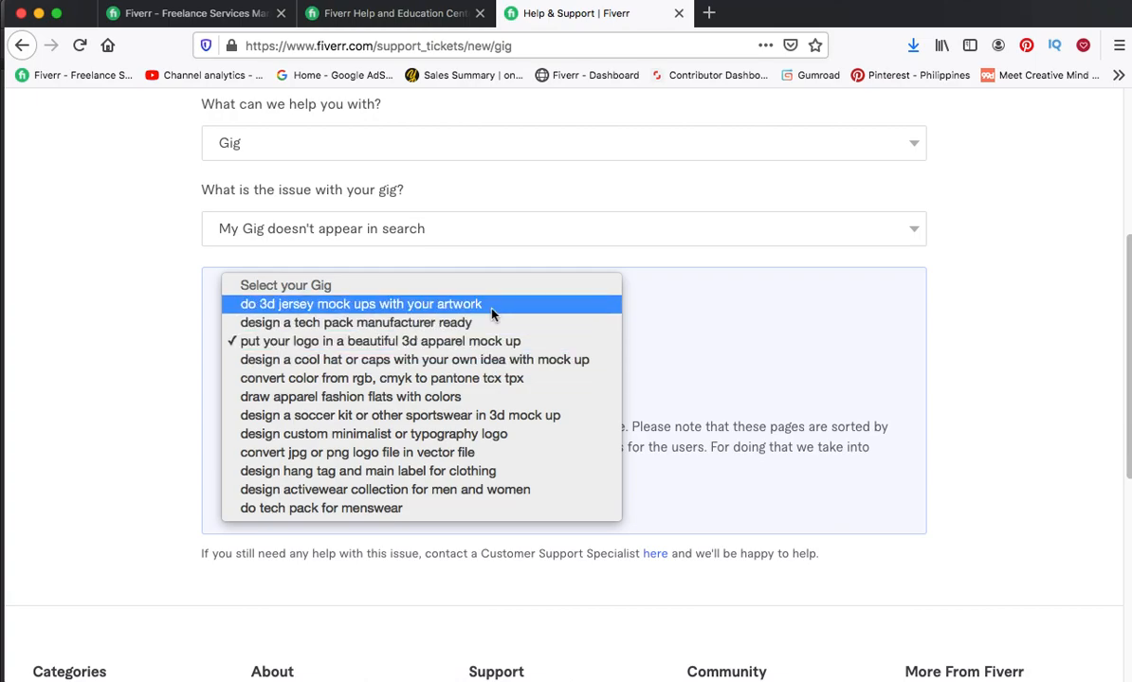
left_click(359, 304)
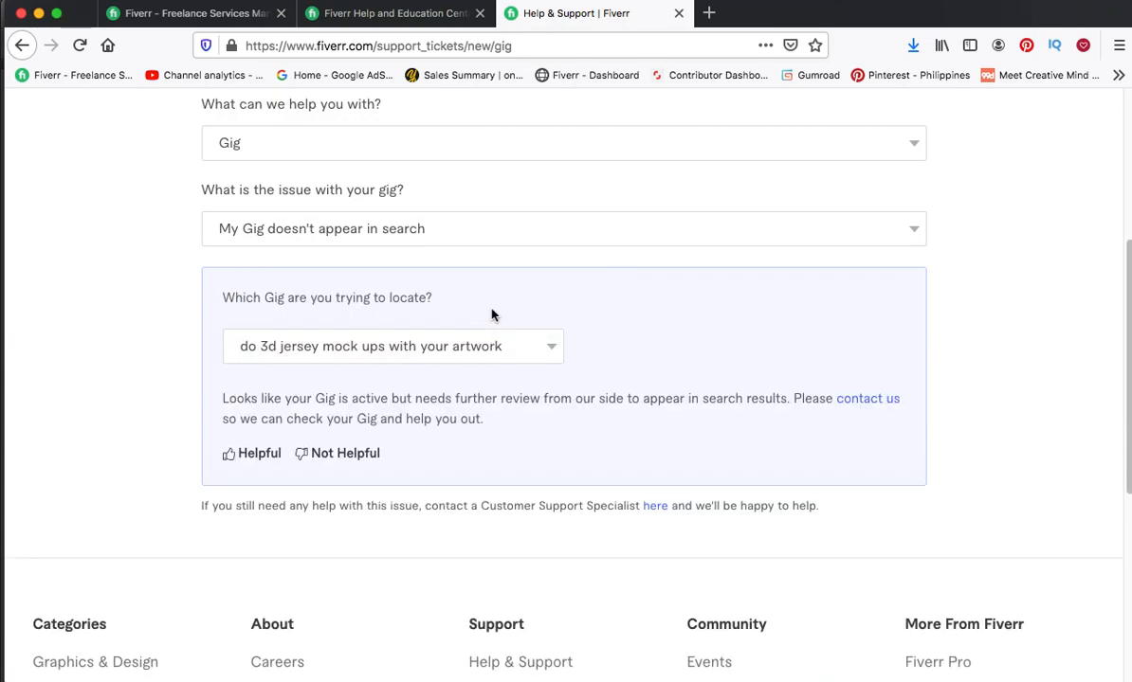
mouse_move(540, 420)
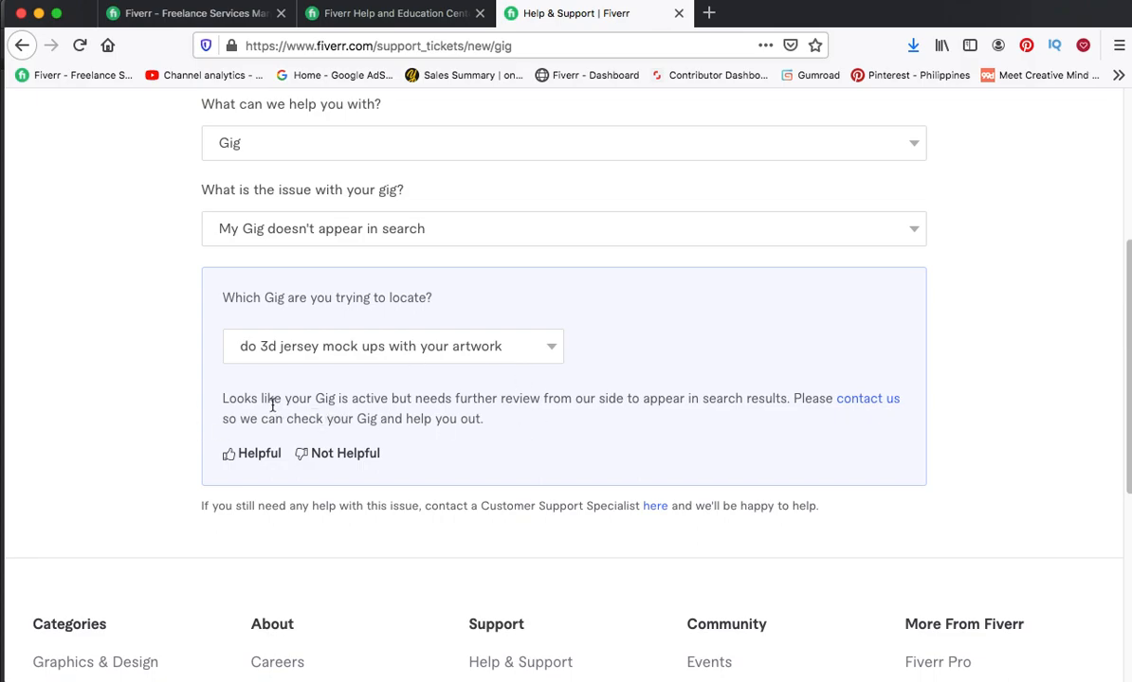
mouse_move(318, 418)
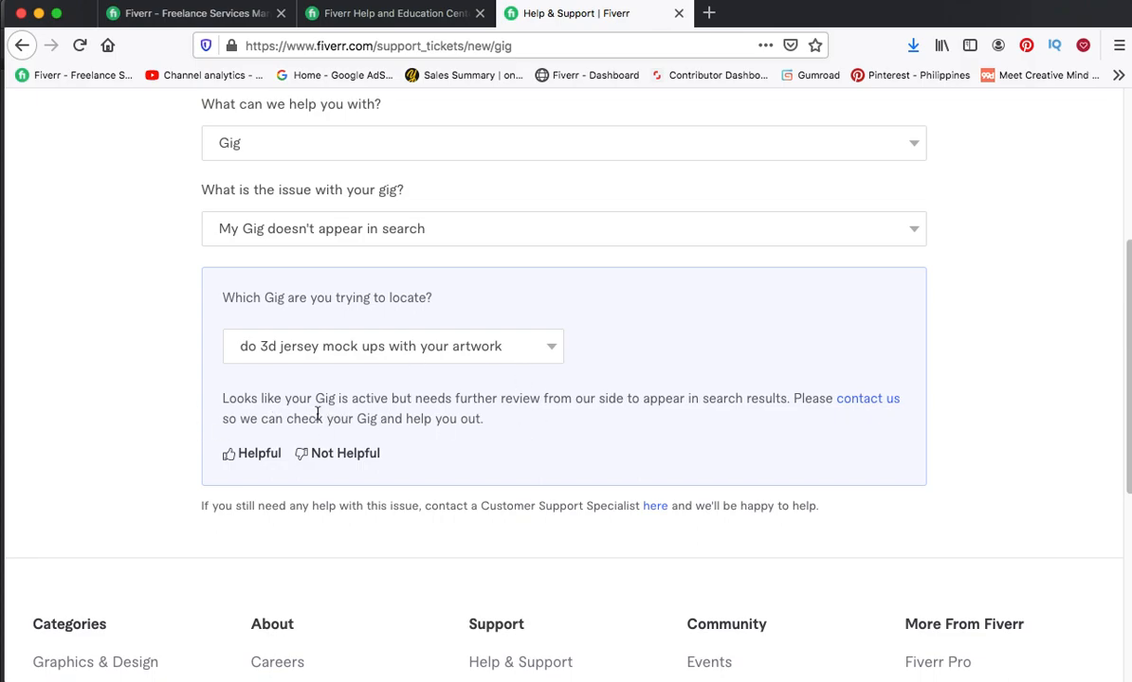
mouse_move(438, 422)
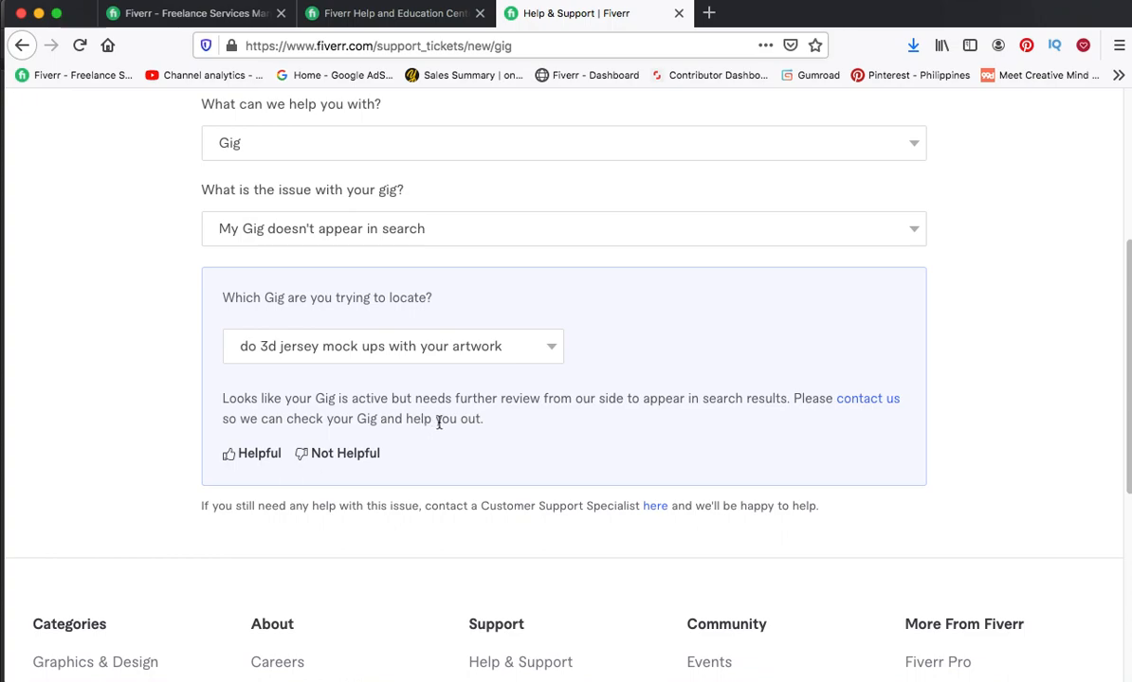
mouse_move(562, 442)
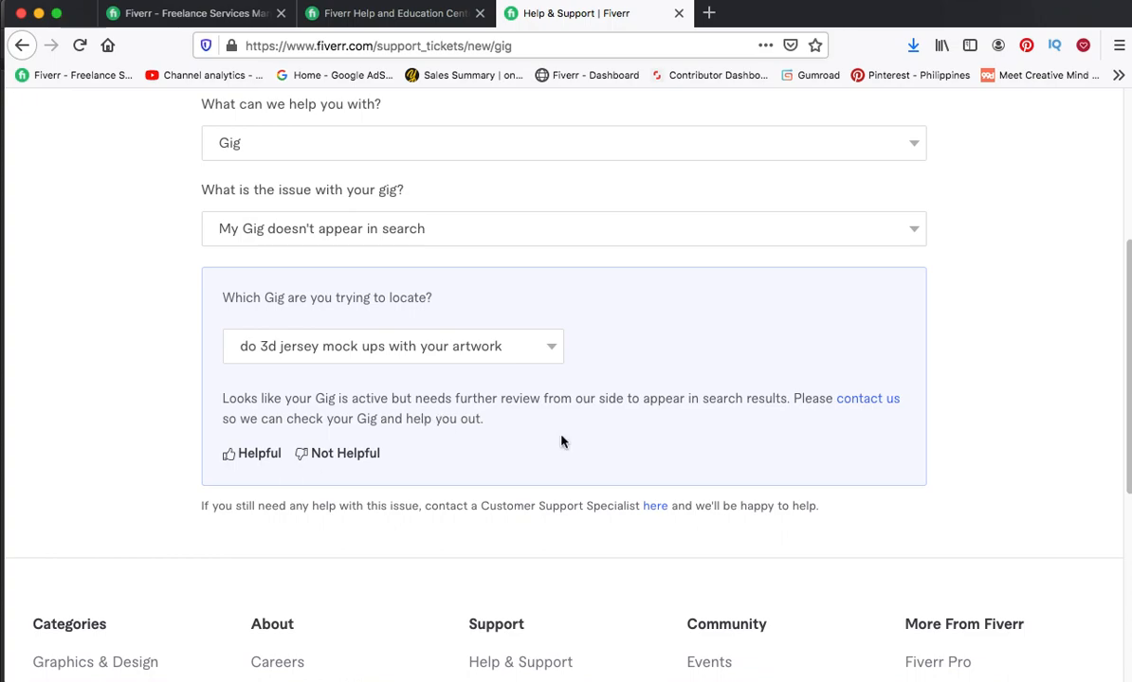
mouse_move(827, 460)
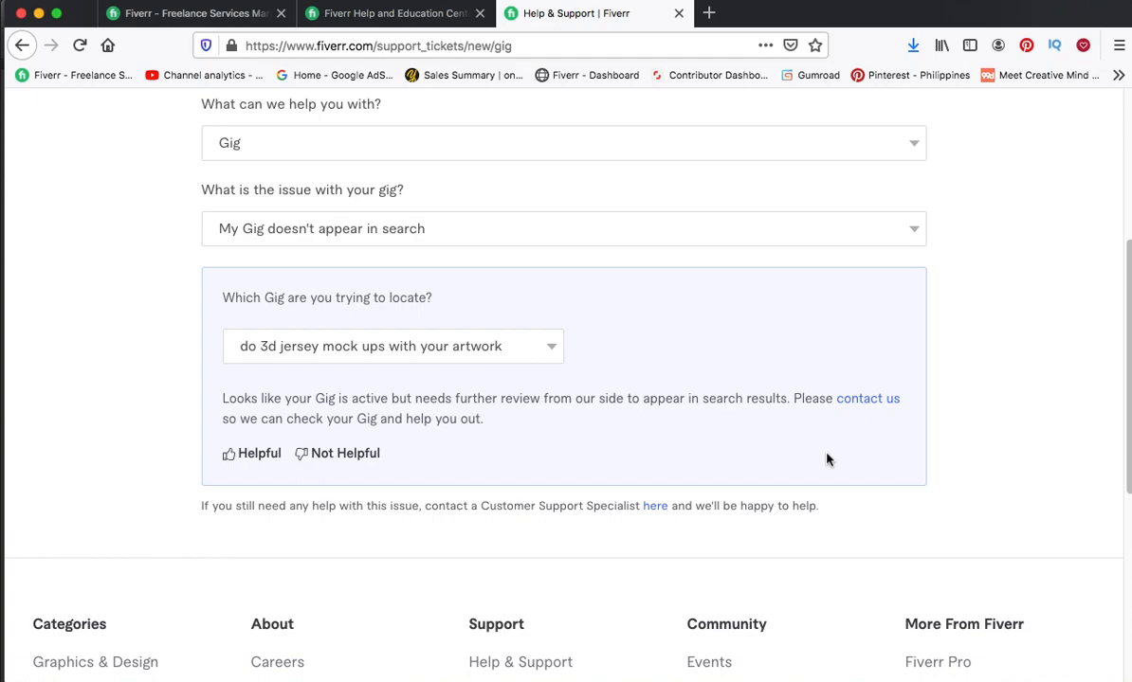
mouse_move(298, 363)
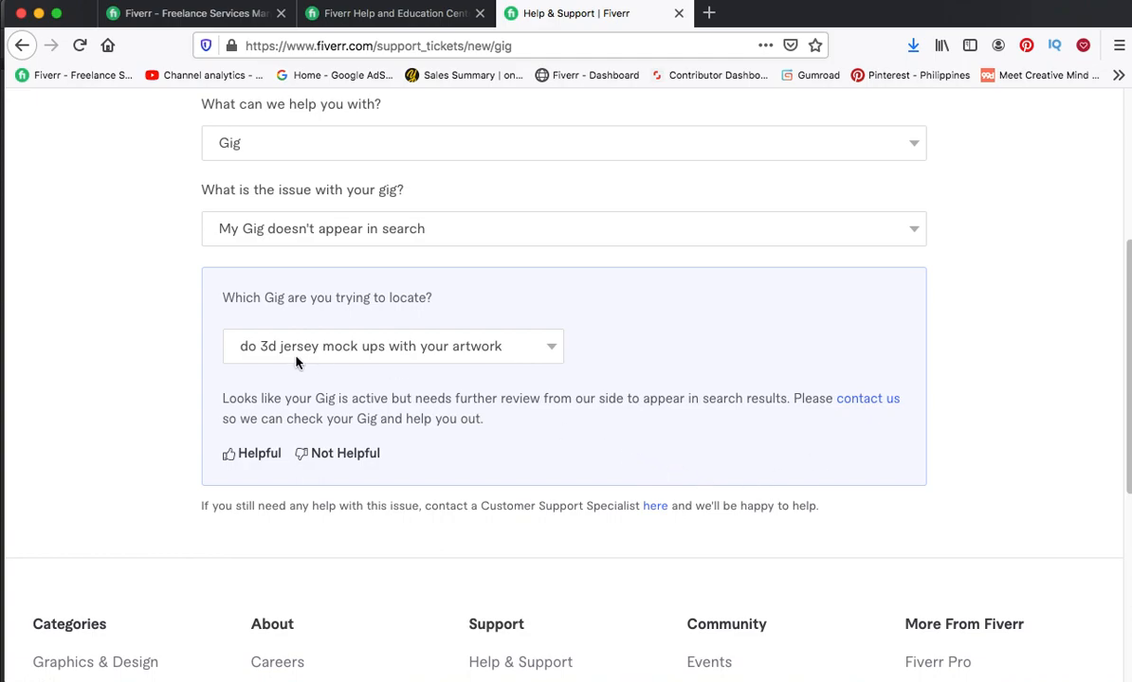
mouse_move(396, 372)
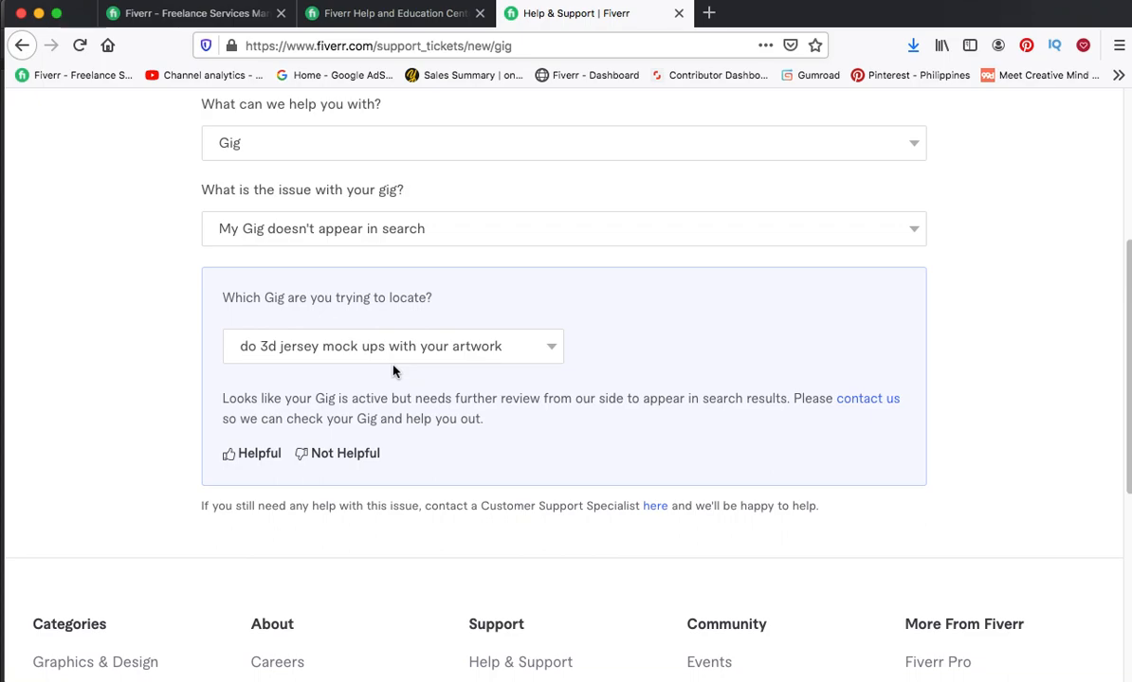
mouse_move(379, 363)
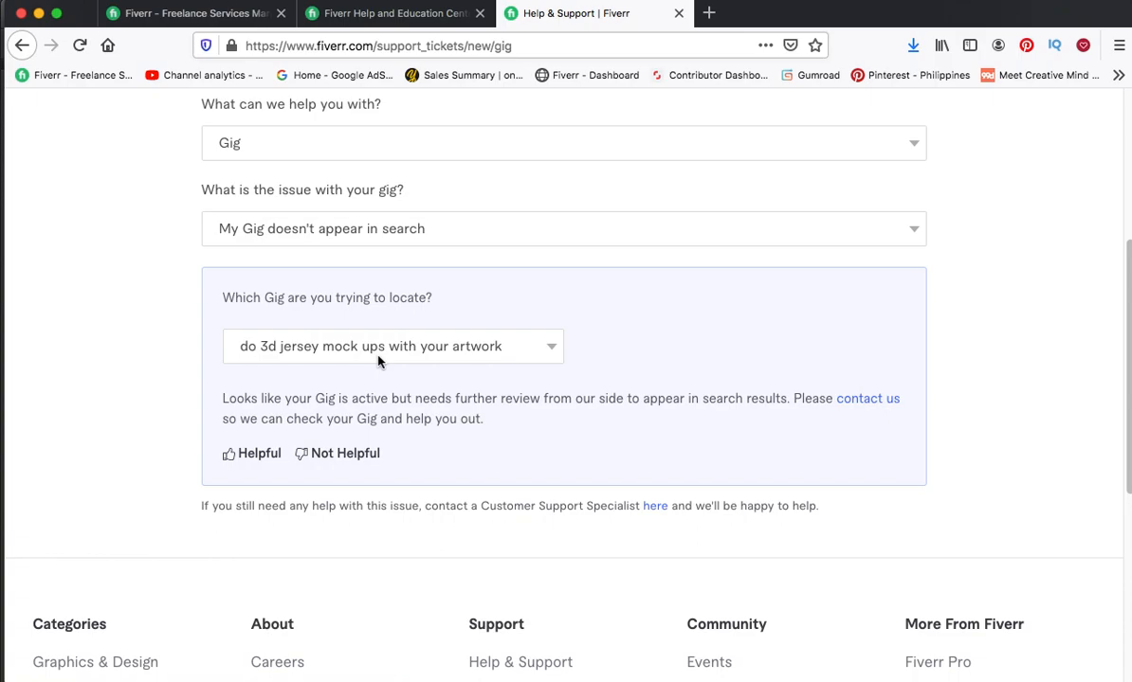
mouse_move(448, 362)
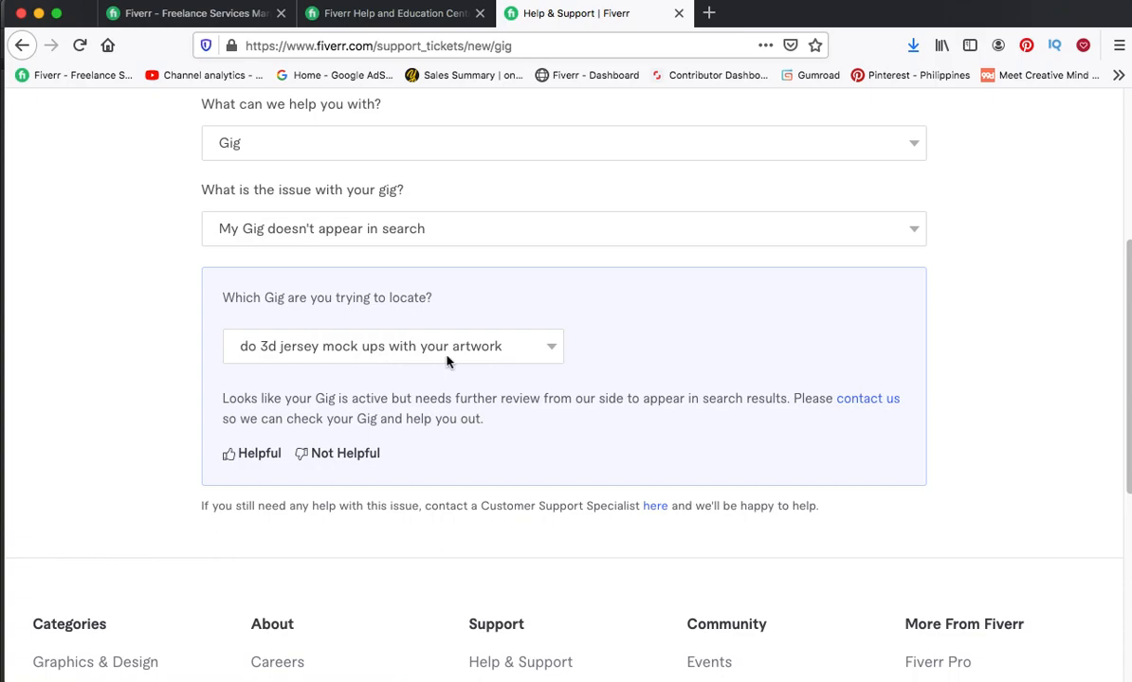
mouse_move(616, 421)
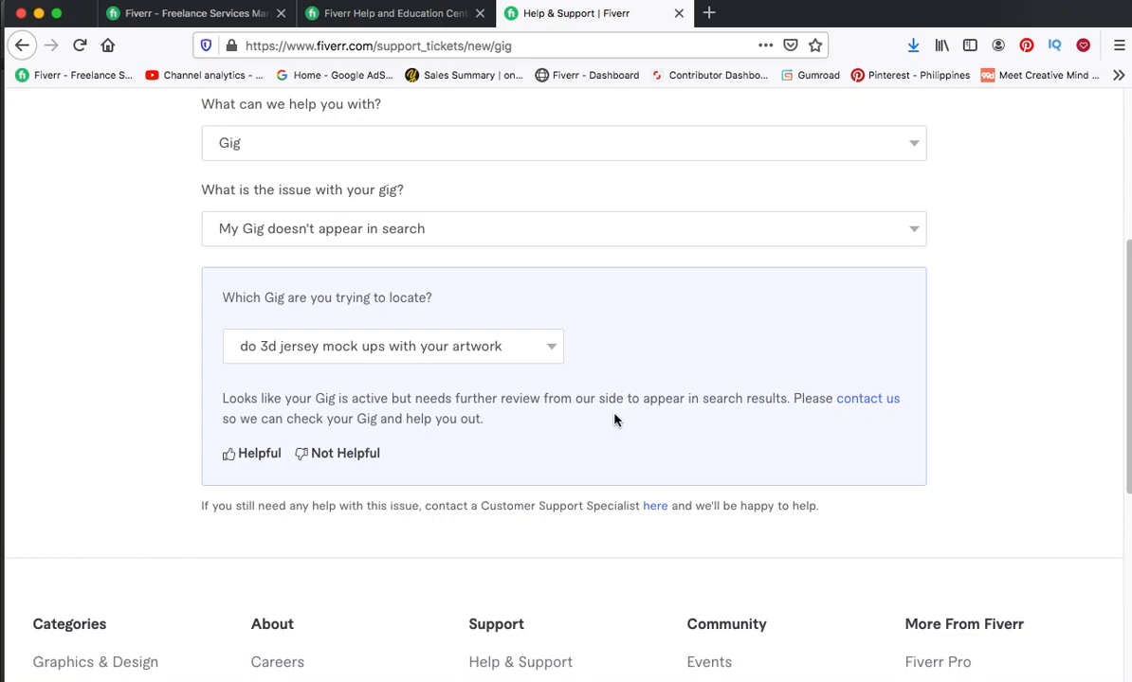
mouse_move(465, 414)
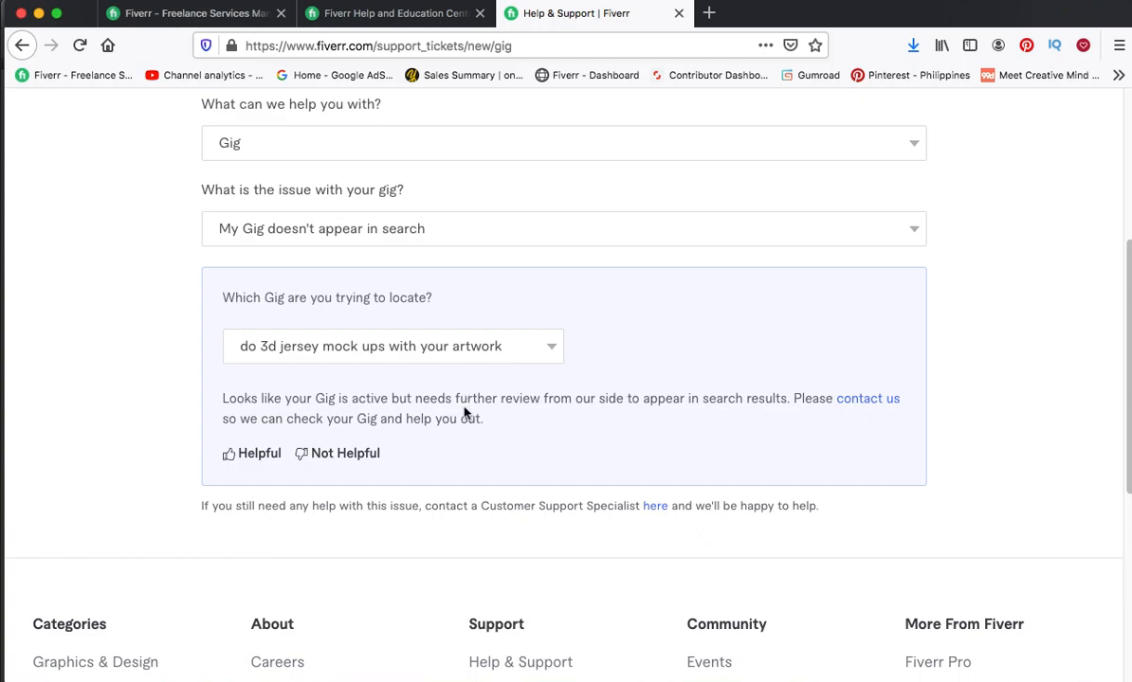
mouse_move(450, 404)
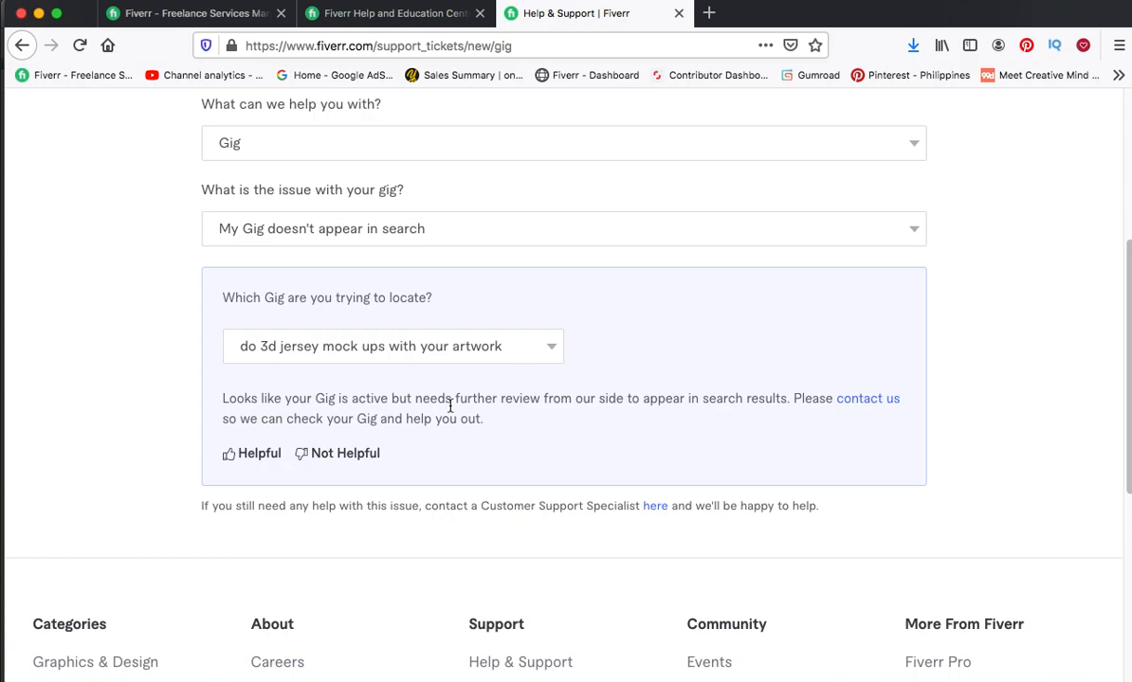
mouse_move(446, 387)
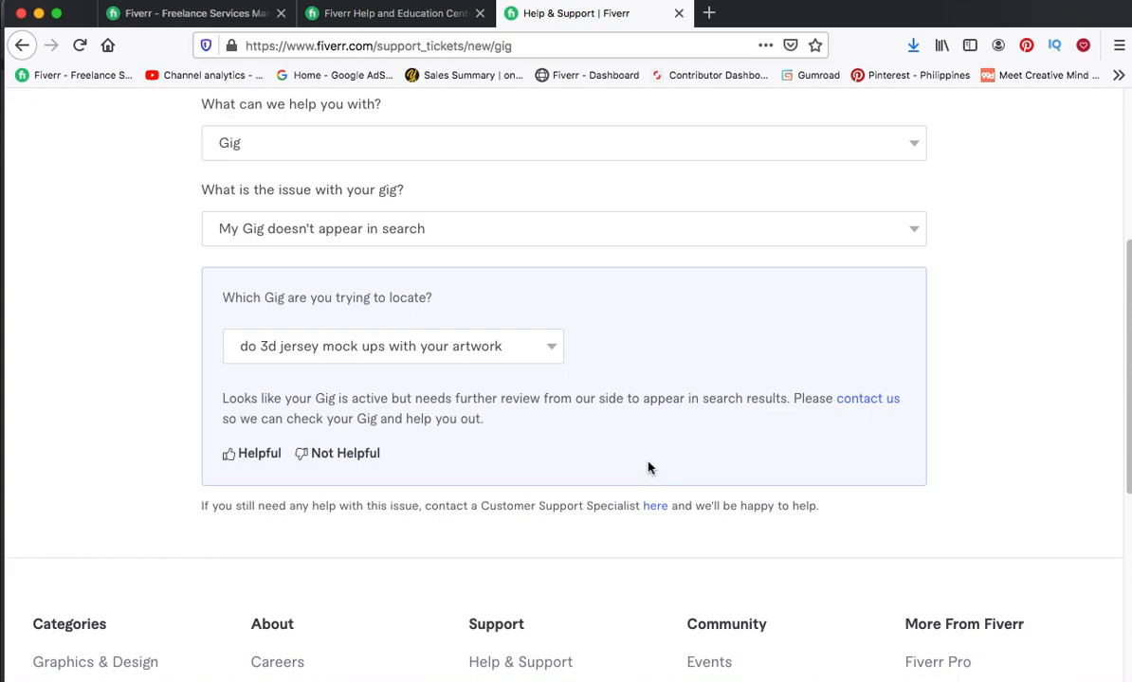
mouse_move(563, 406)
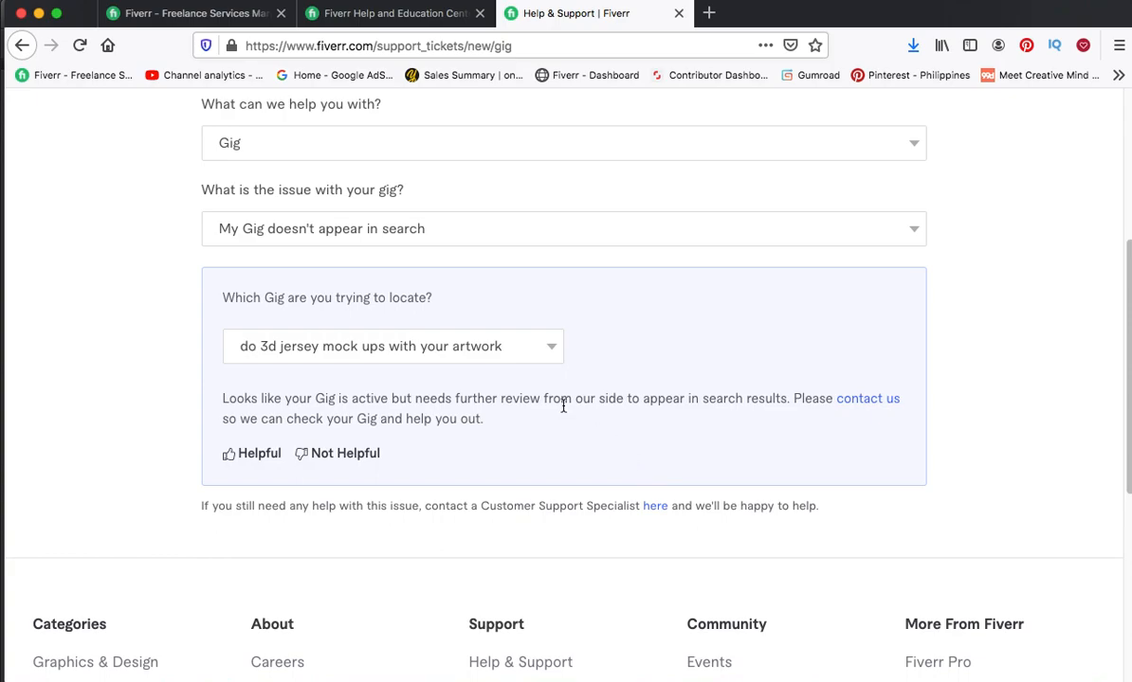
mouse_move(552, 370)
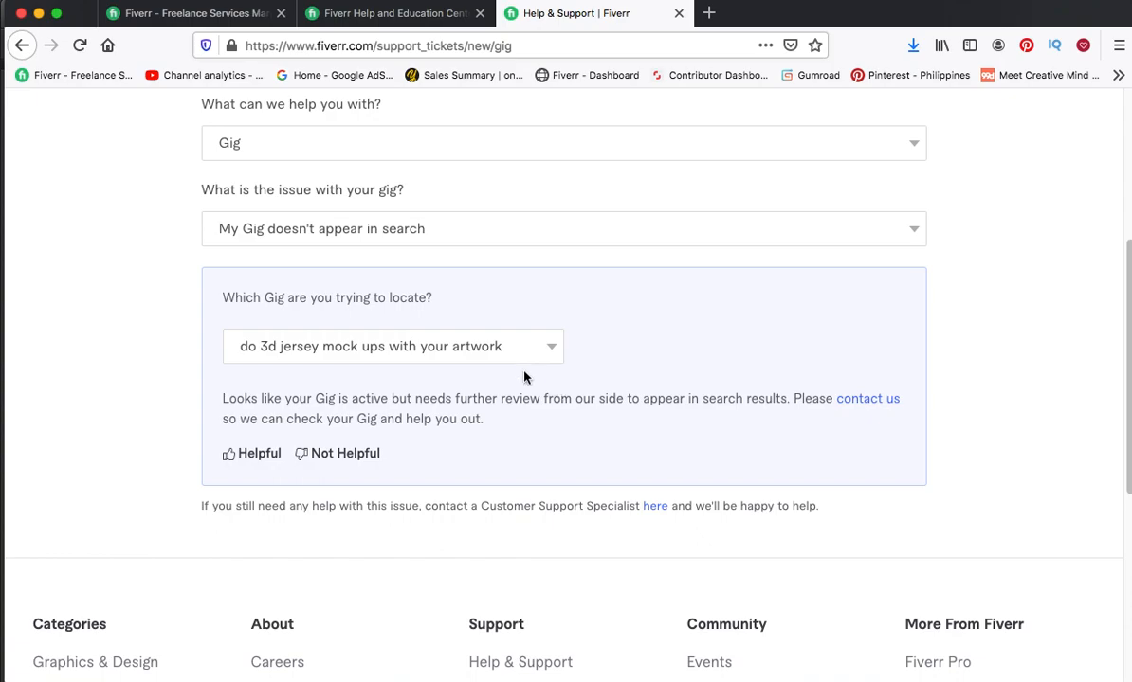
left_click(392, 346)
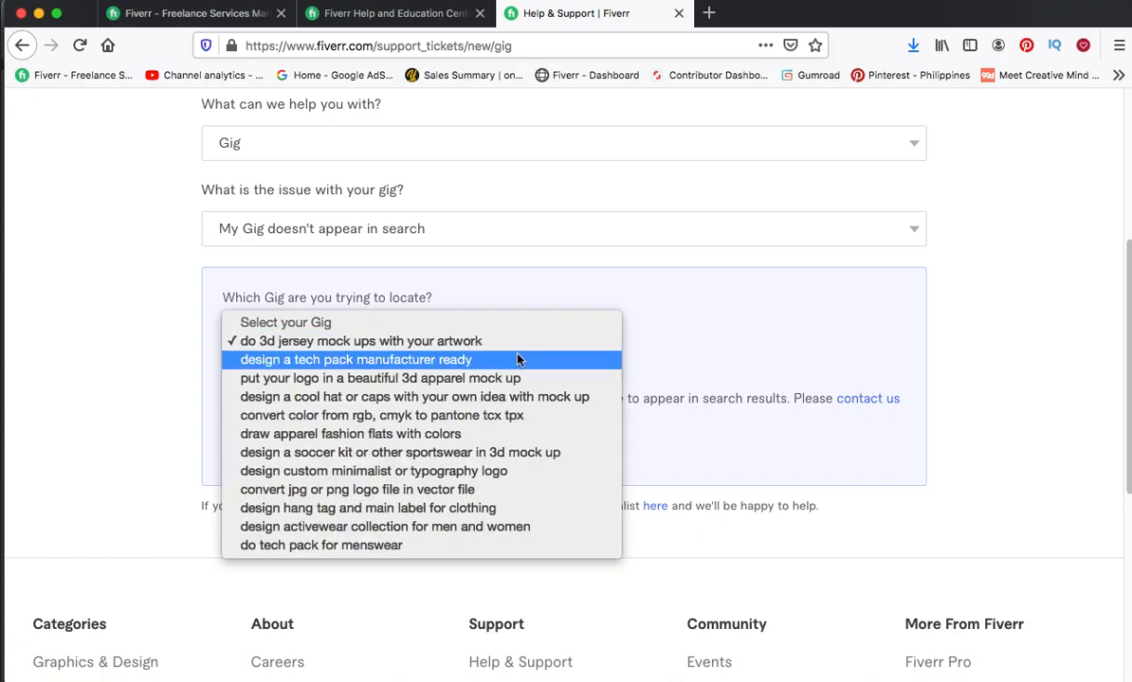
left_click(362, 341)
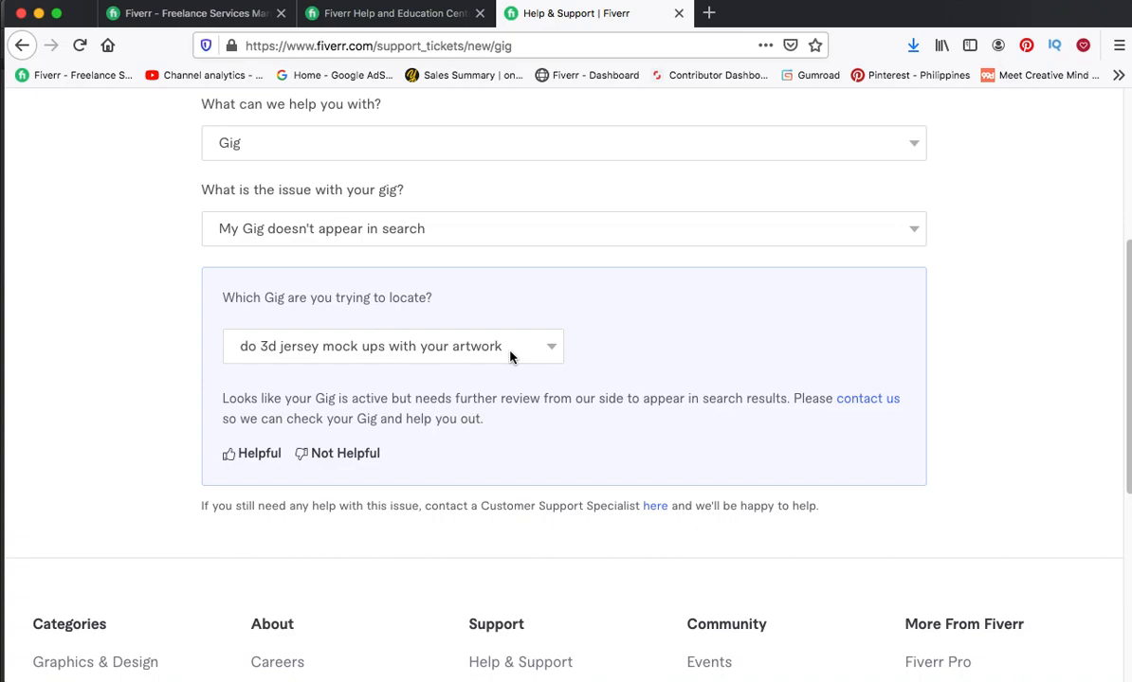
mouse_move(716, 391)
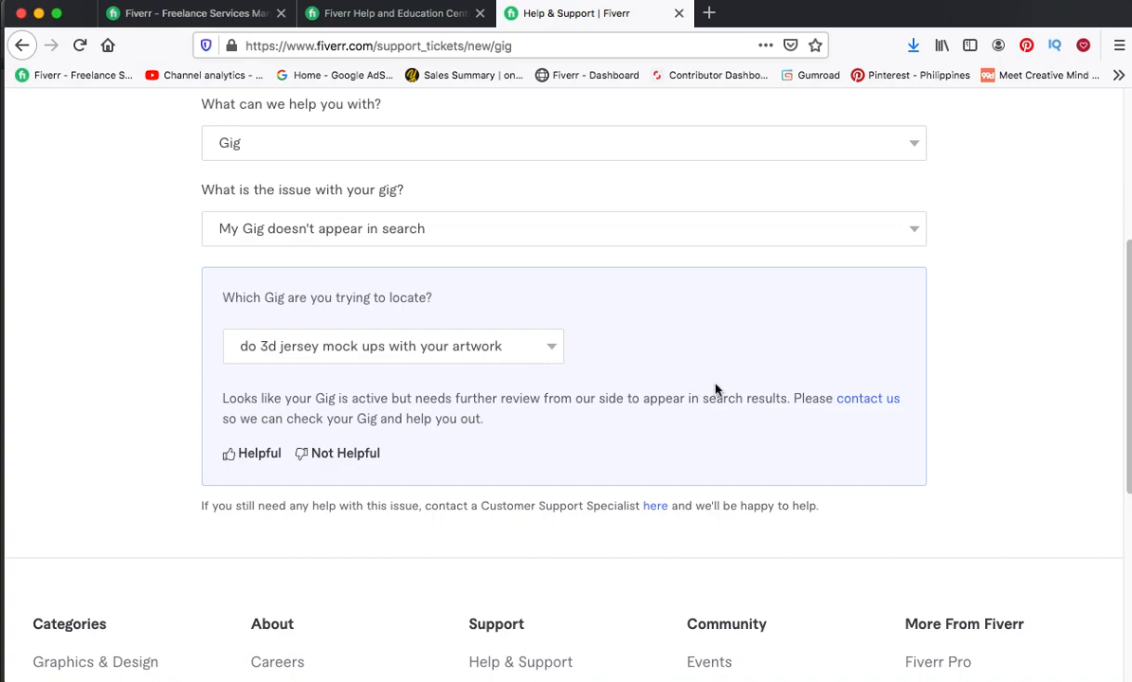
mouse_move(564, 360)
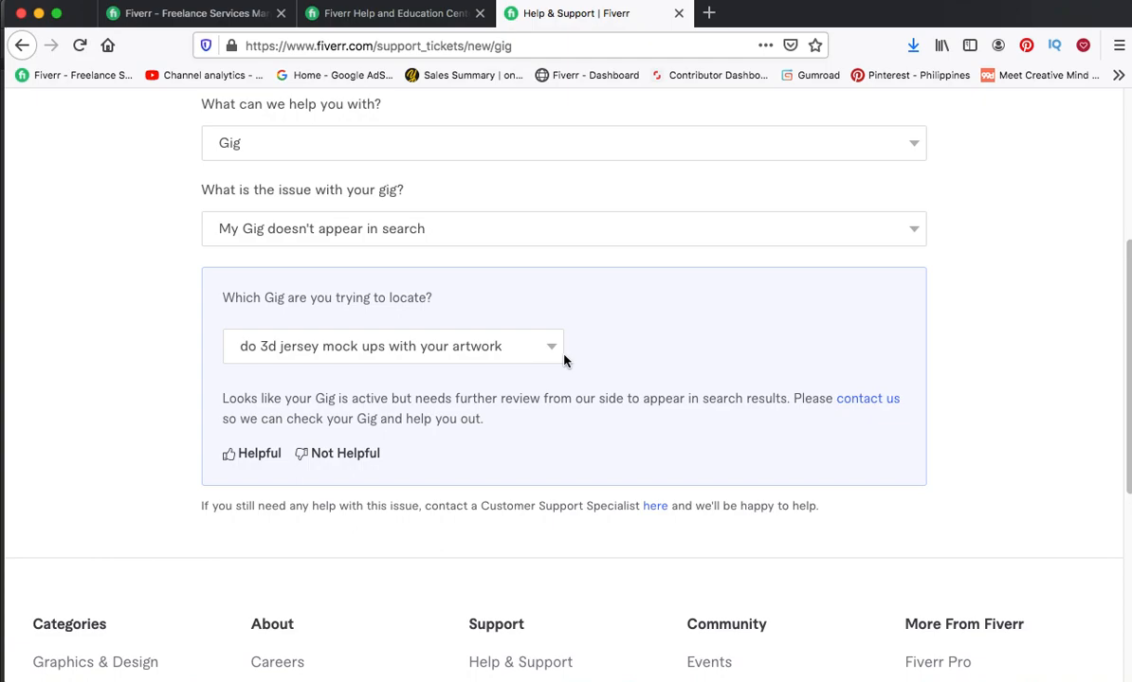
mouse_move(651, 449)
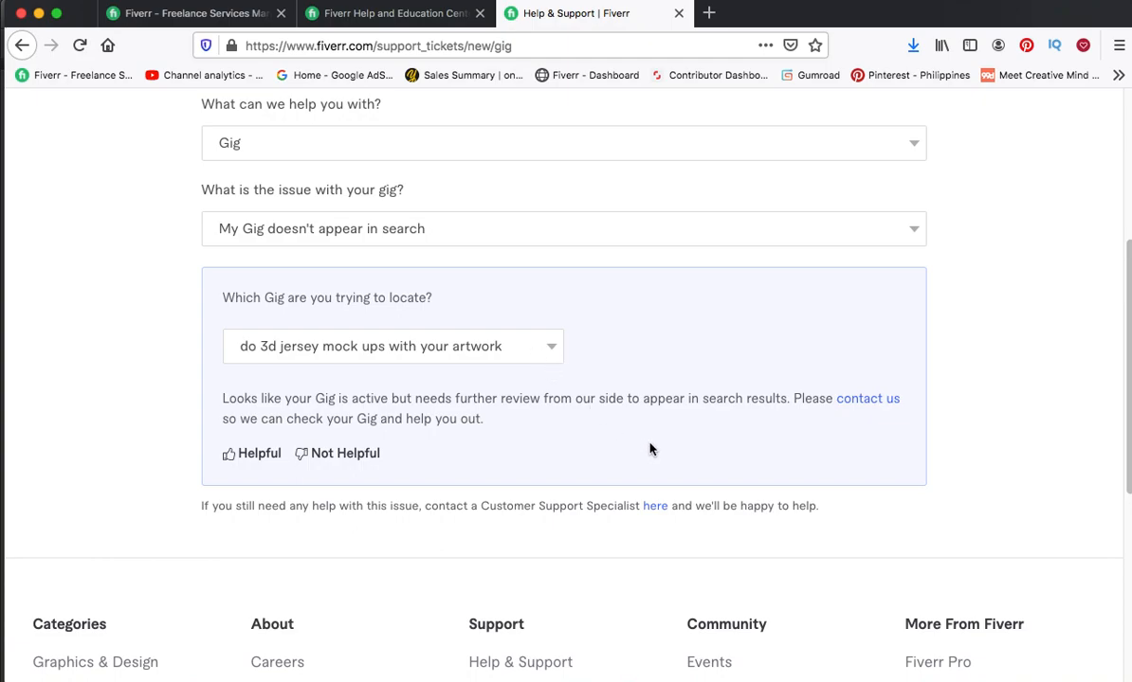
mouse_move(715, 428)
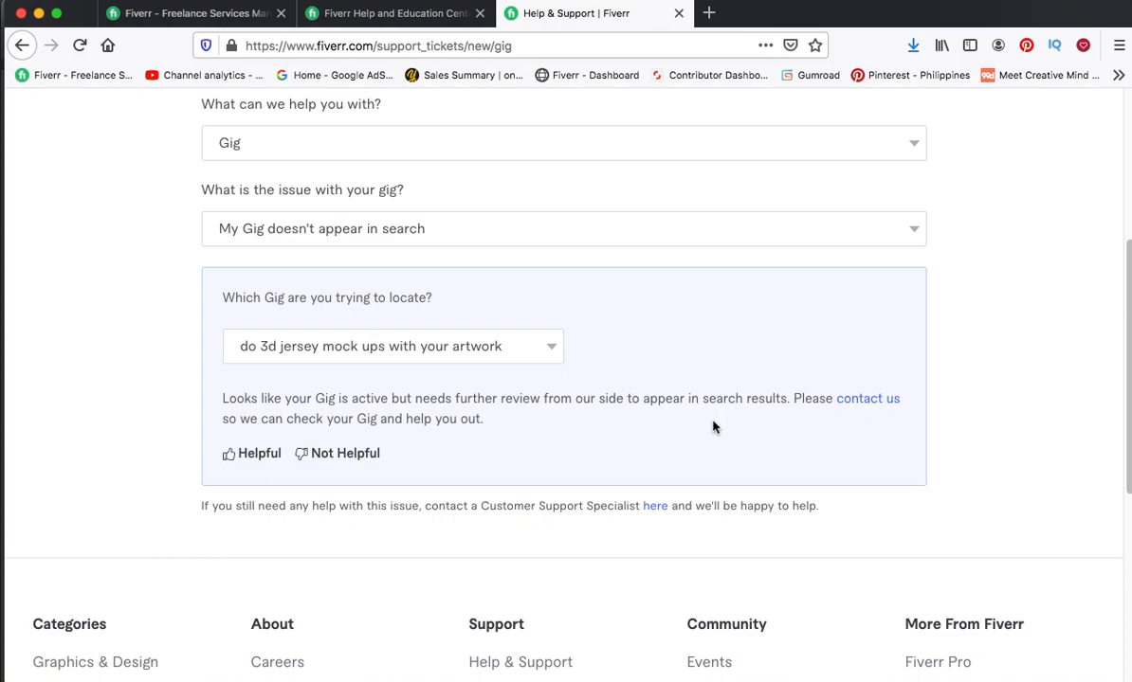
mouse_move(730, 427)
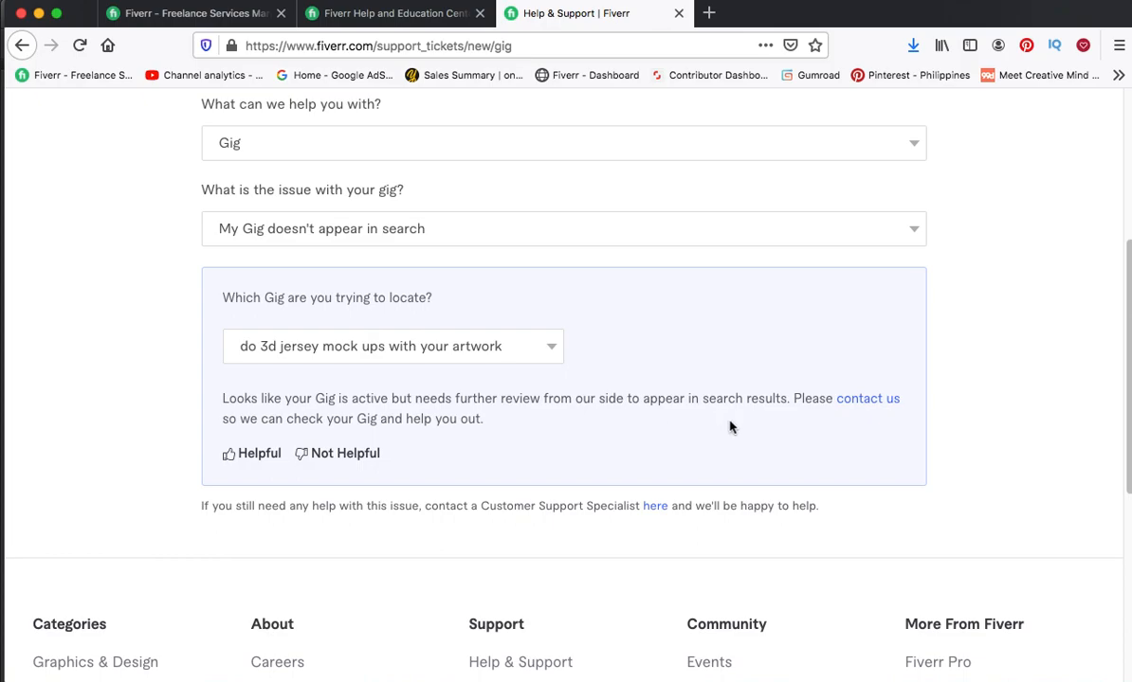
mouse_move(562, 381)
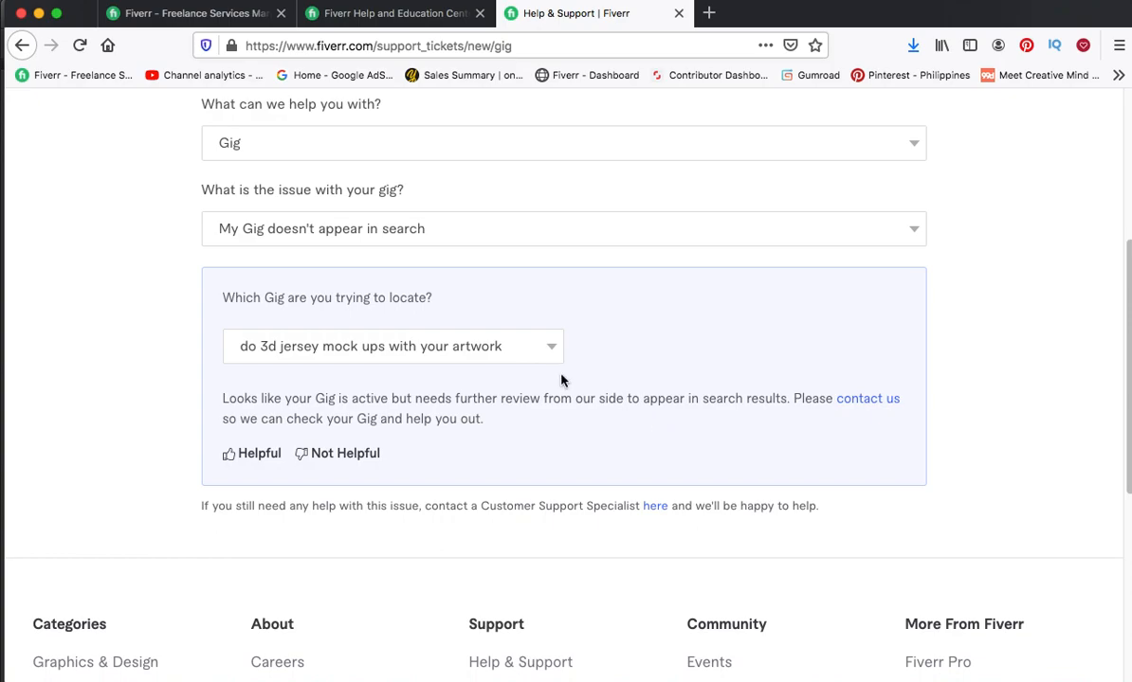
mouse_move(852, 415)
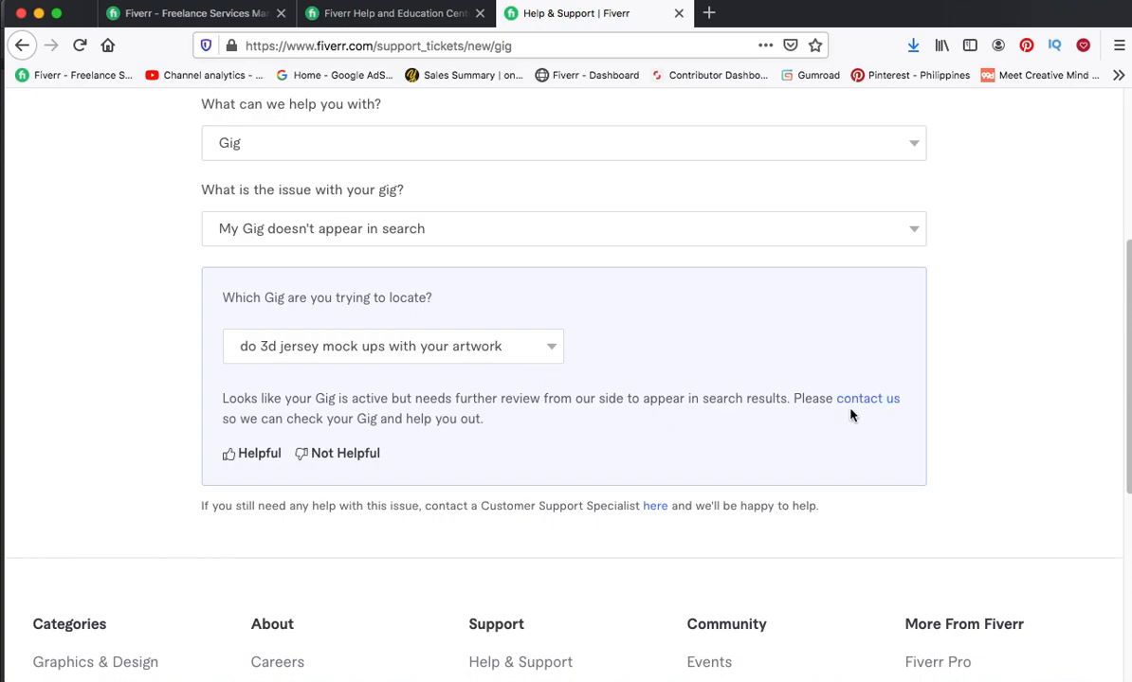
mouse_move(867, 398)
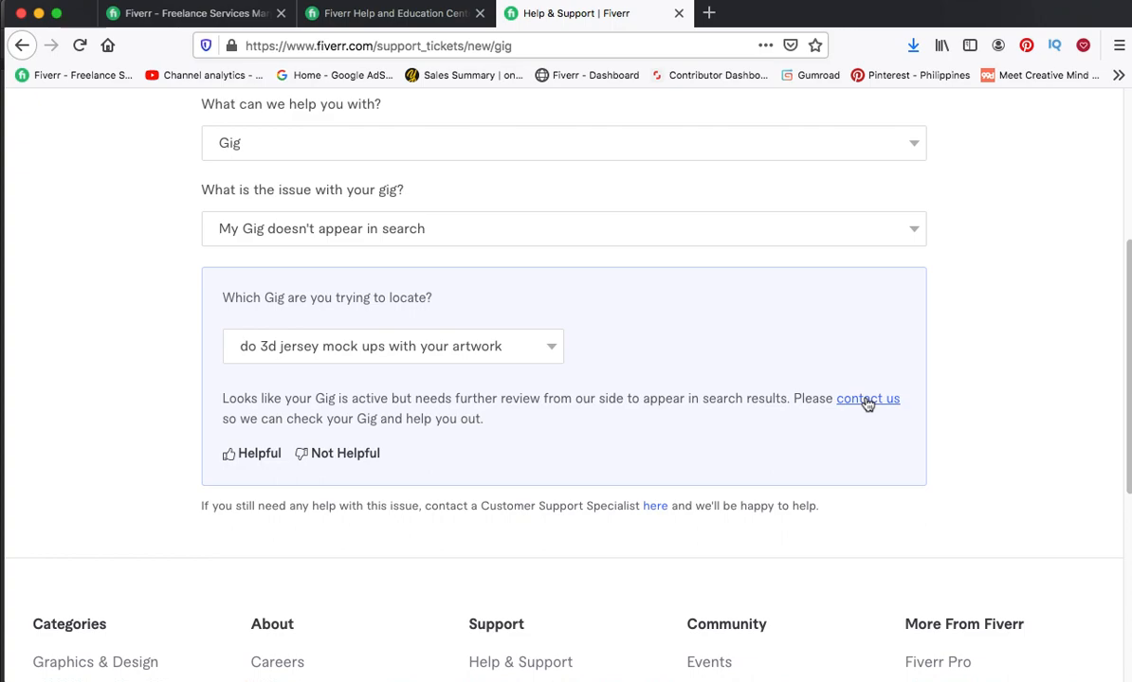
mouse_move(858, 412)
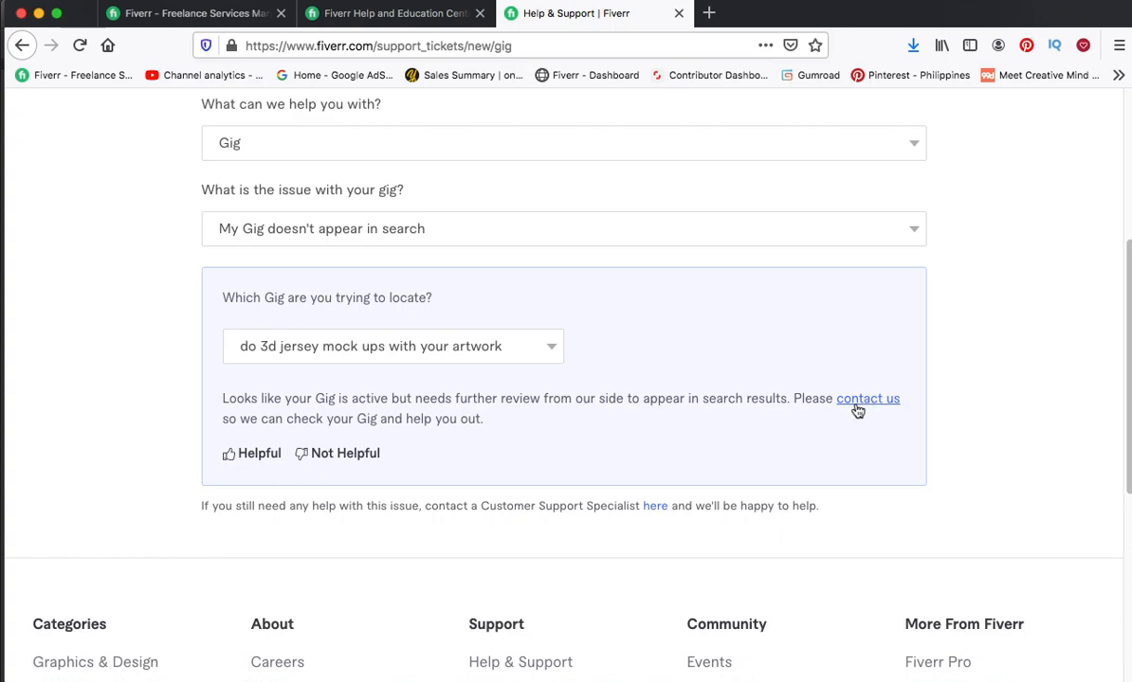
mouse_move(808, 446)
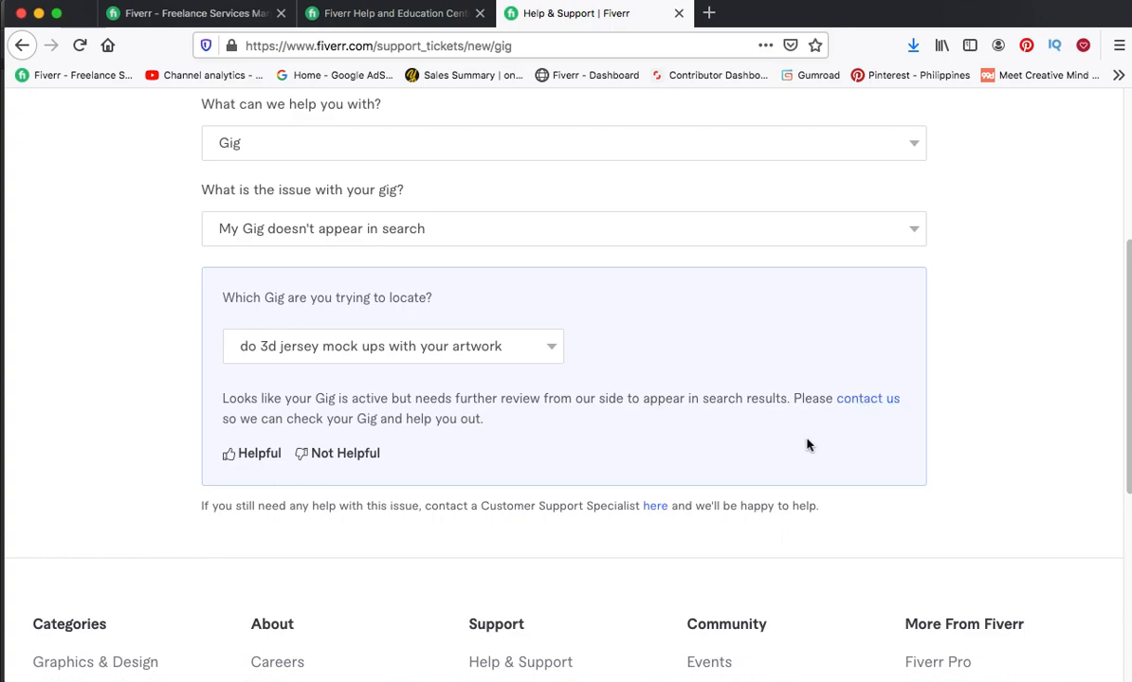
mouse_move(696, 445)
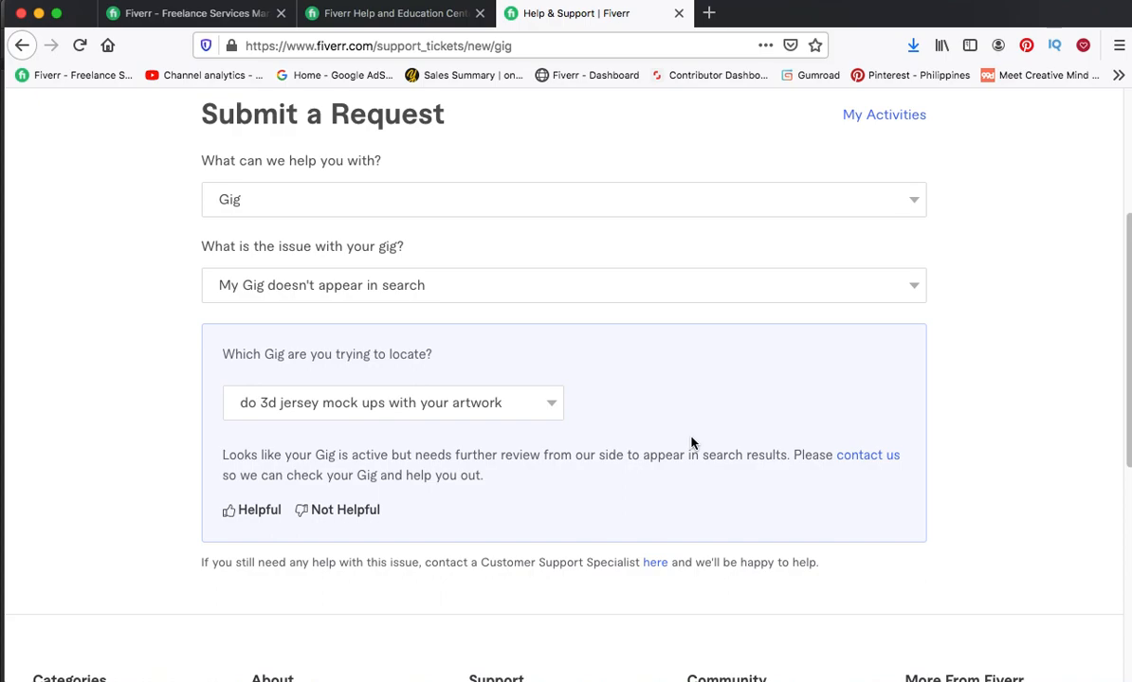
mouse_move(690, 453)
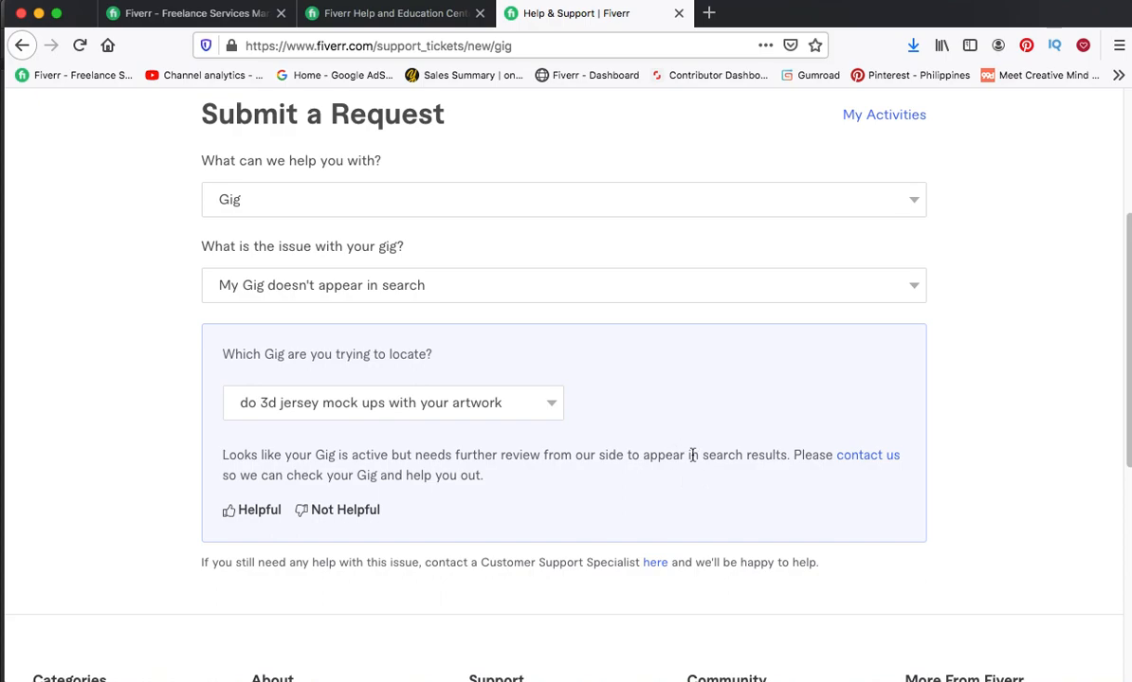
mouse_move(704, 461)
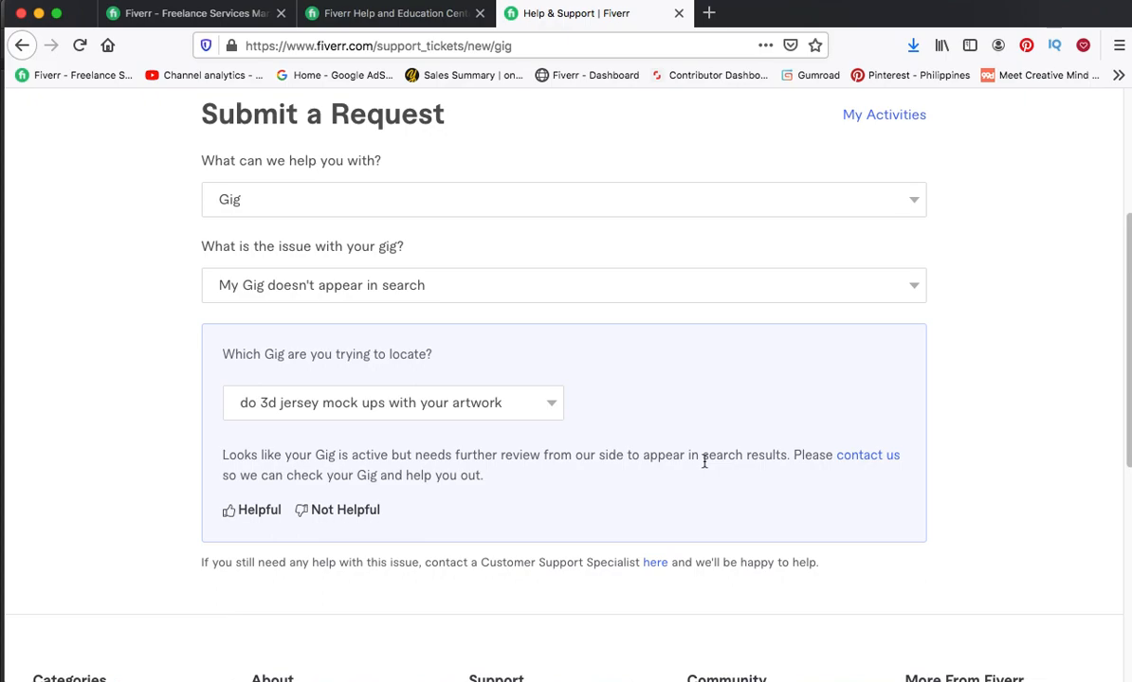
mouse_move(701, 461)
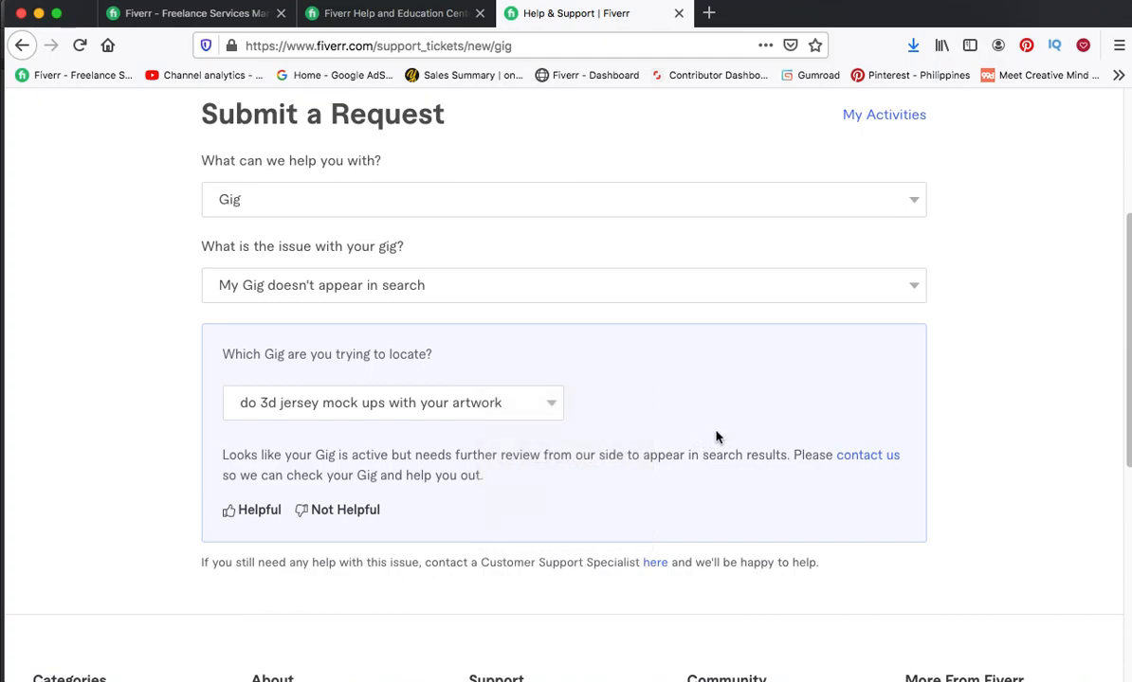
mouse_move(740, 471)
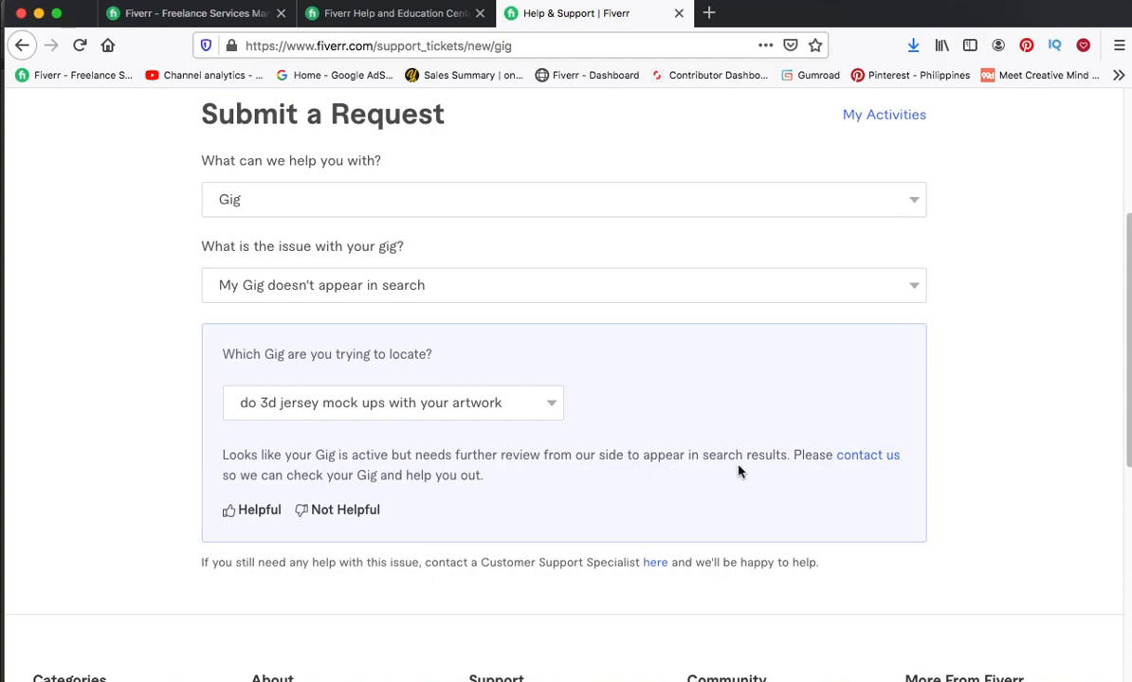
scroll("down", 3)
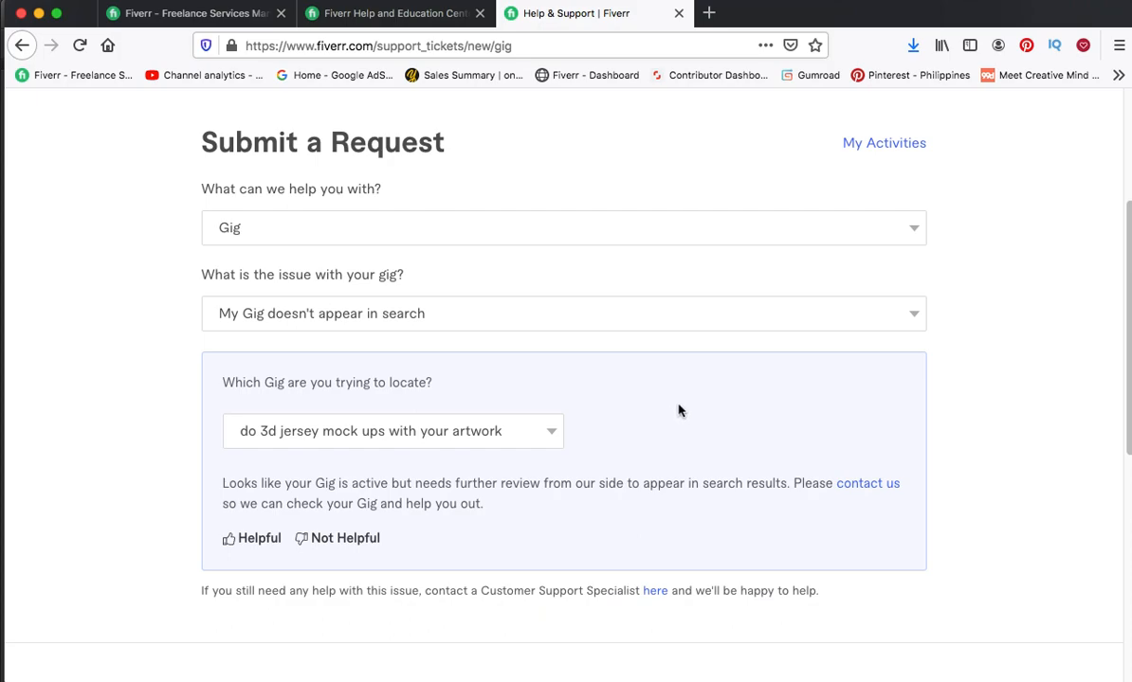
mouse_move(679, 444)
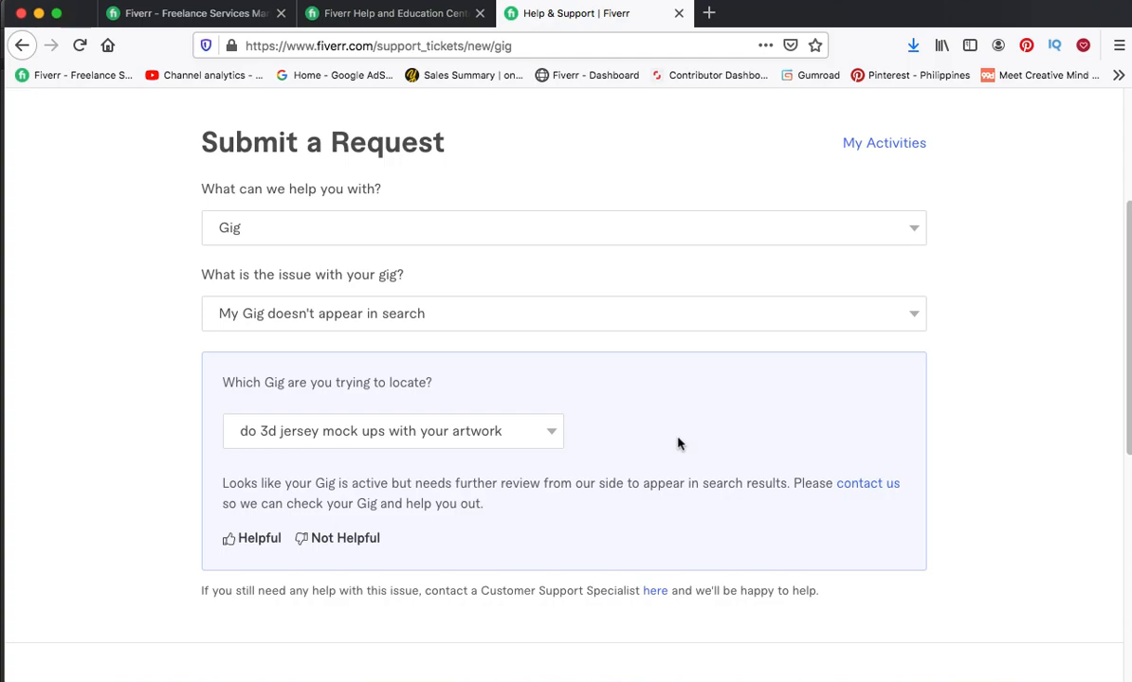
scroll("down", 3)
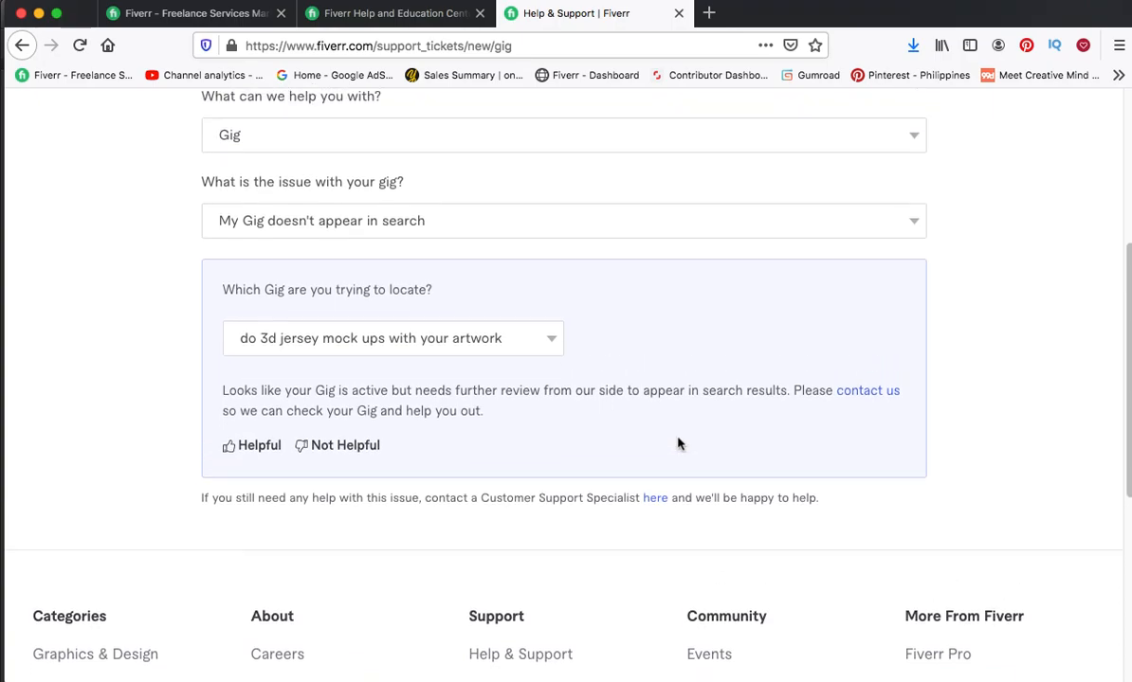
scroll("down", 3)
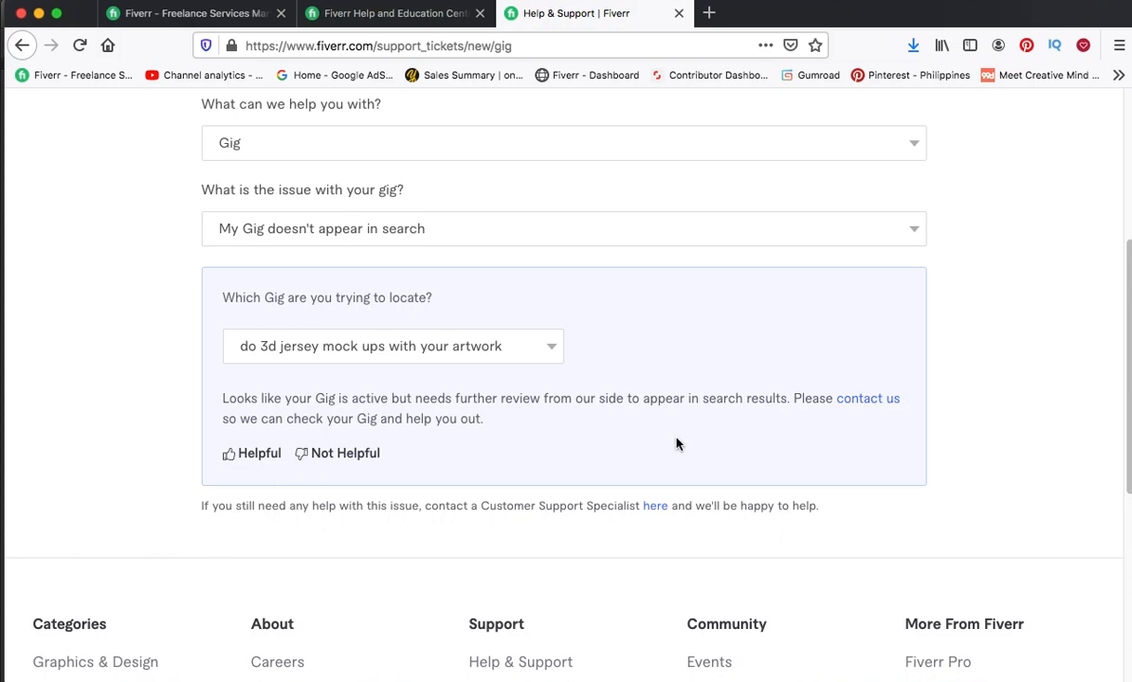
mouse_move(677, 446)
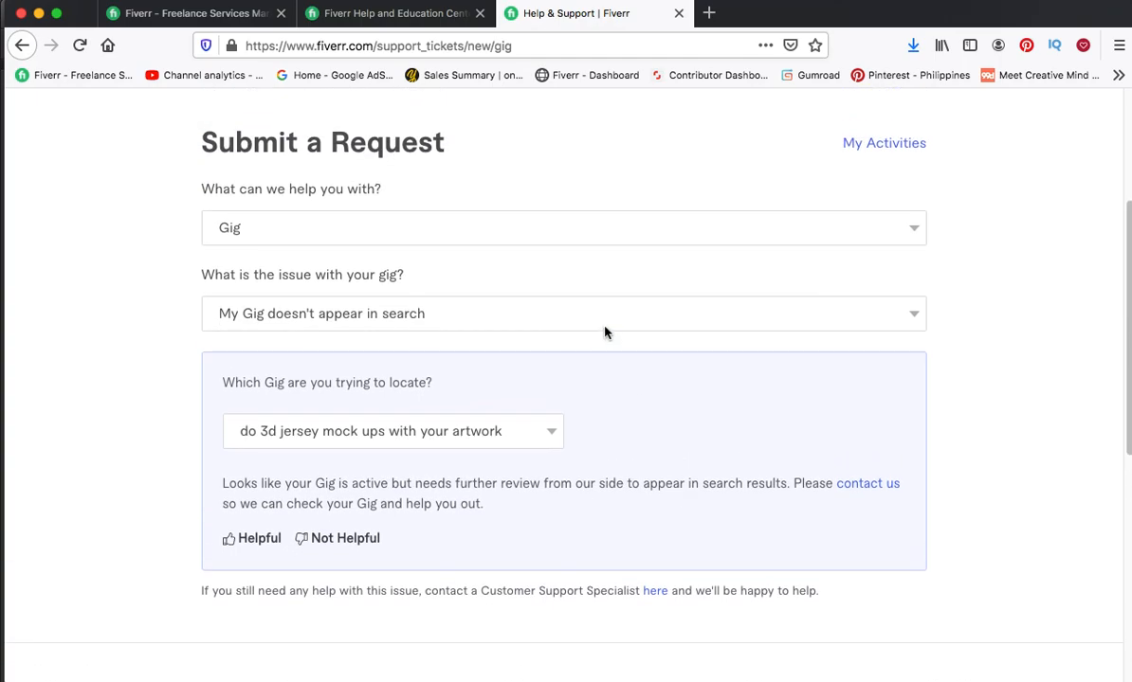
mouse_move(617, 535)
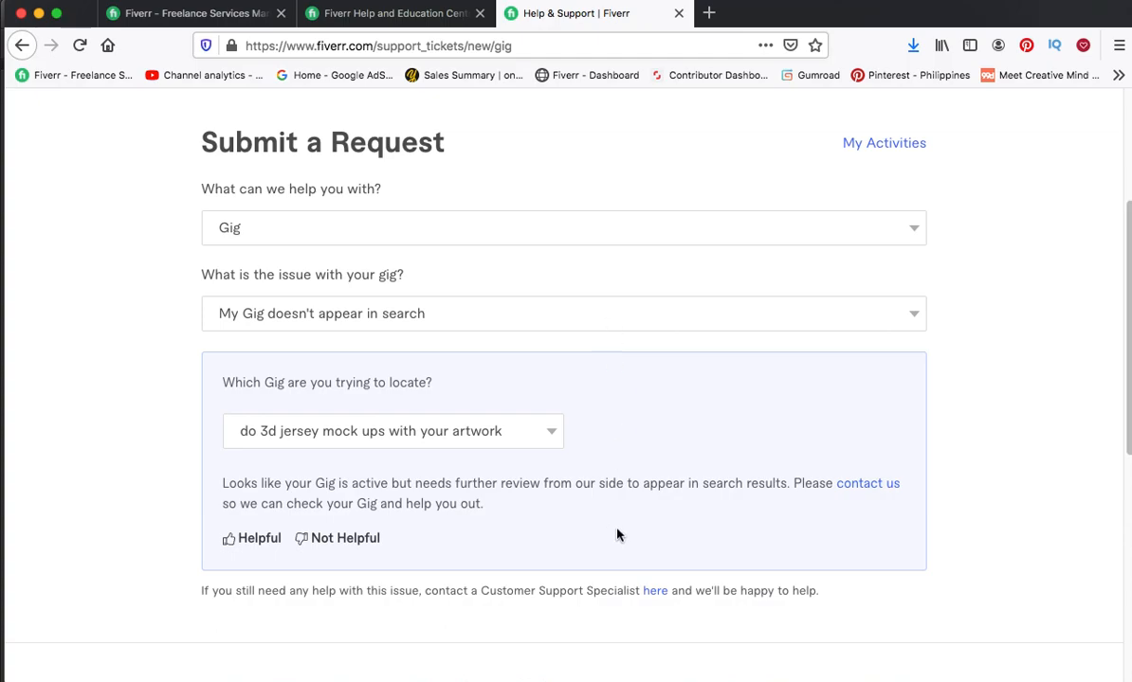
mouse_move(609, 379)
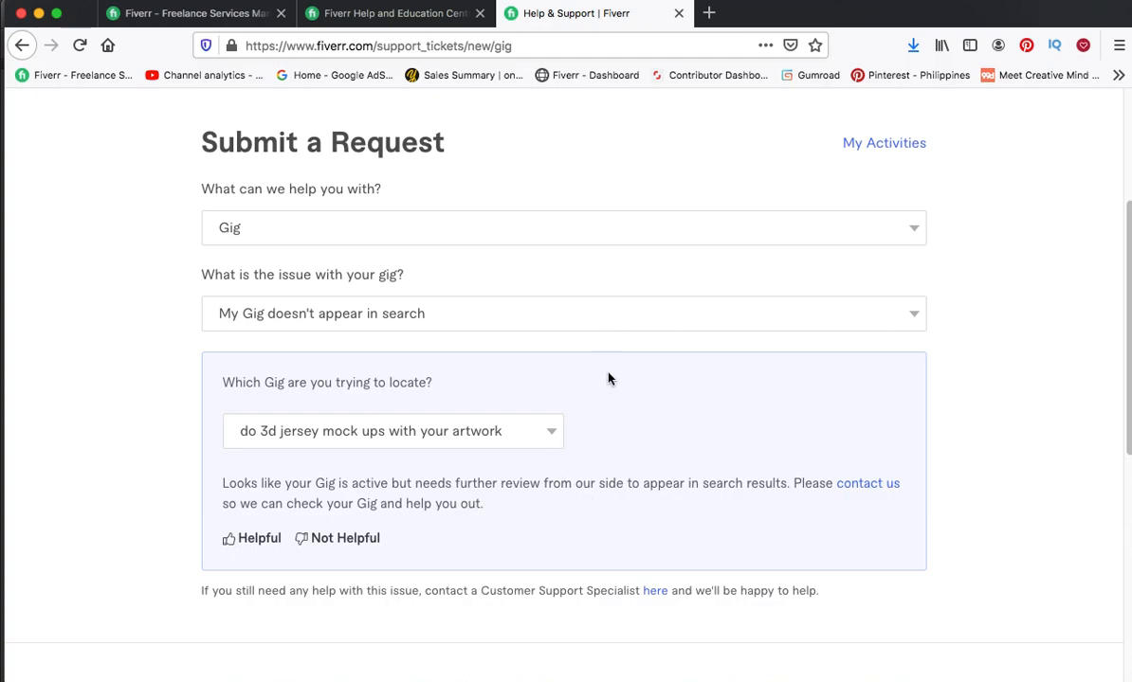
mouse_move(580, 451)
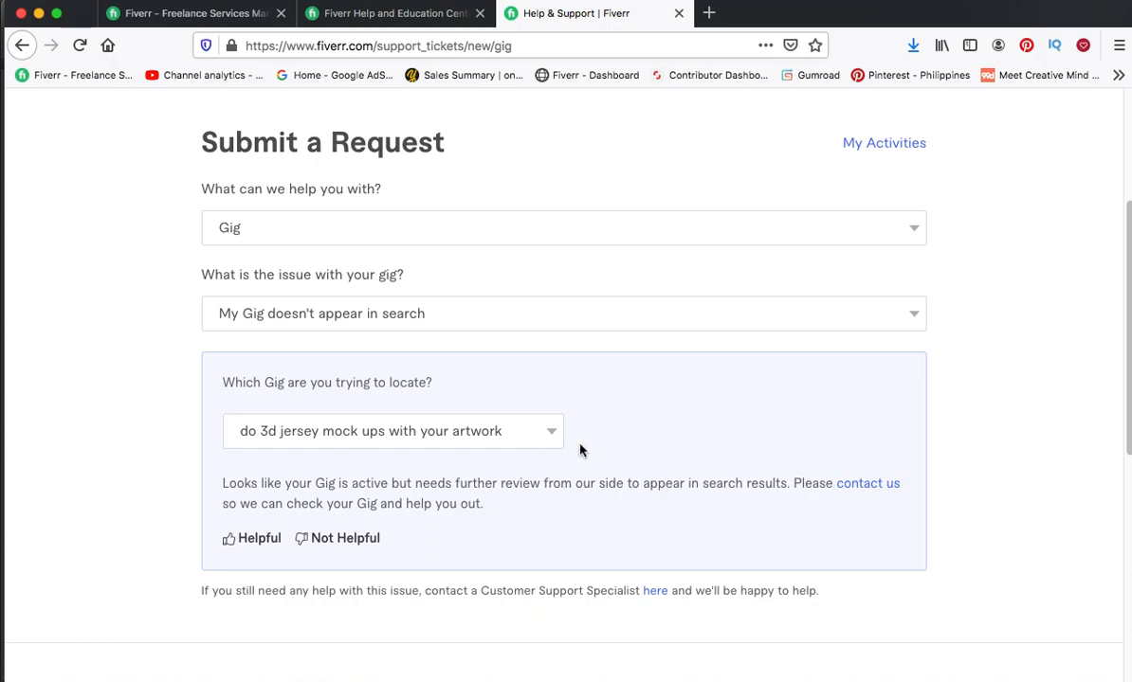
scroll("down", 3)
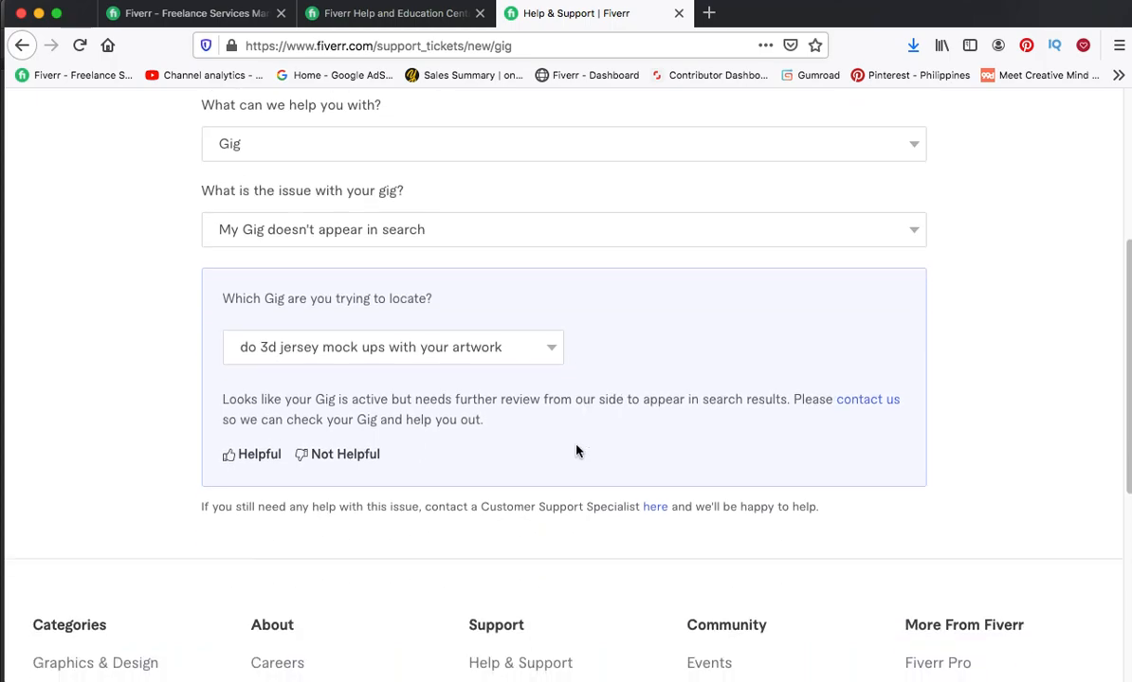
scroll("down", 3)
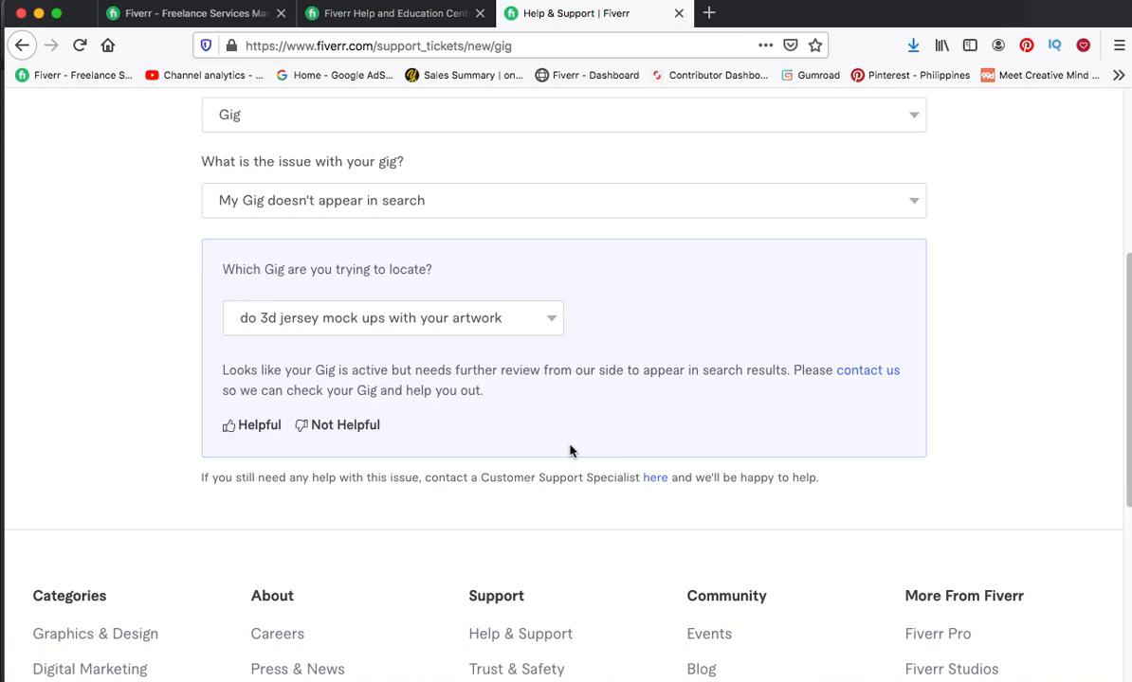
mouse_move(360, 280)
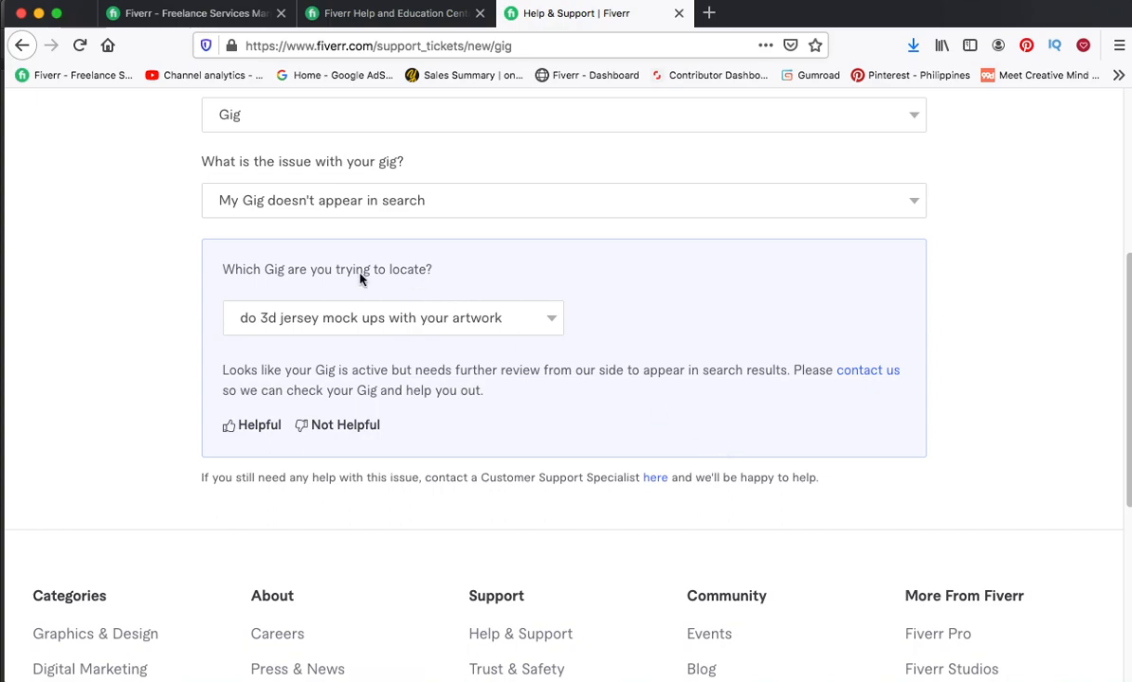
scroll("up", 3)
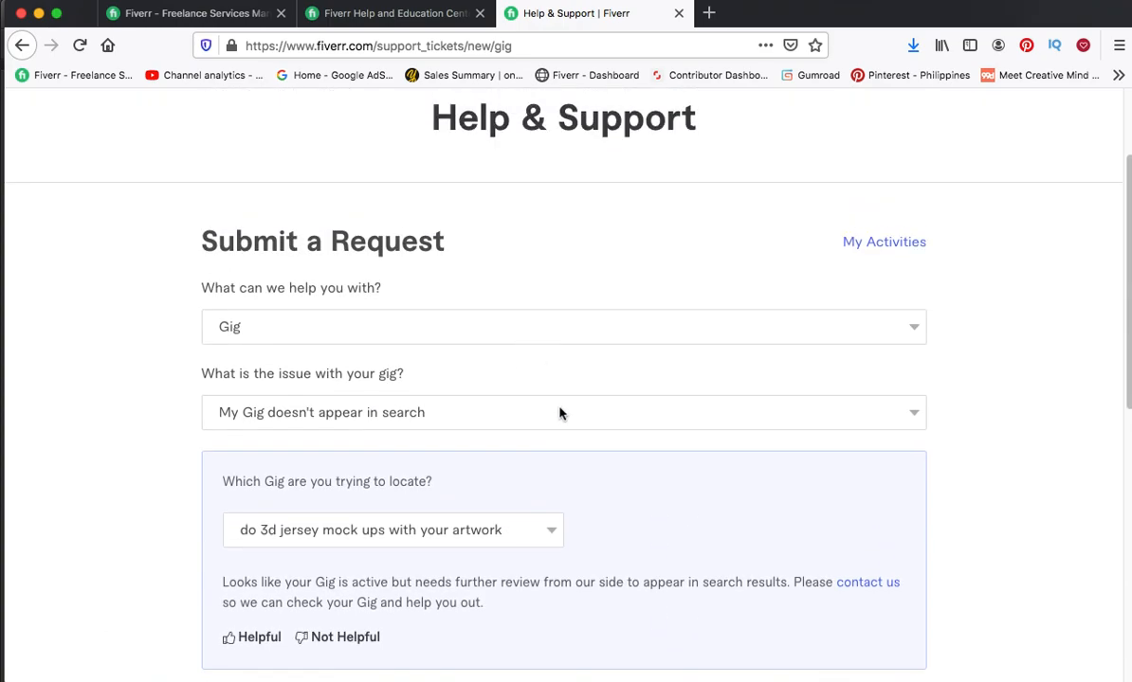
scroll("down", 3)
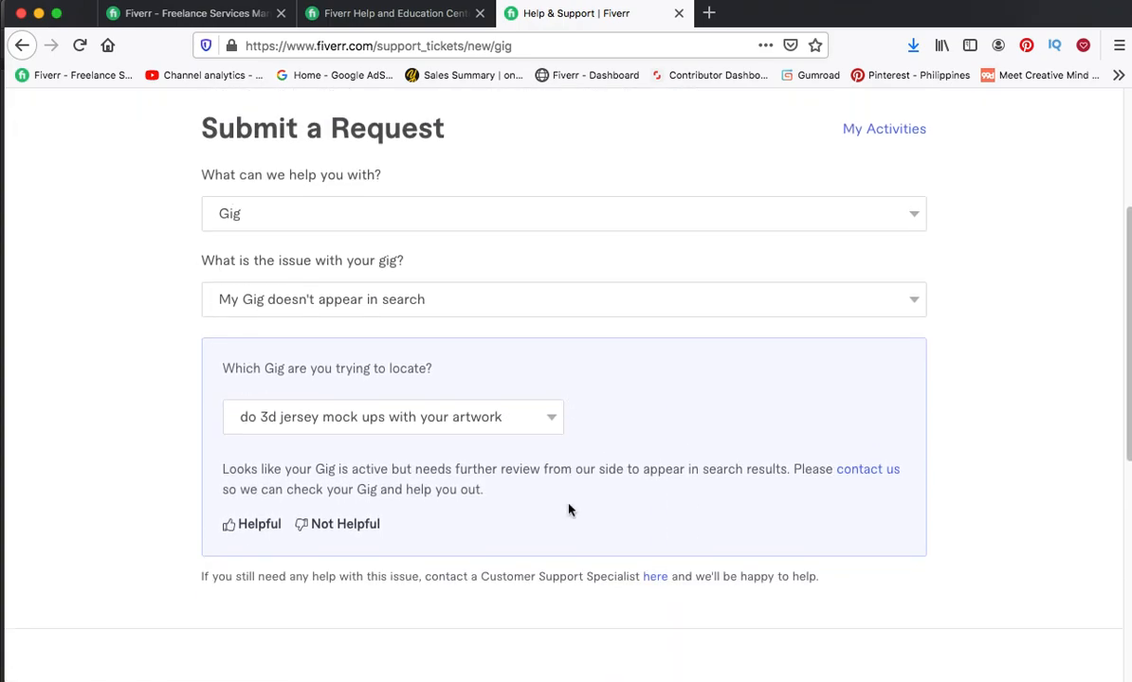
mouse_move(645, 516)
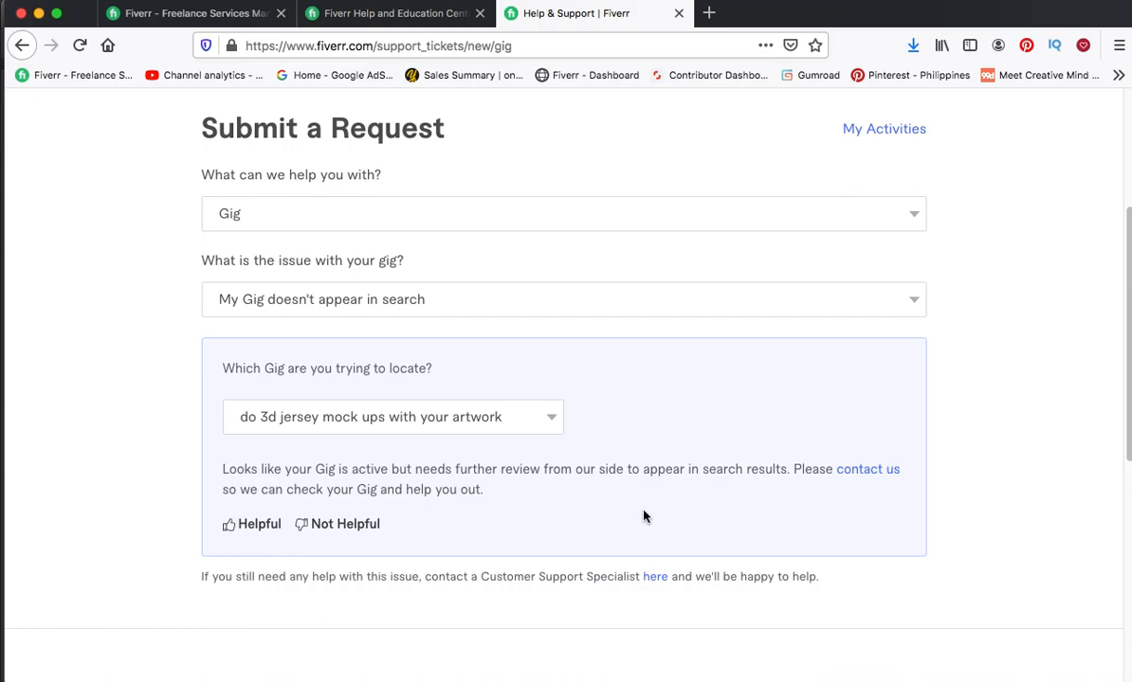
mouse_move(635, 515)
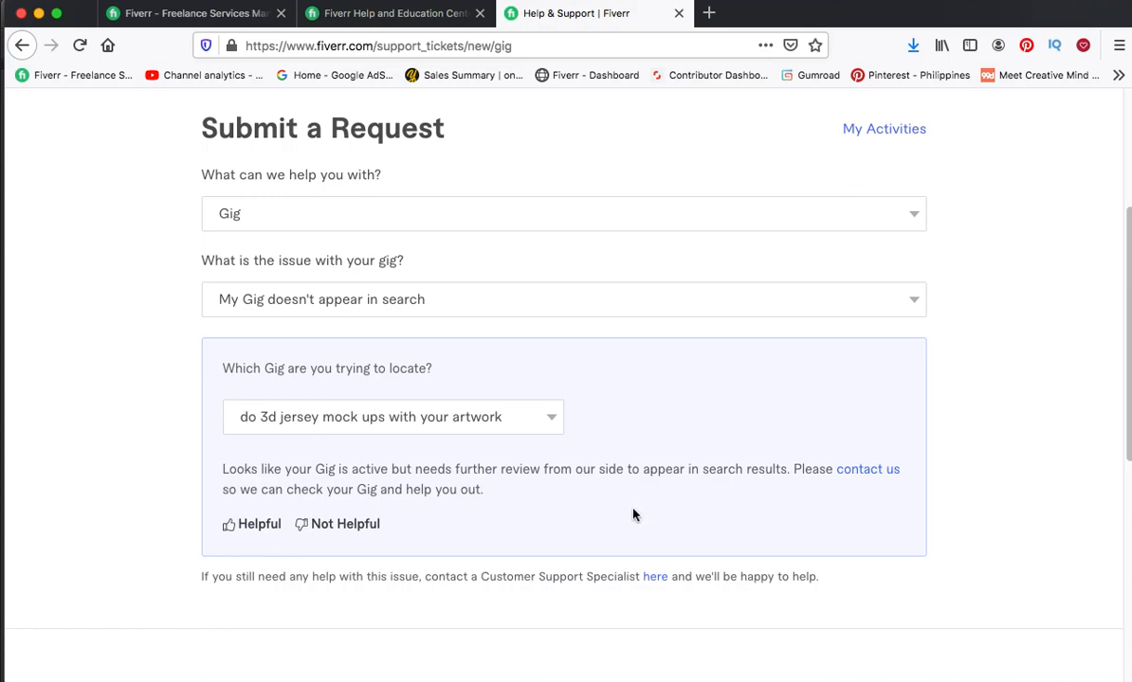
scroll("down", 3)
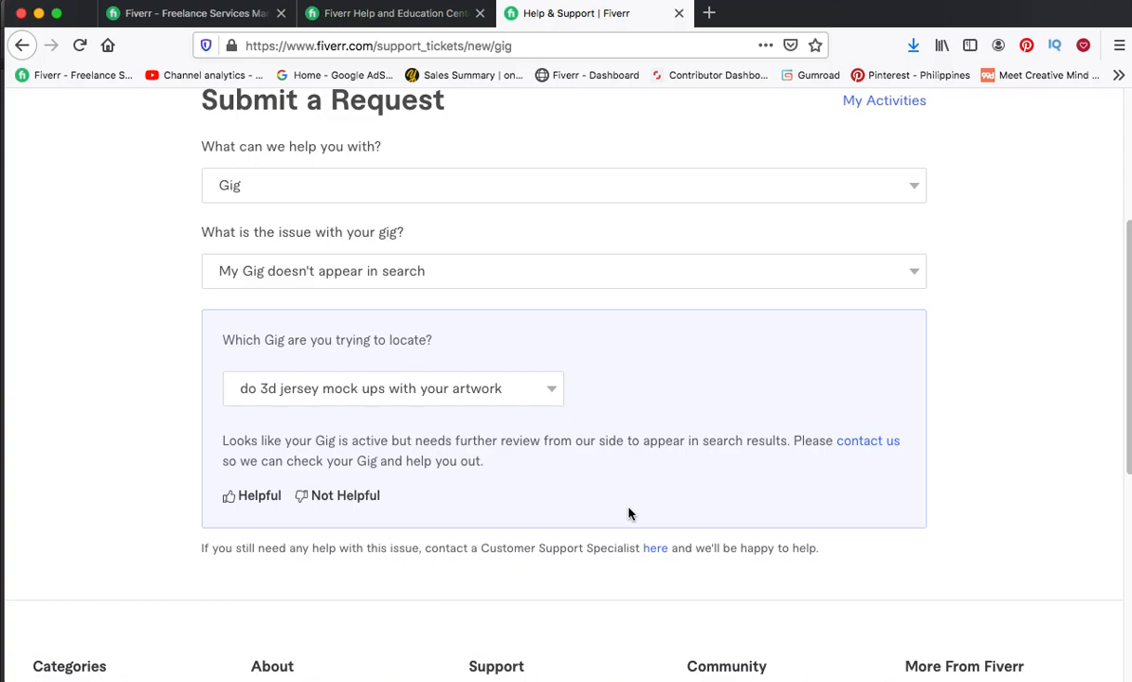
mouse_move(616, 514)
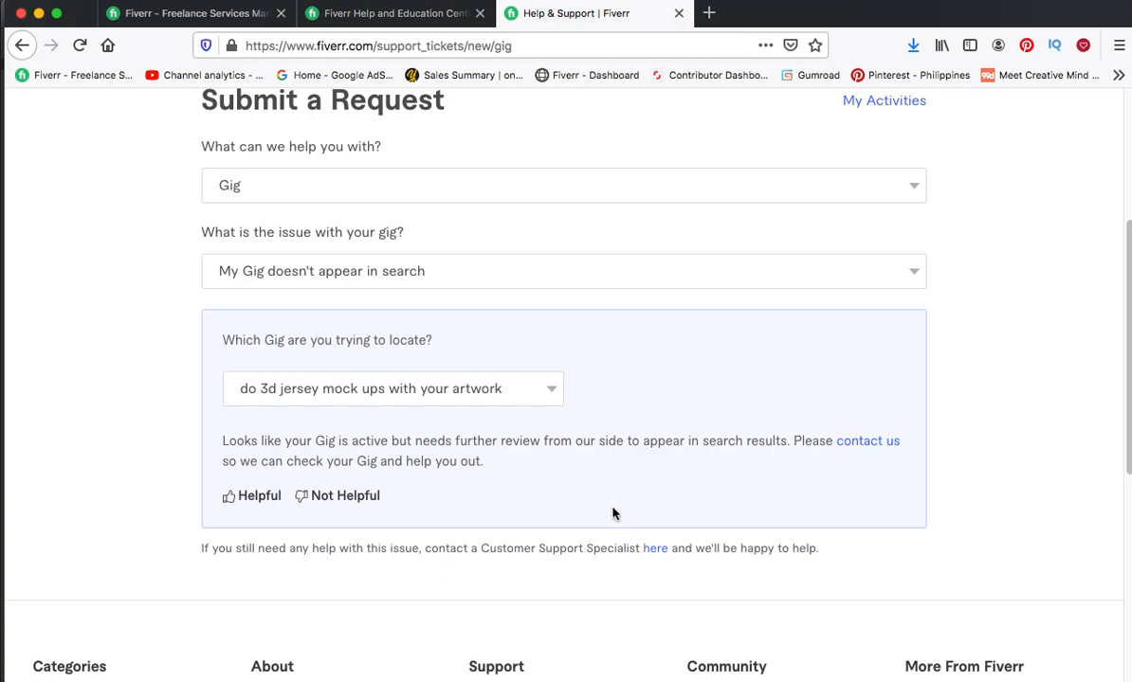
scroll("down", 3)
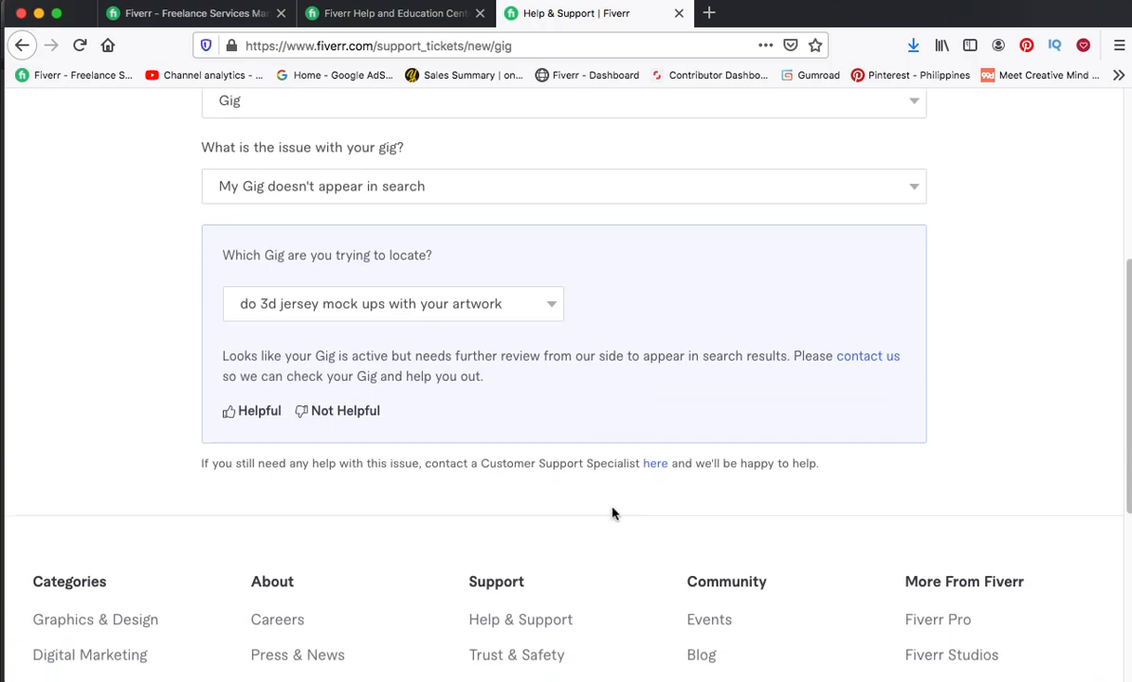
mouse_move(607, 514)
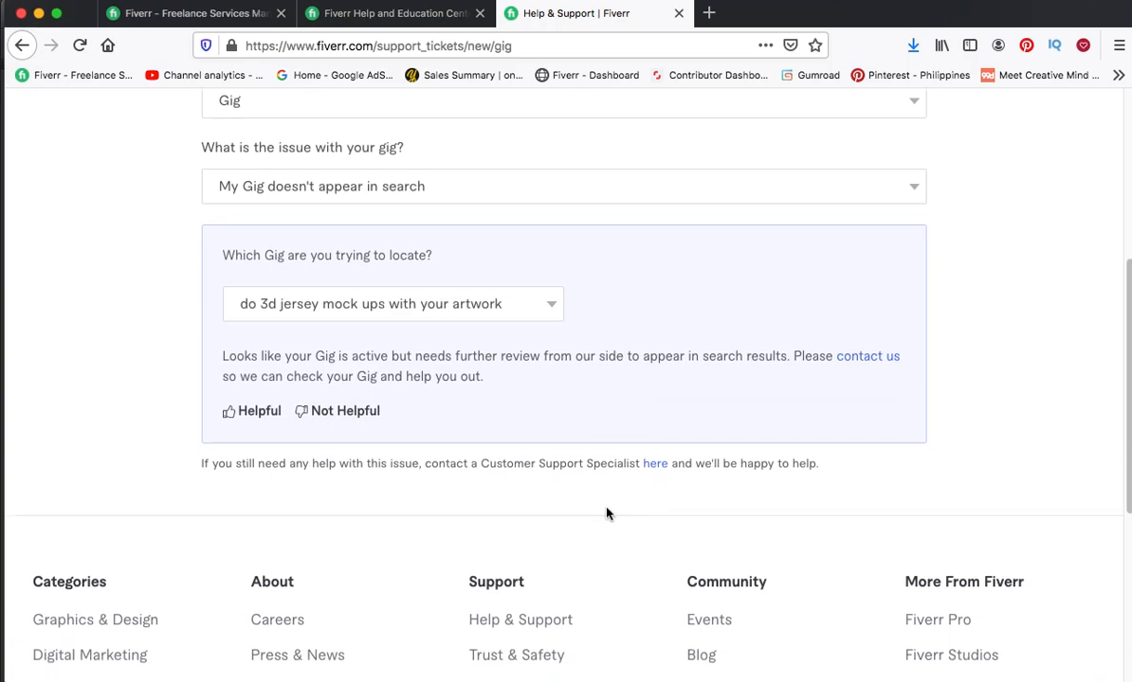
scroll("down", 3)
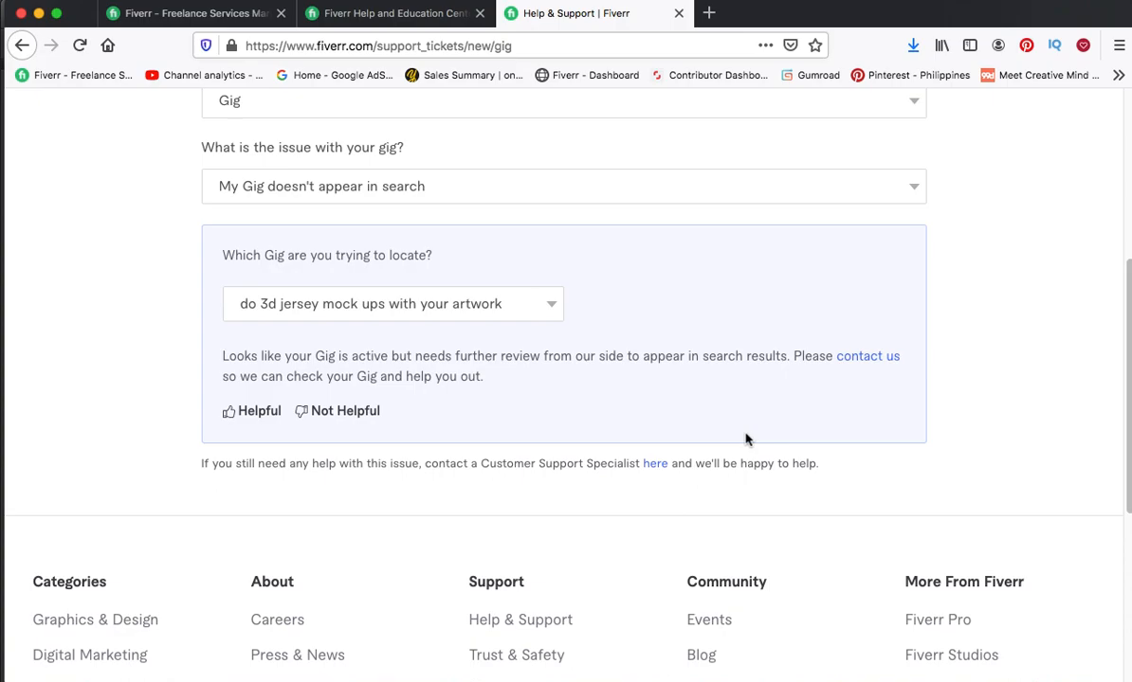
mouse_move(744, 441)
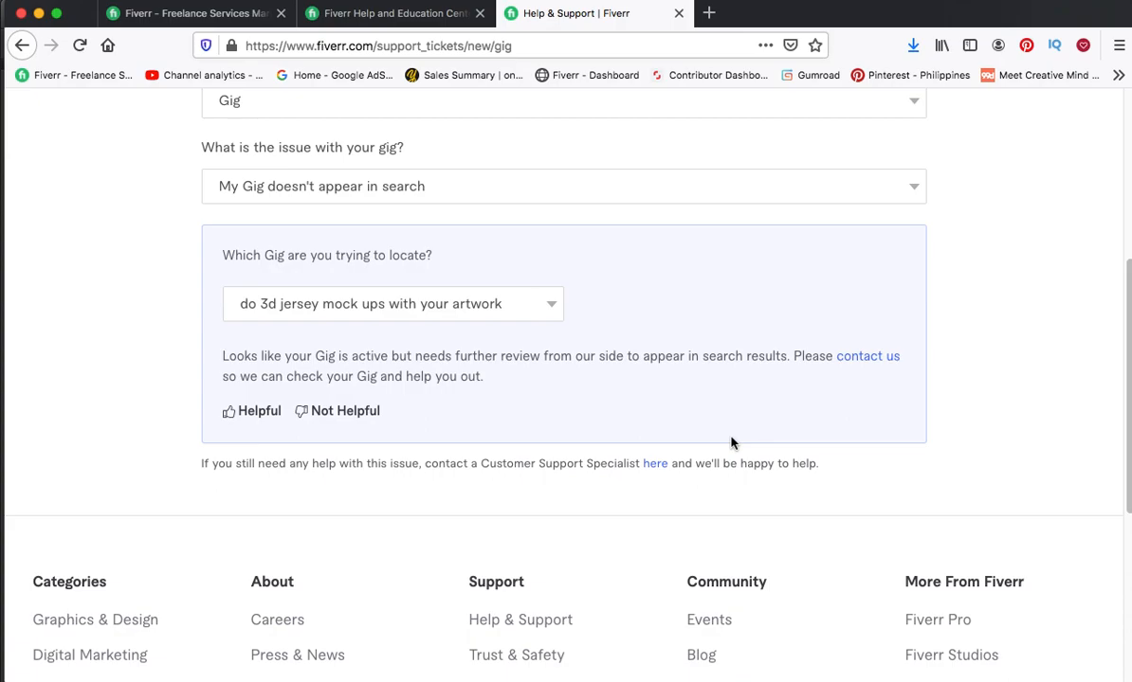
mouse_move(738, 462)
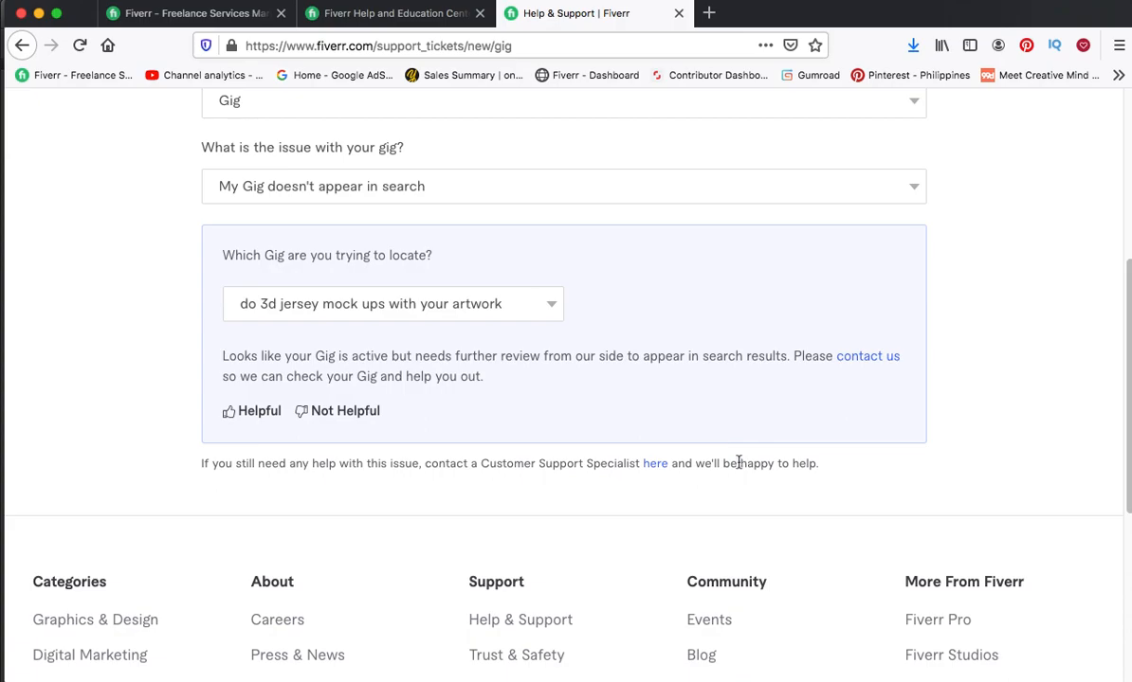
mouse_move(737, 445)
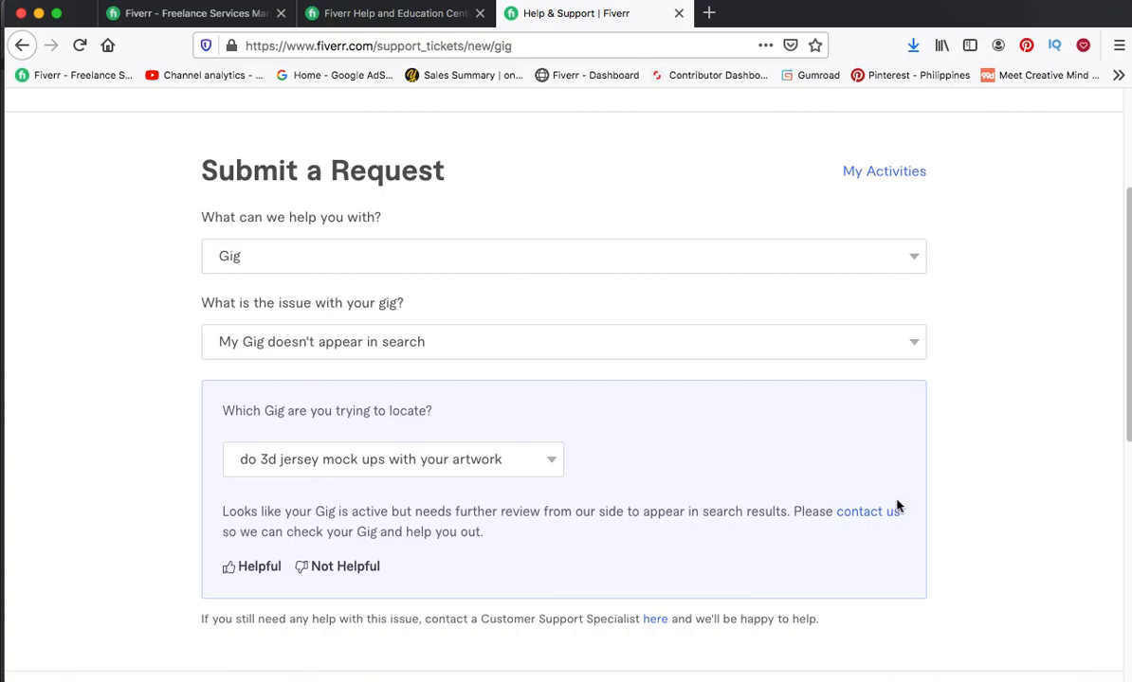
scroll("down", 3)
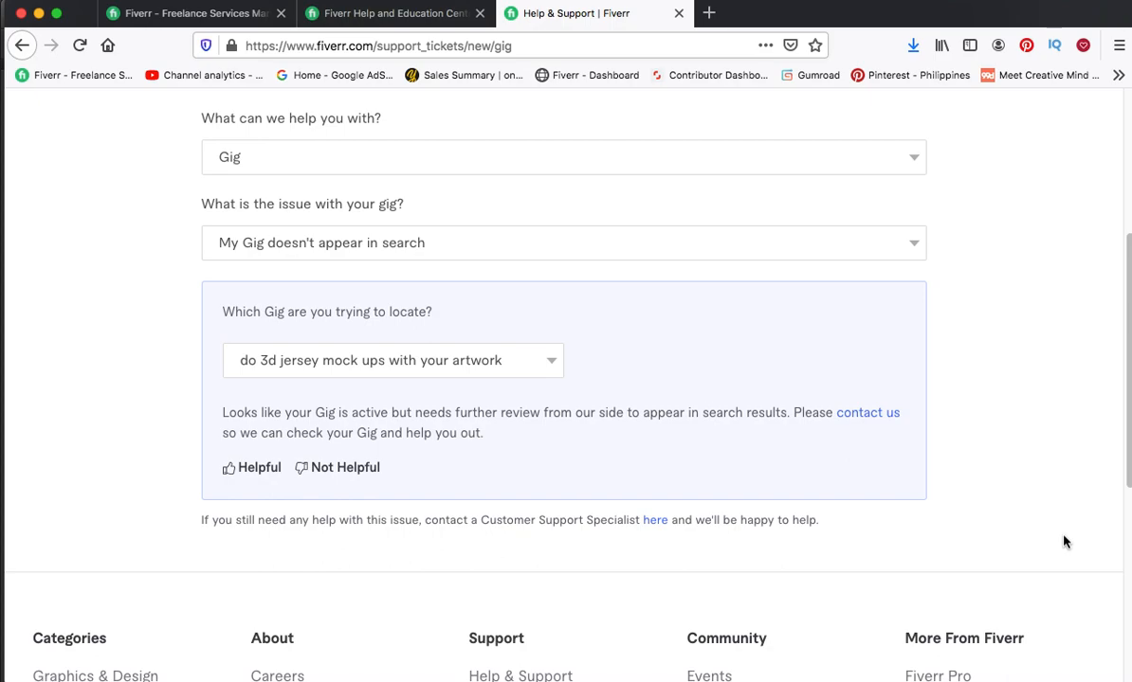
scroll("down", 3)
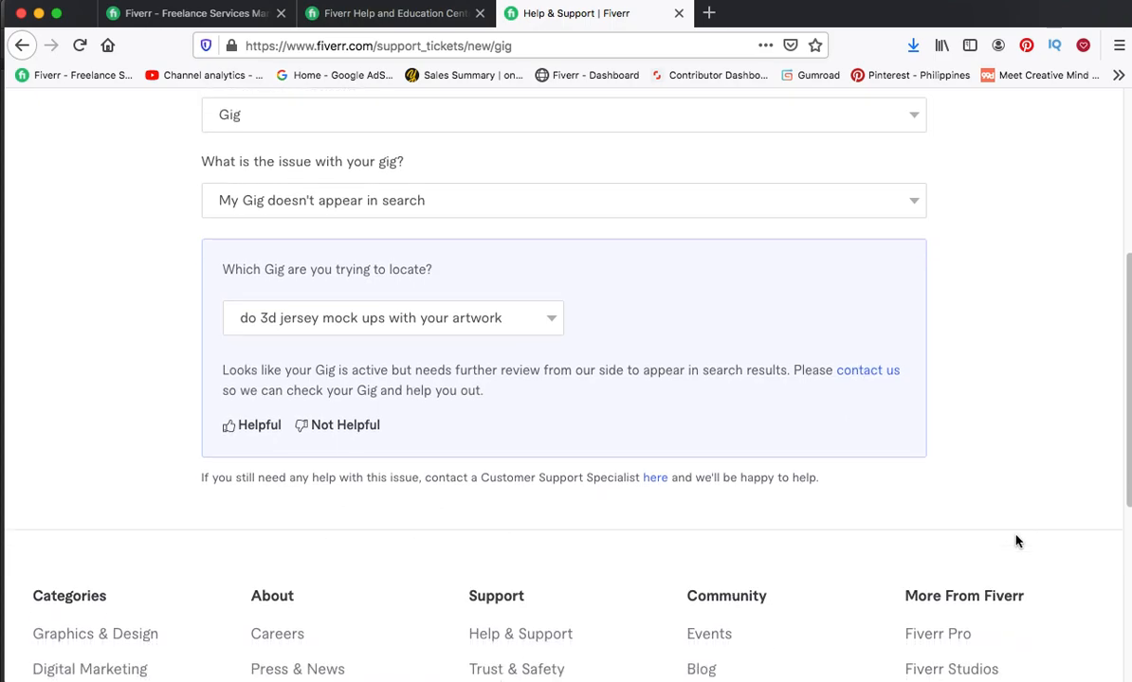
scroll("down", 3)
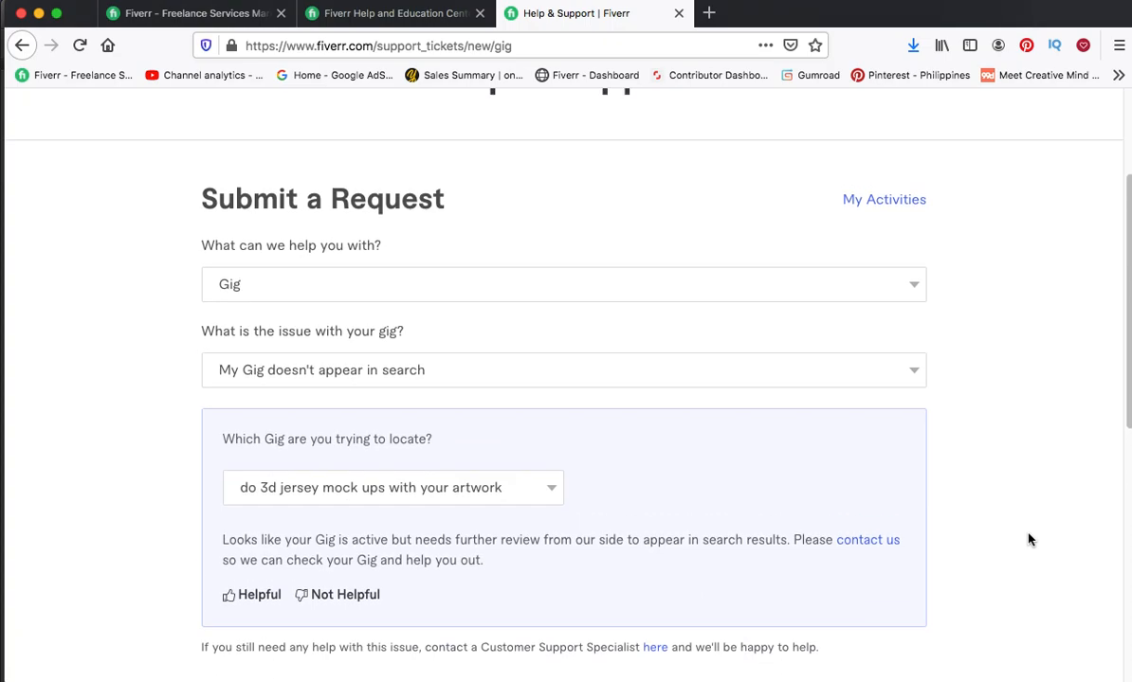
scroll("down", 3)
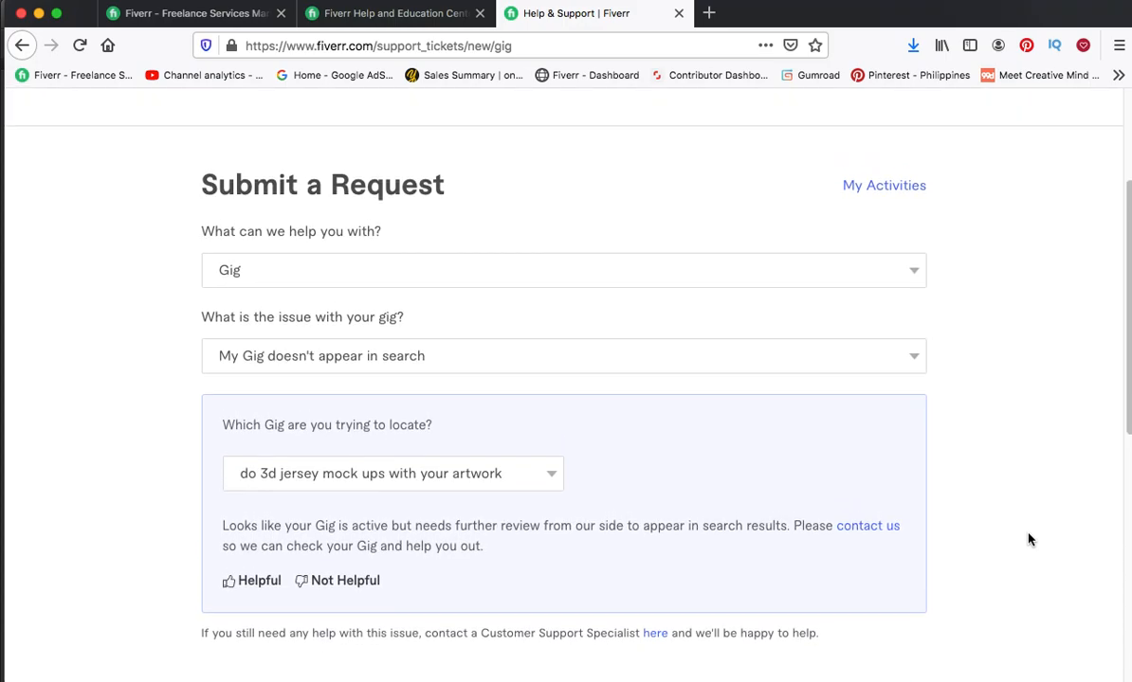
mouse_move(1023, 541)
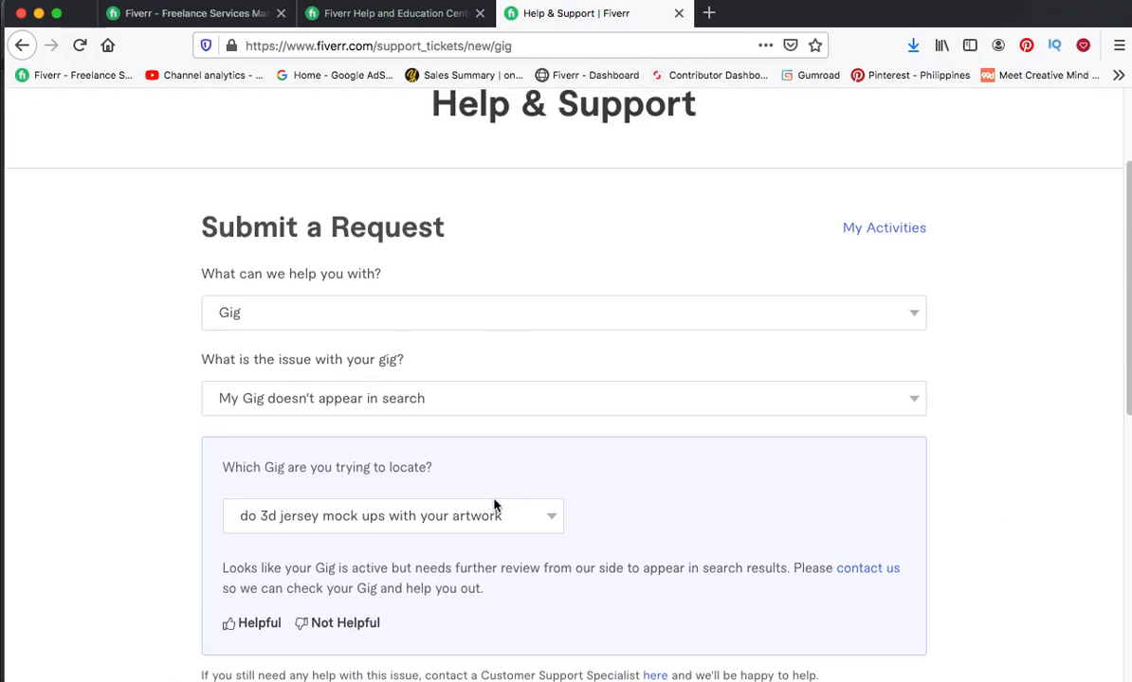
left_click(391, 515)
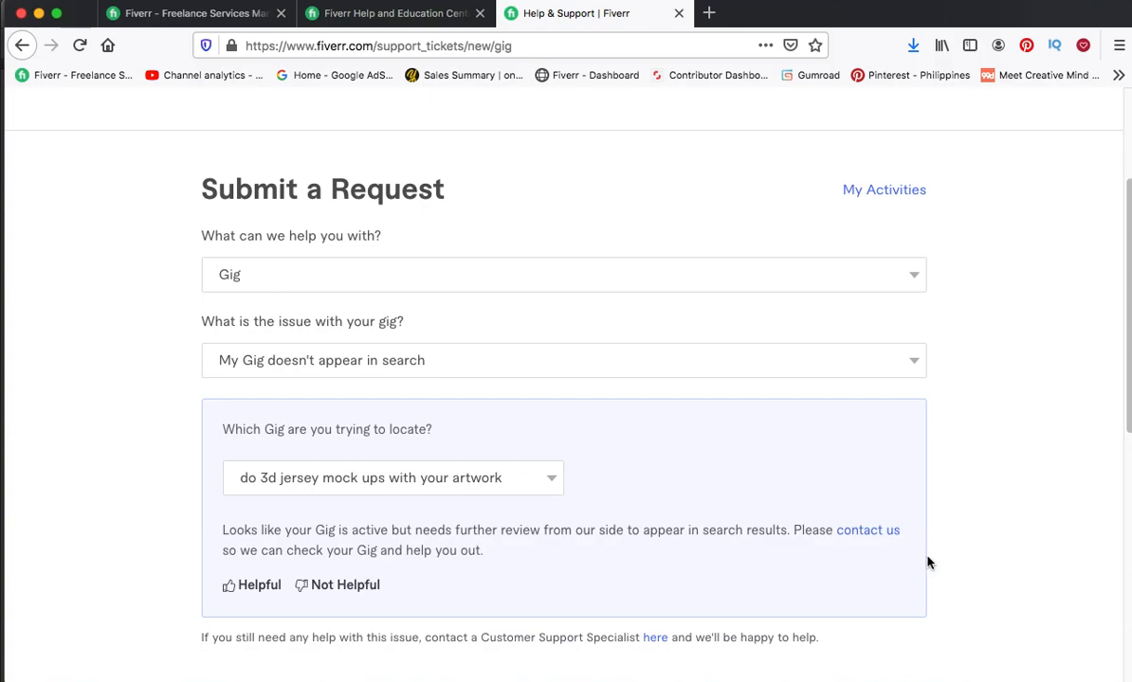
mouse_move(867, 530)
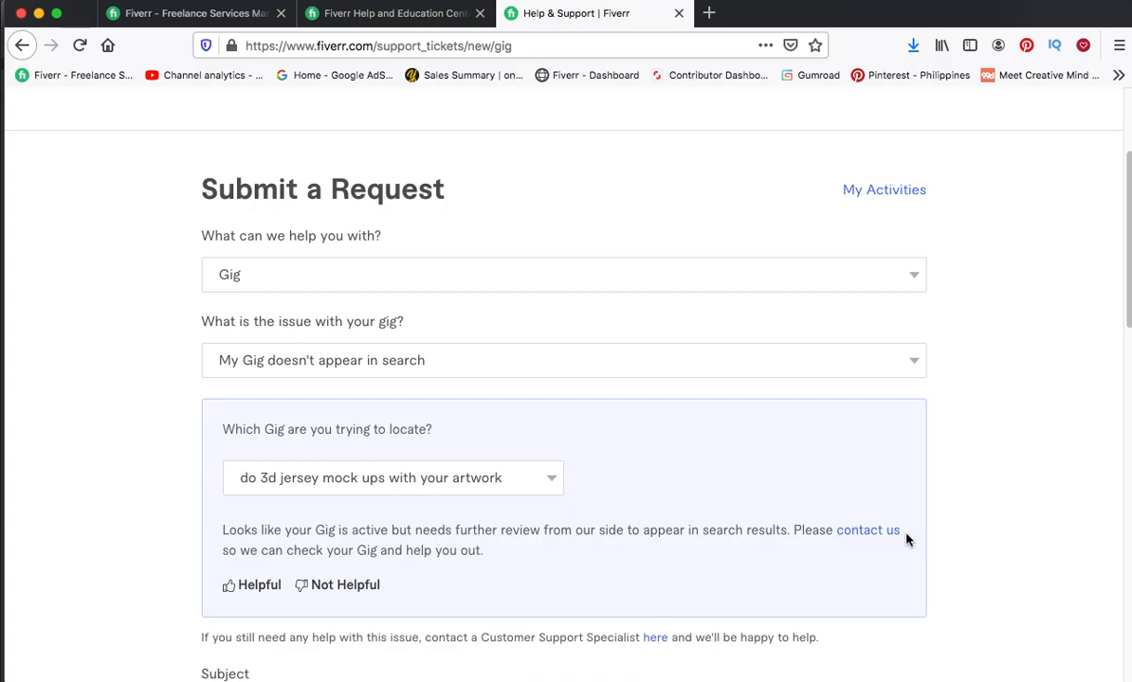
mouse_move(907, 540)
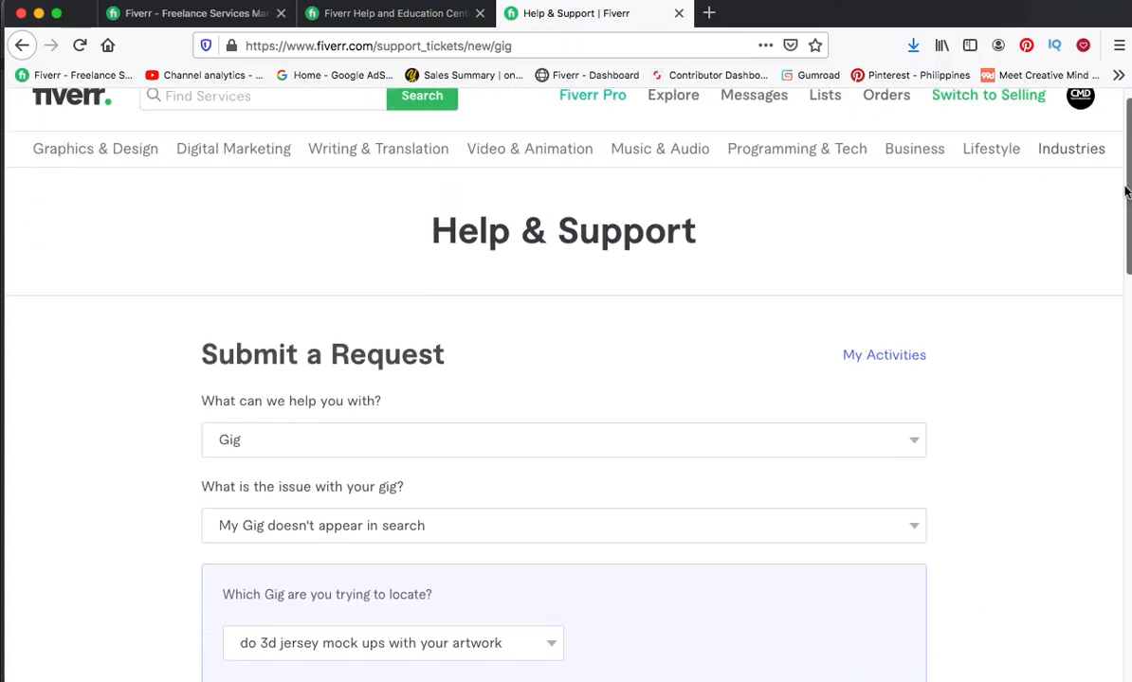
Scroll the request form about the 3d jersey mock ups gig
scroll("down", 3)
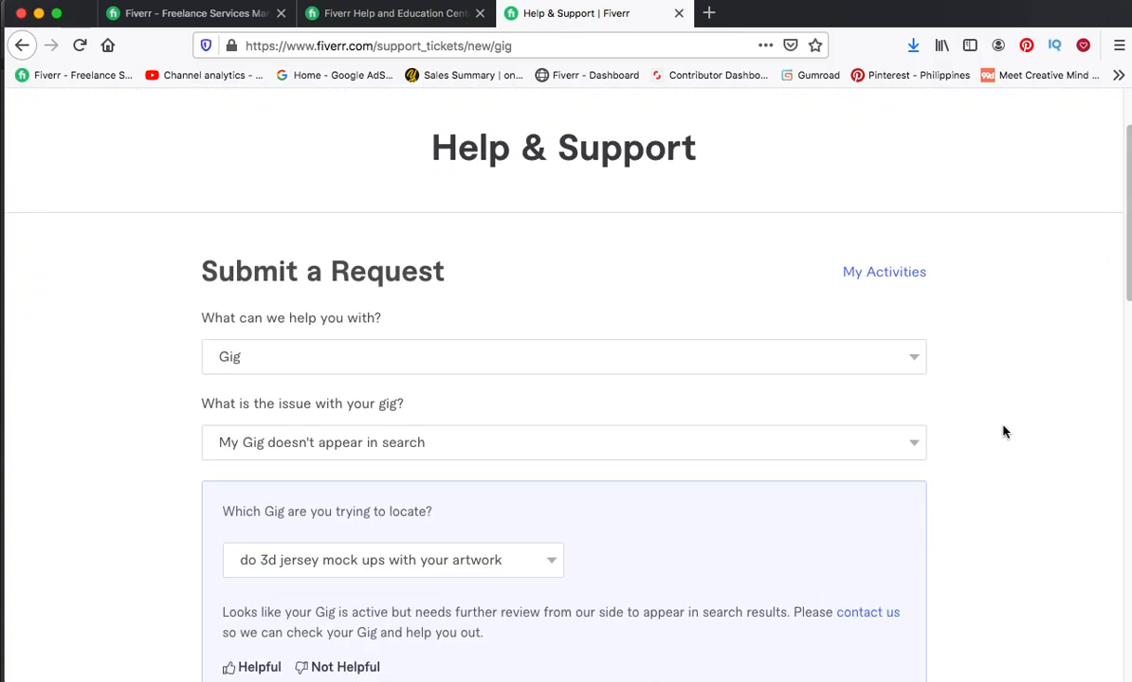